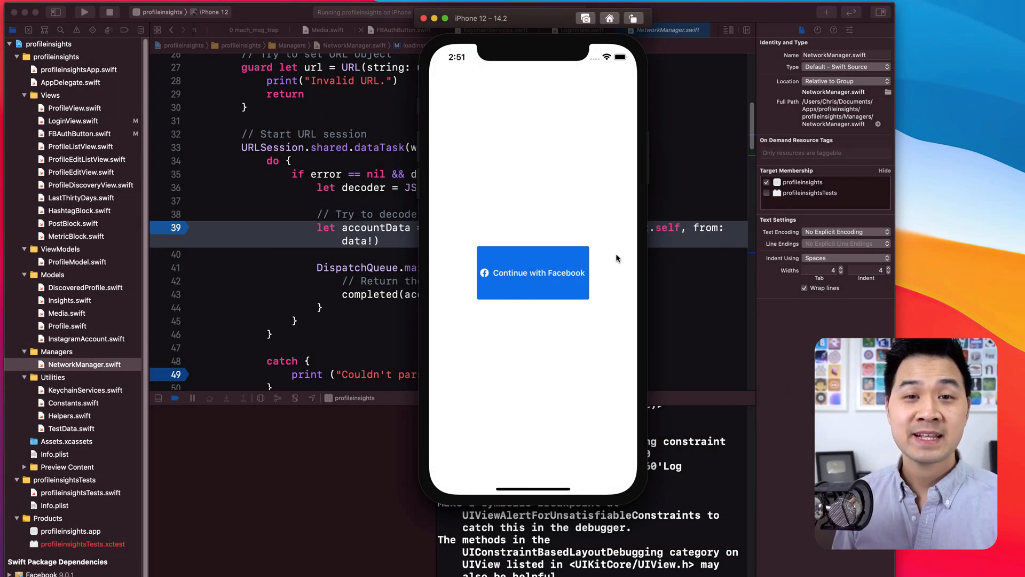
pyautogui.moveTo(531, 216)
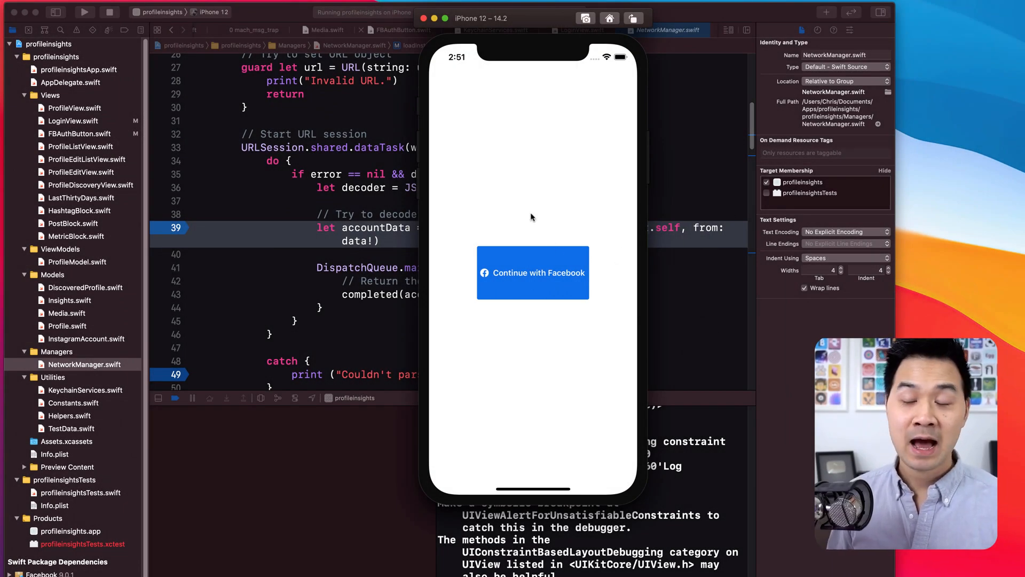
pyautogui.moveTo(542, 220)
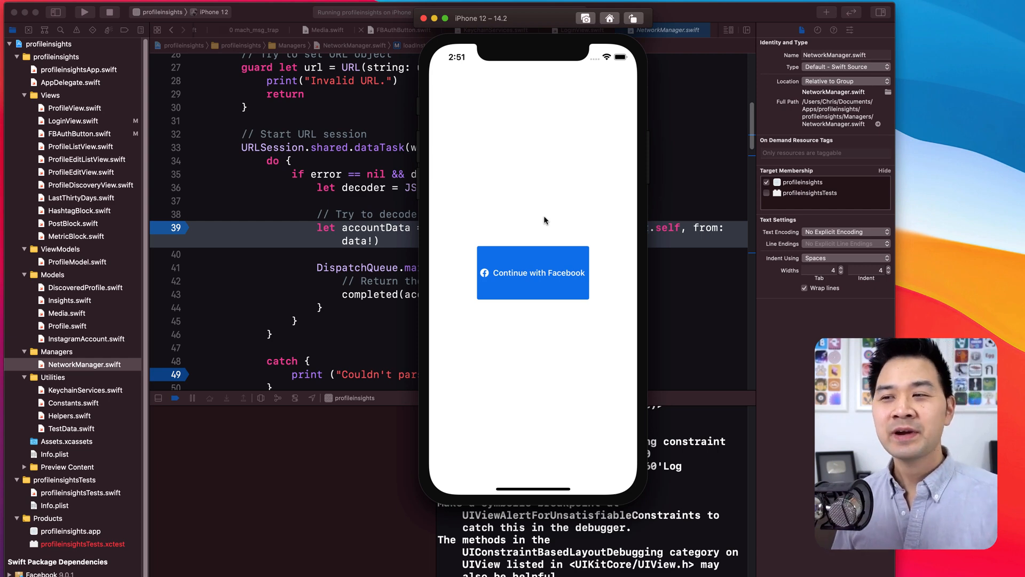
pyautogui.moveTo(554, 327)
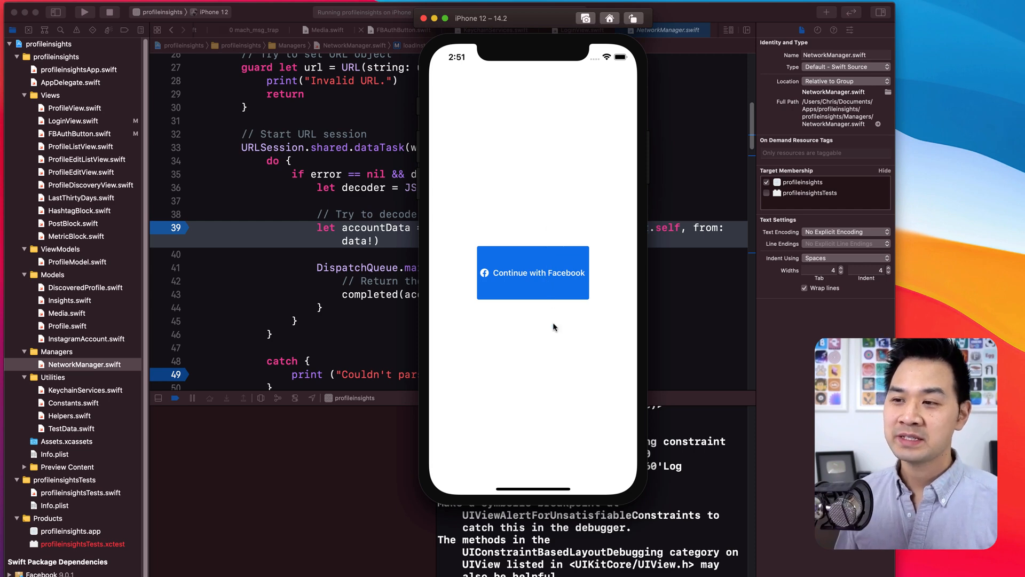
pyautogui.moveTo(554, 244)
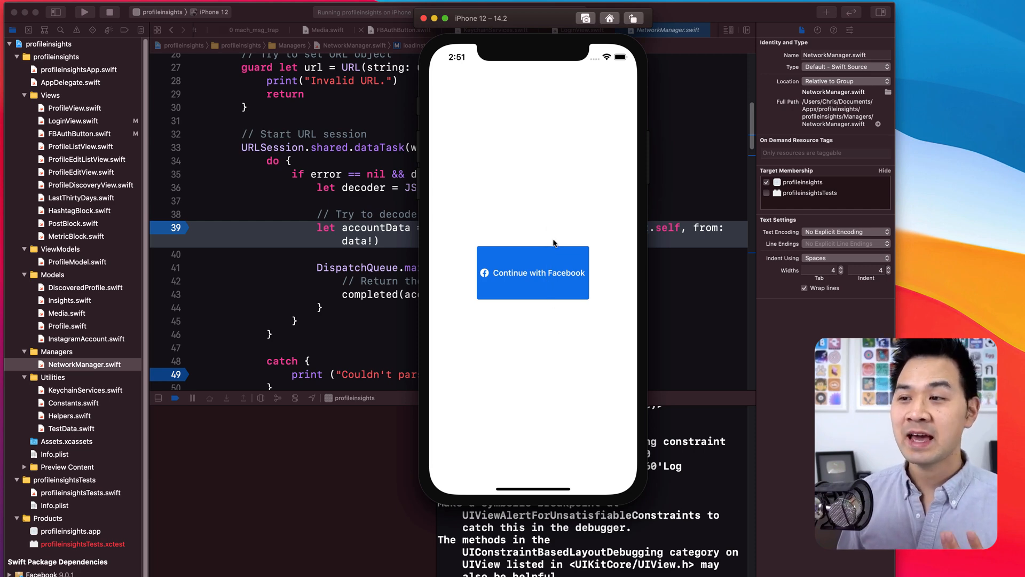
pyautogui.moveTo(564, 296)
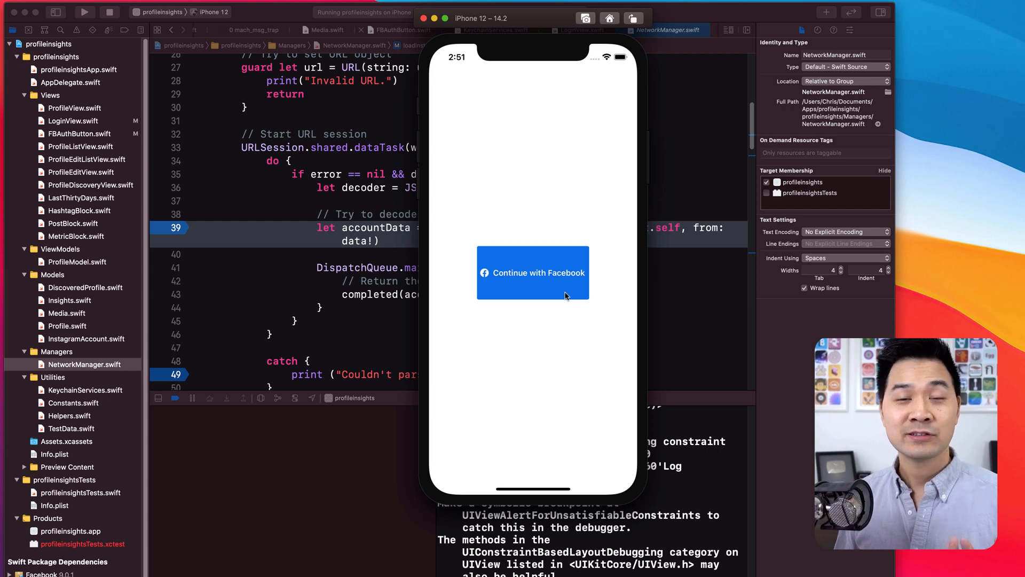
pyautogui.moveTo(556, 293)
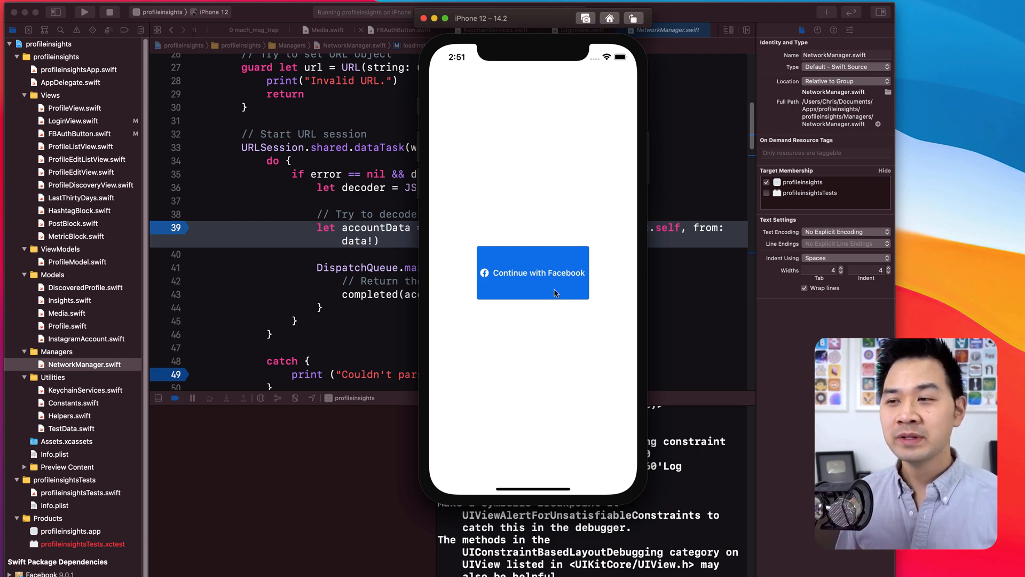
pyautogui.moveTo(529, 261)
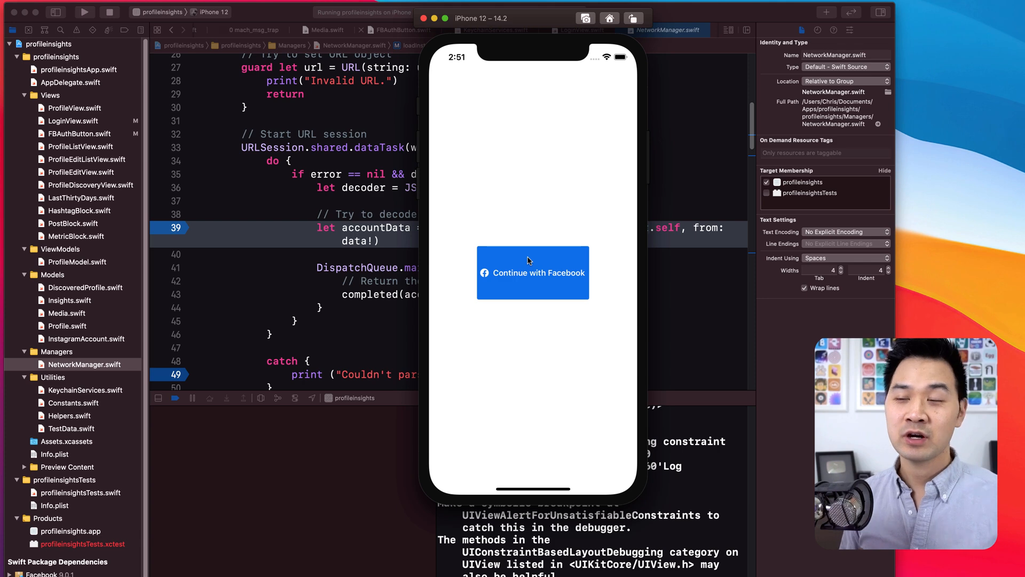
pyautogui.moveTo(544, 277)
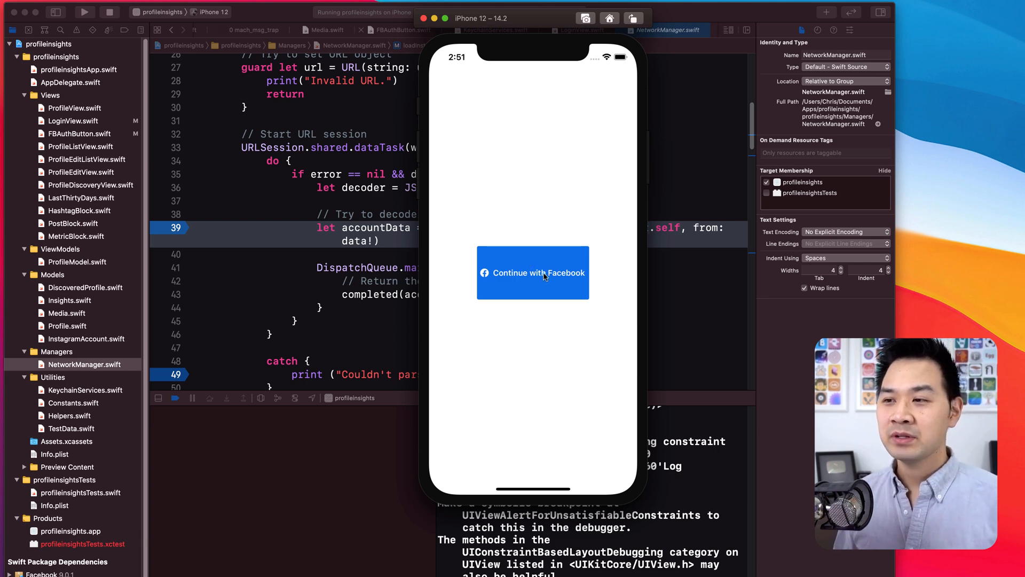
# Continue with Facebook and allow facebook.com for sign-in, reaching the previously-linked notice
pyautogui.click(532, 272)
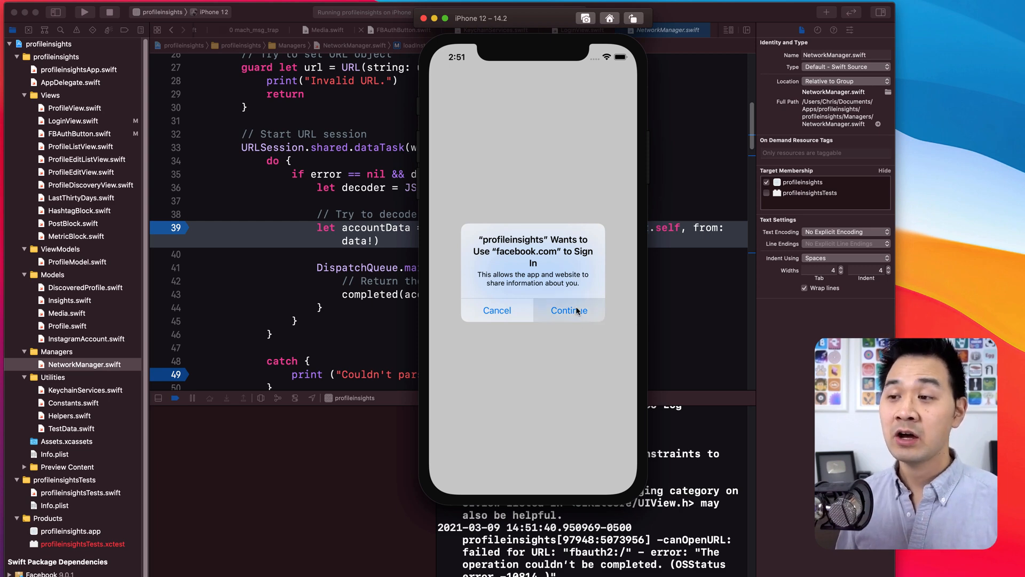
pyautogui.click(567, 310)
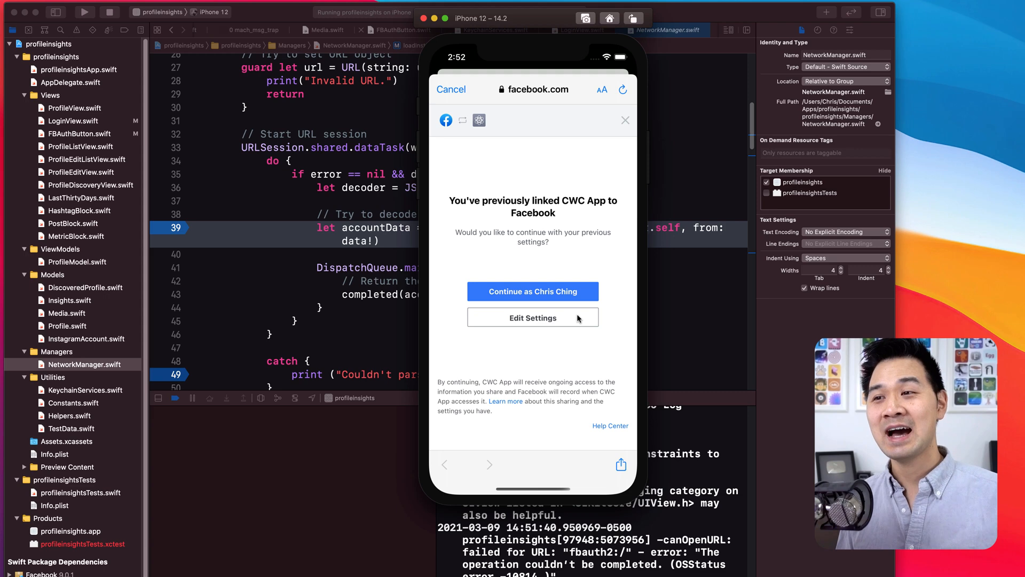
pyautogui.moveTo(541, 190)
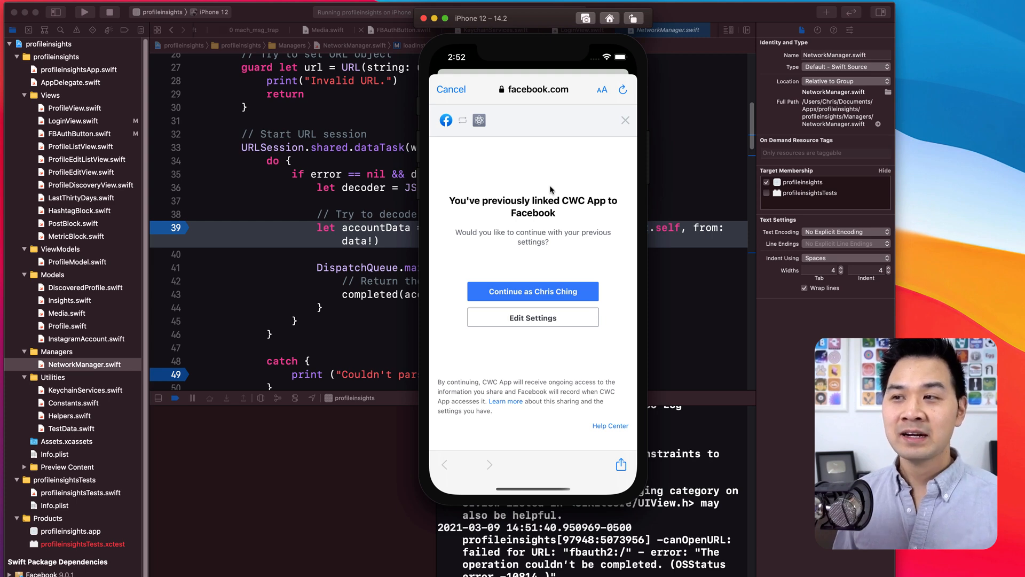
pyautogui.moveTo(582, 254)
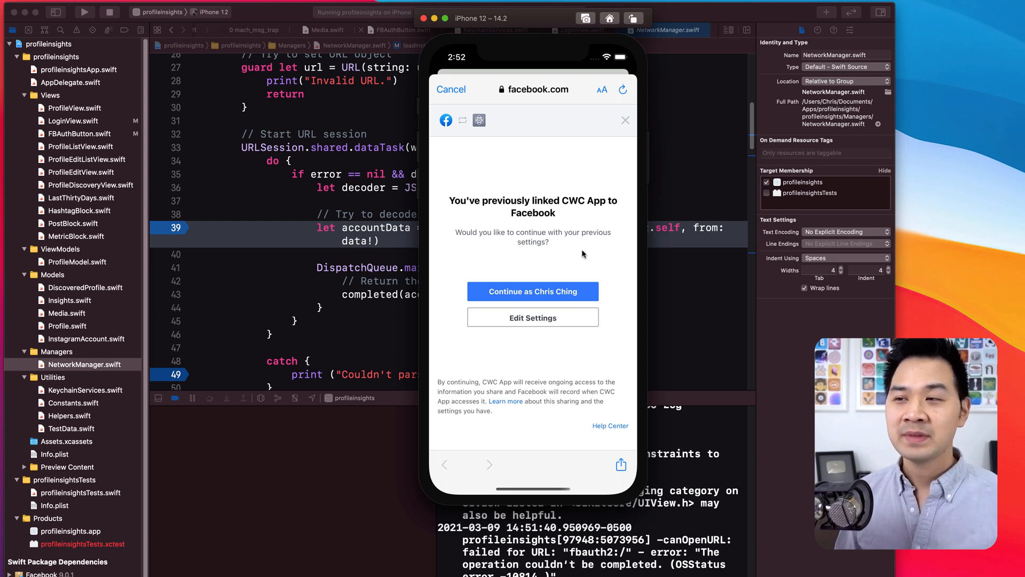
pyautogui.moveTo(557, 206)
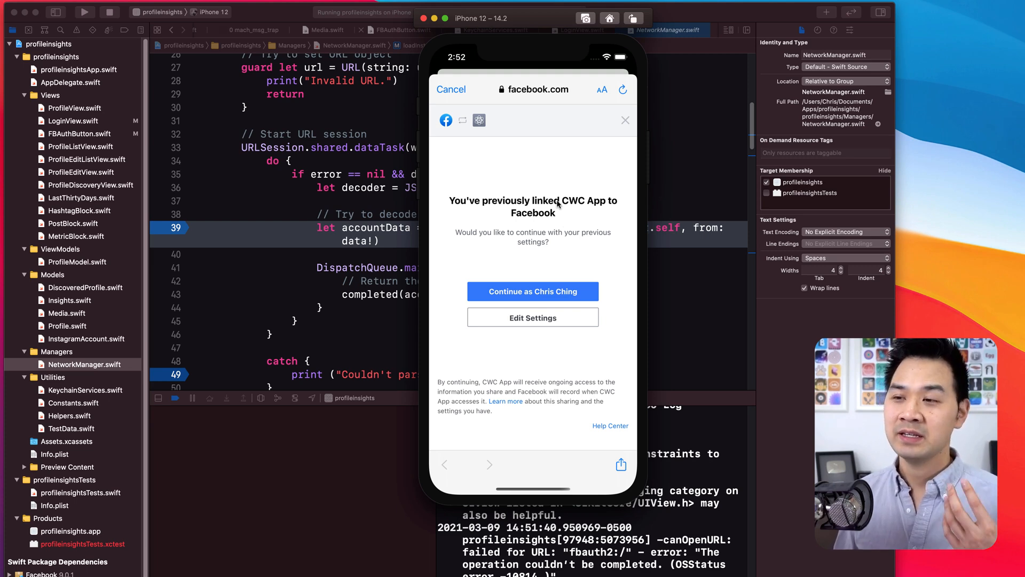
pyautogui.moveTo(566, 205)
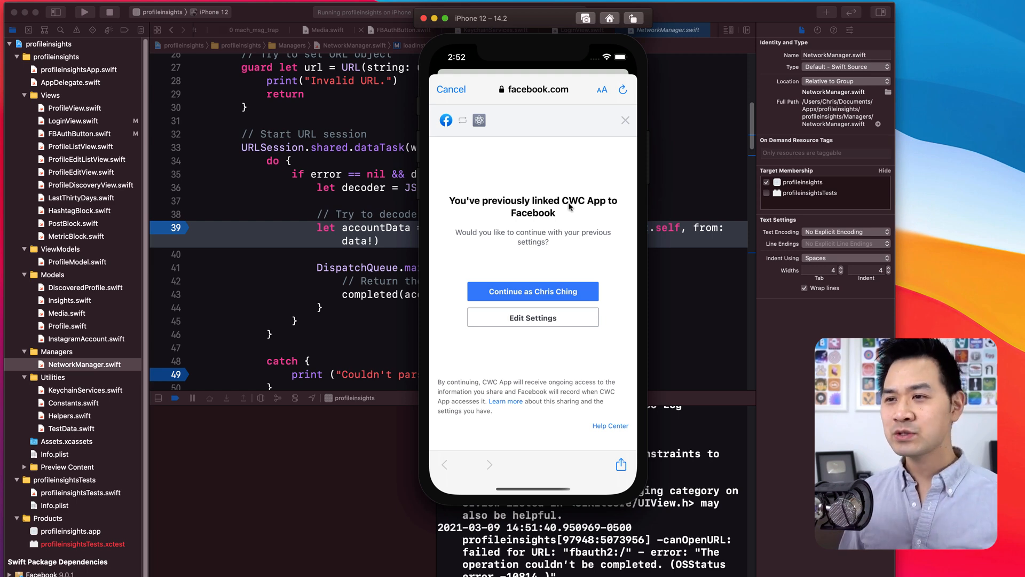
pyautogui.moveTo(602, 280)
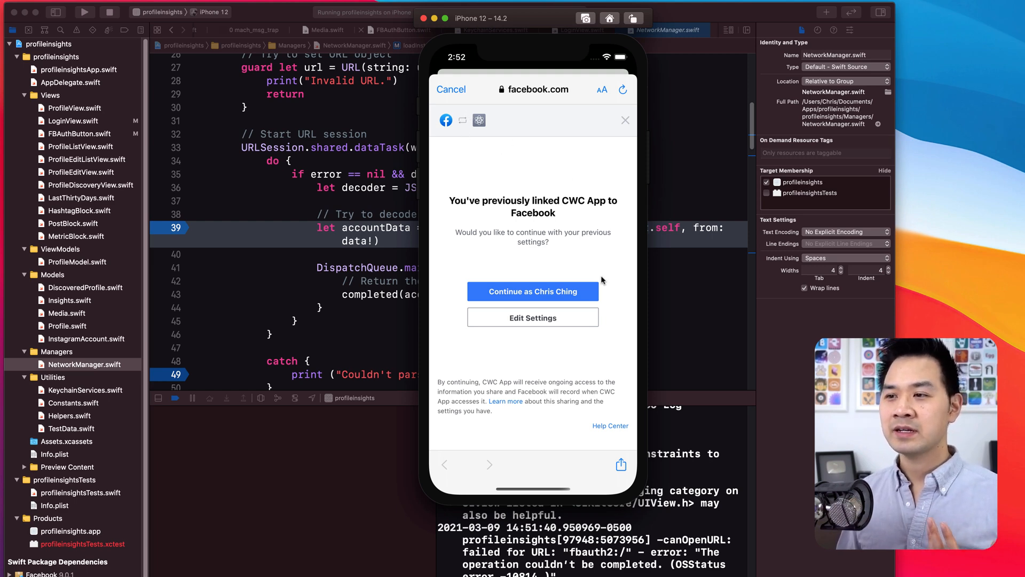
# Continue with the previously linked Facebook settings to reach the Instagram Business Accounts choice
pyautogui.click(533, 290)
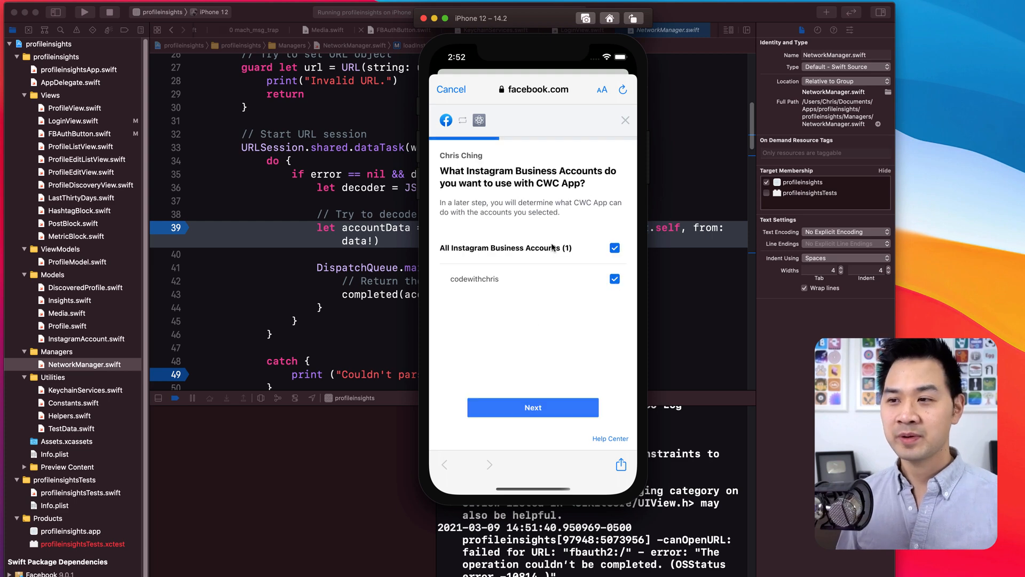
pyautogui.moveTo(491, 156)
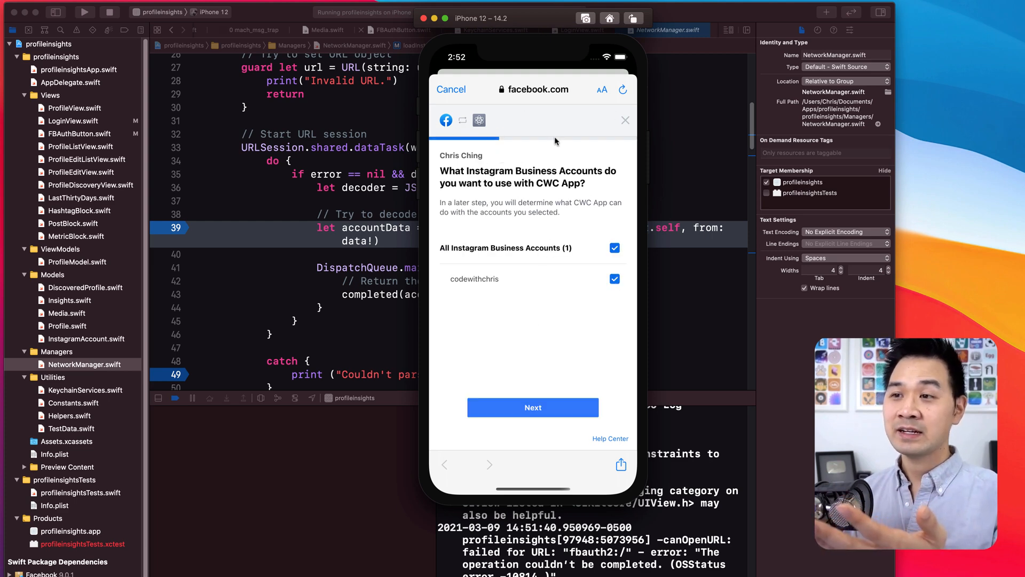
pyautogui.moveTo(559, 149)
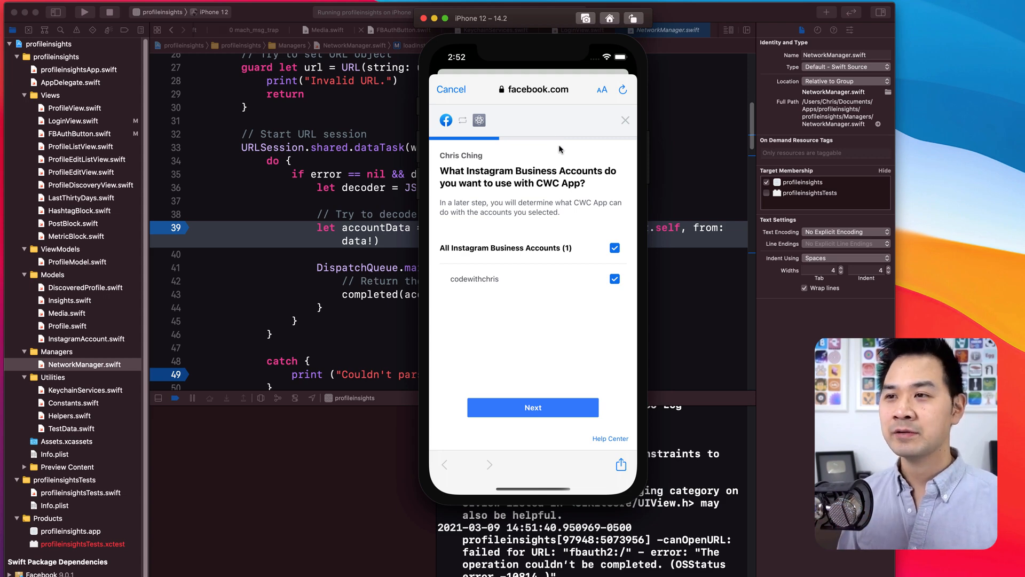
pyautogui.moveTo(535, 192)
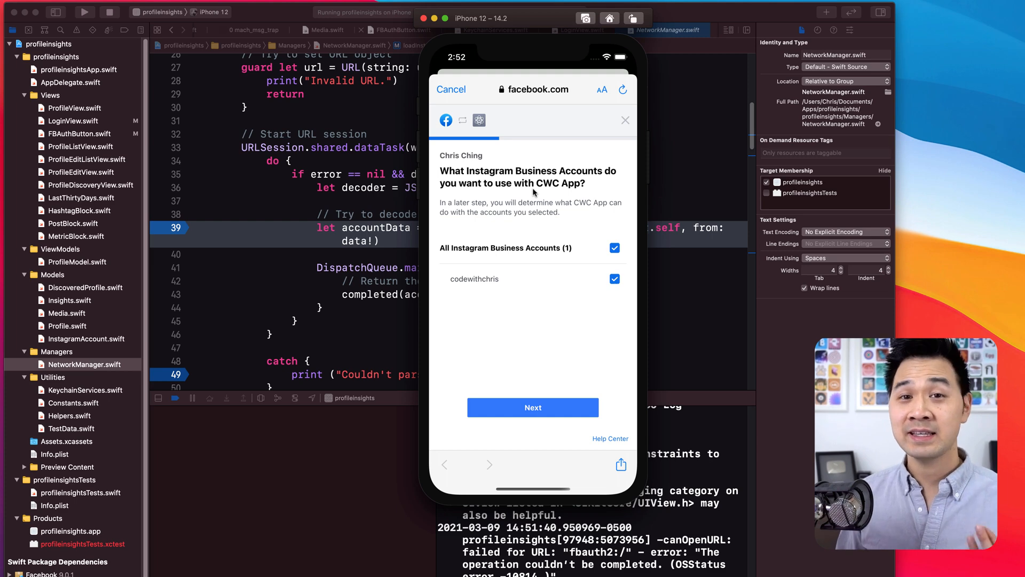
pyautogui.moveTo(602, 234)
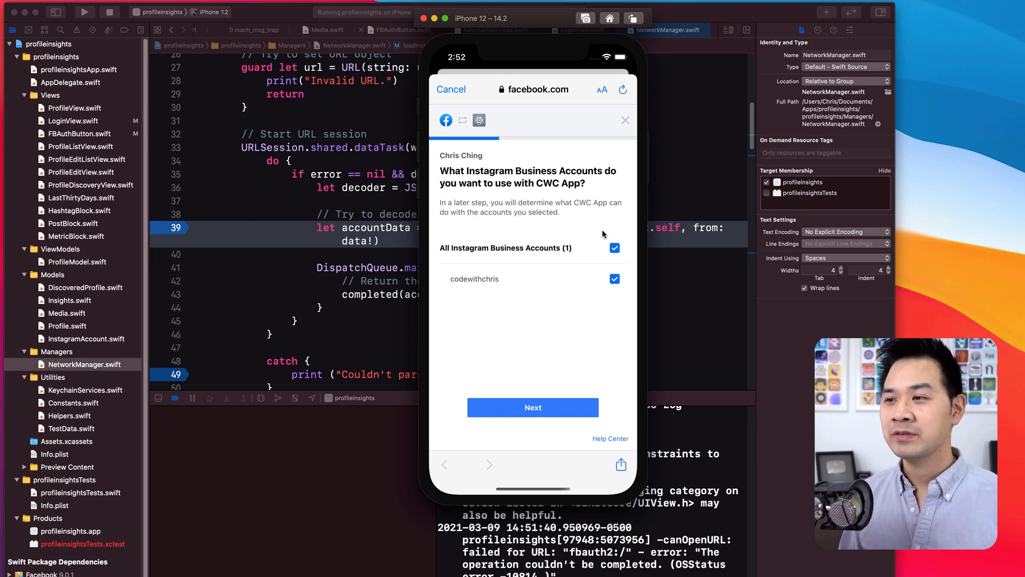
pyautogui.moveTo(618, 257)
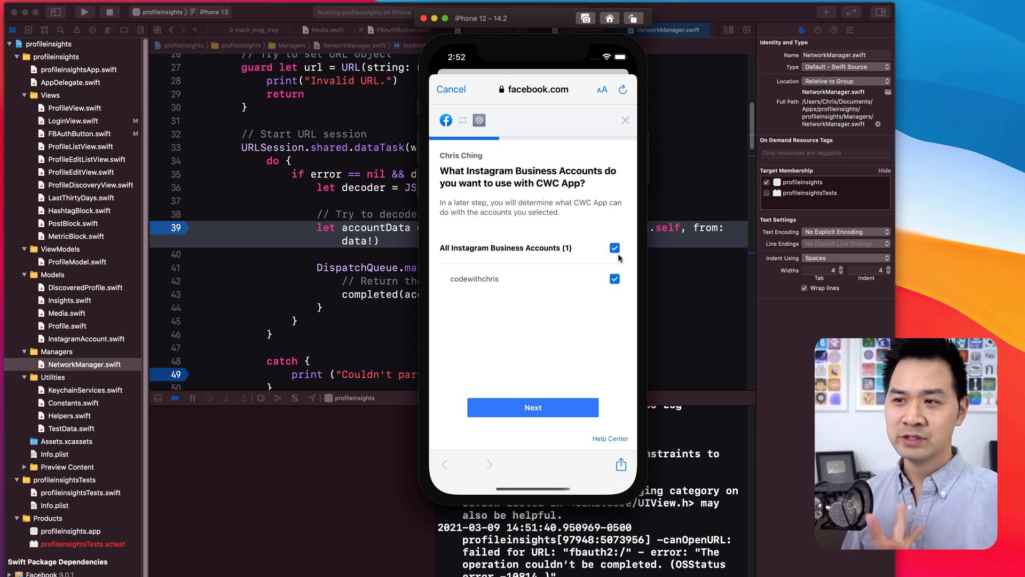
pyautogui.moveTo(598, 173)
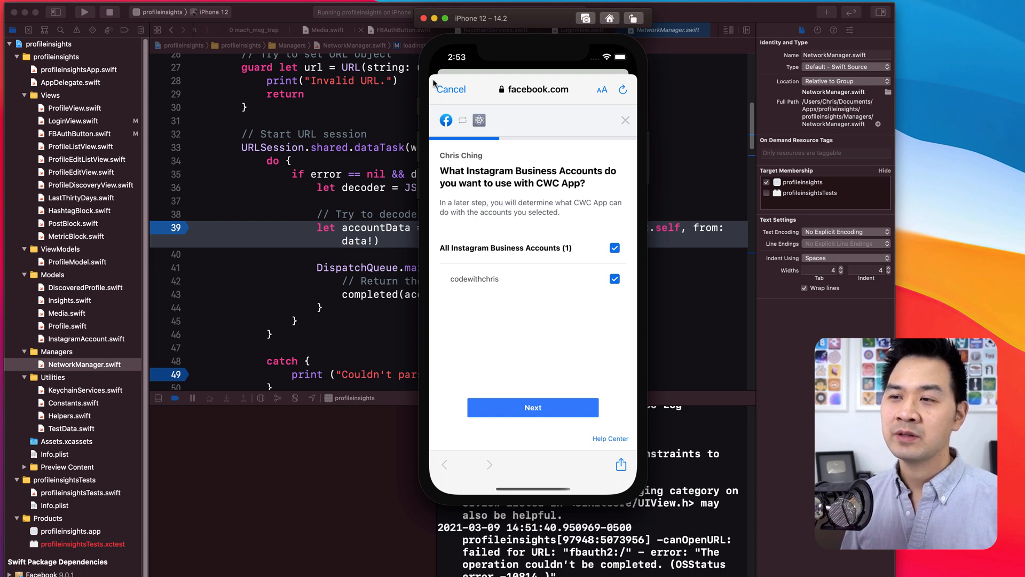
pyautogui.moveTo(530, 174)
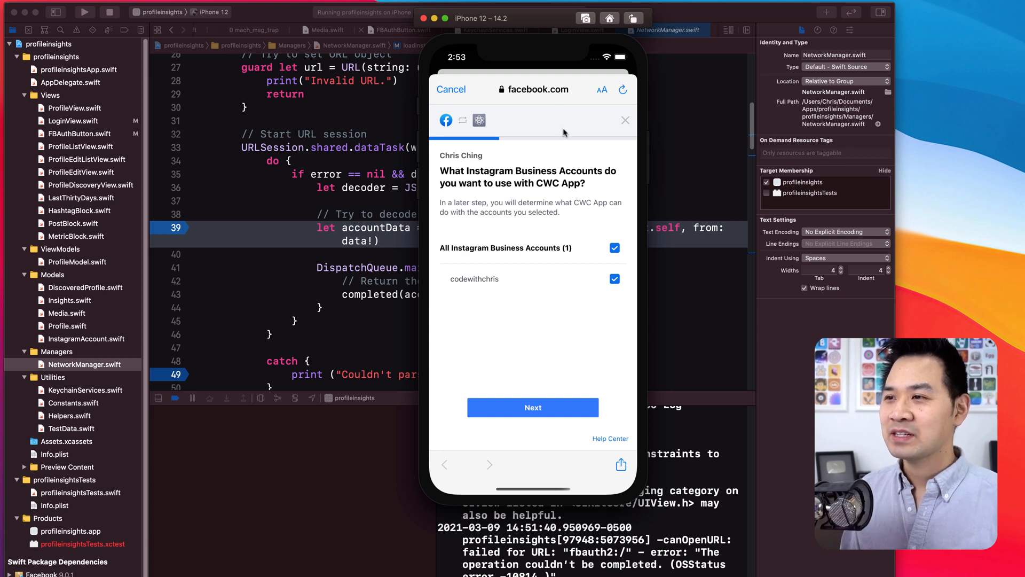
pyautogui.moveTo(484, 183)
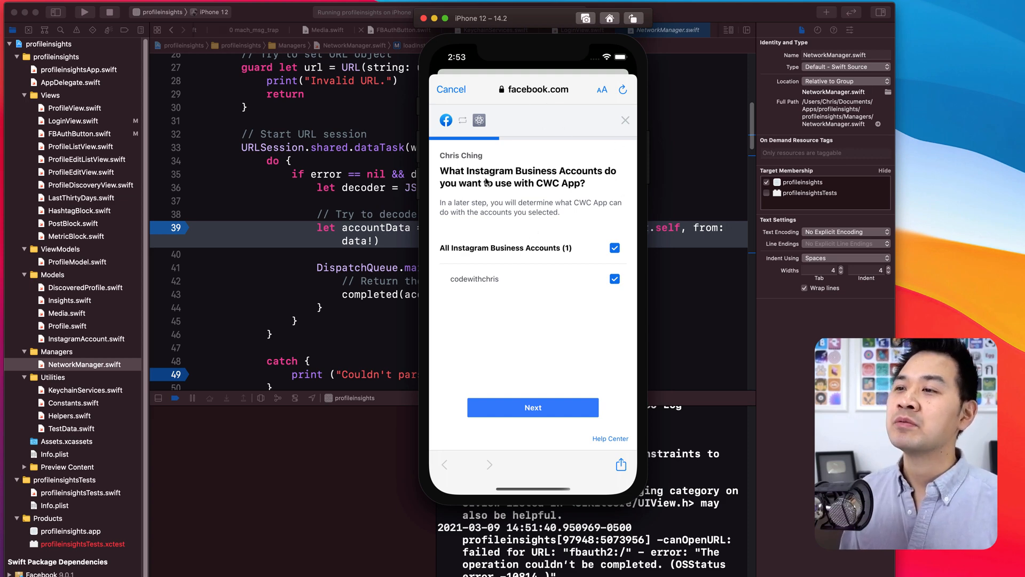
pyautogui.moveTo(525, 226)
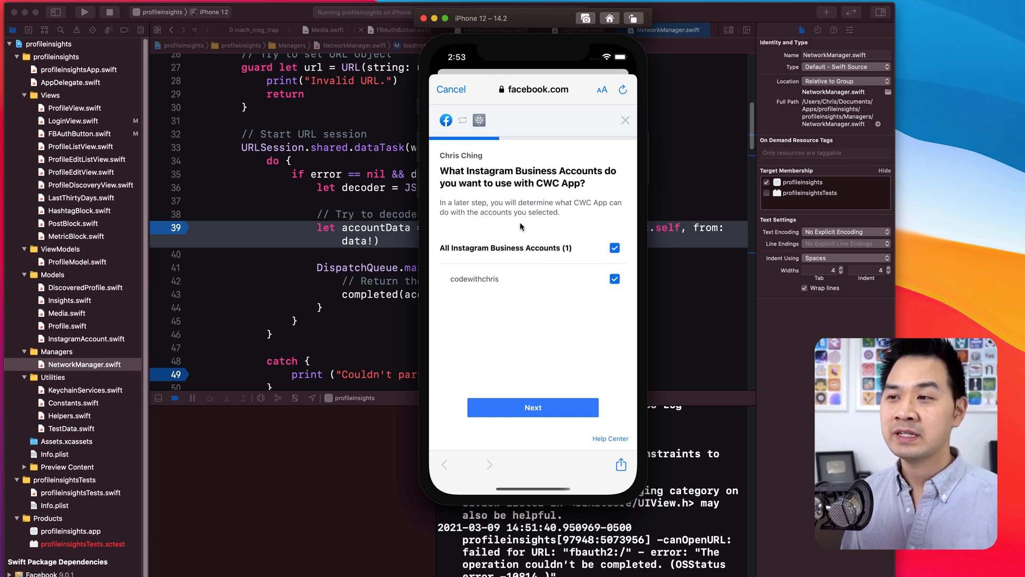
pyautogui.moveTo(556, 188)
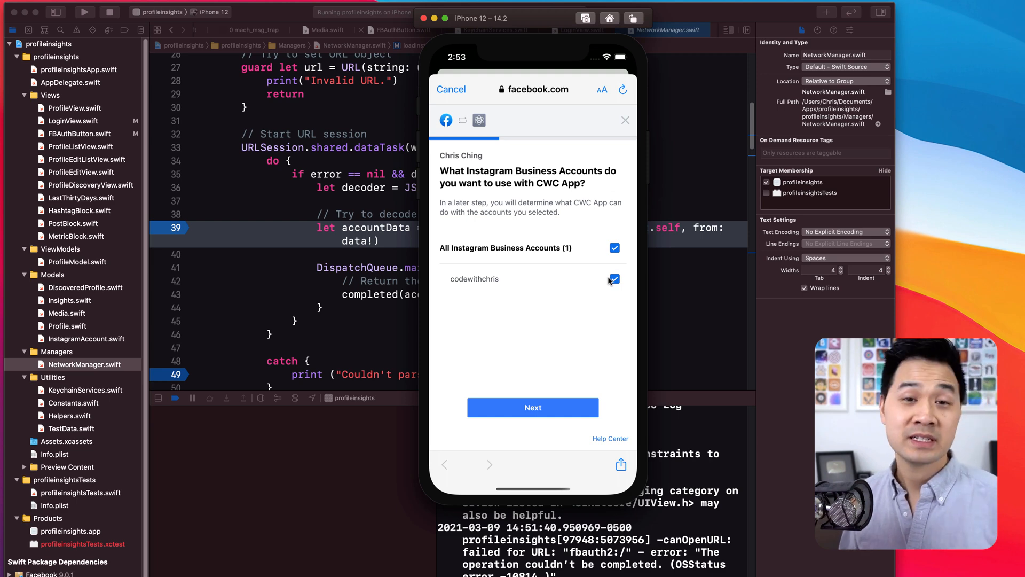
pyautogui.moveTo(600, 288)
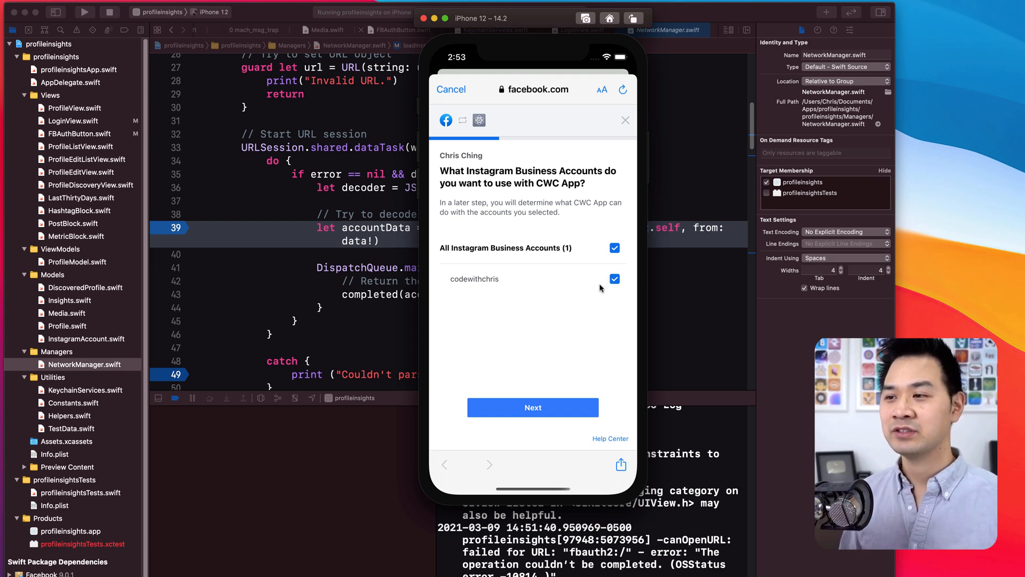
pyautogui.moveTo(592, 265)
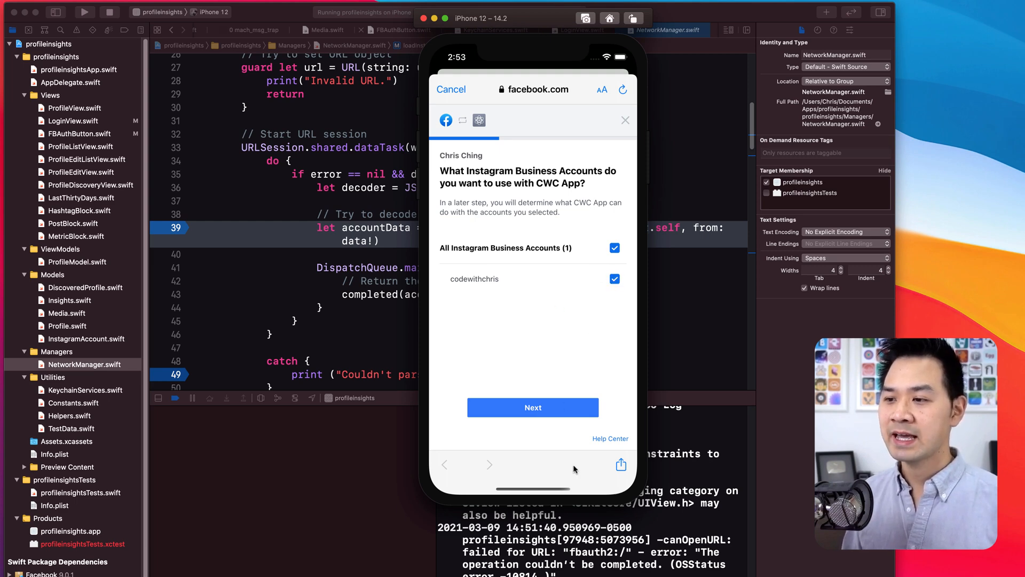
# Confirm the selected Instagram business account and approve the requested Facebook permissions
pyautogui.click(532, 407)
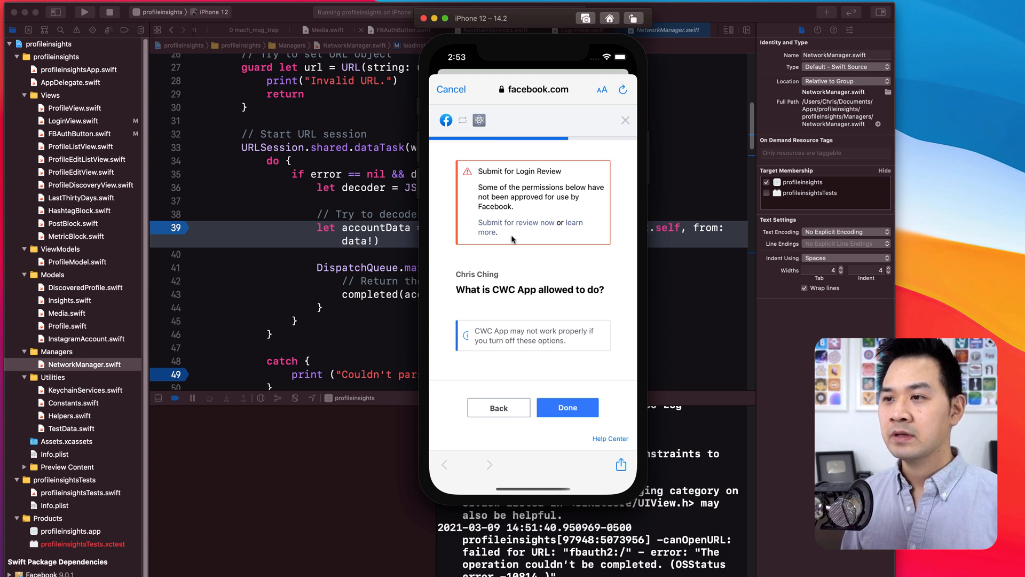
pyautogui.moveTo(581, 264)
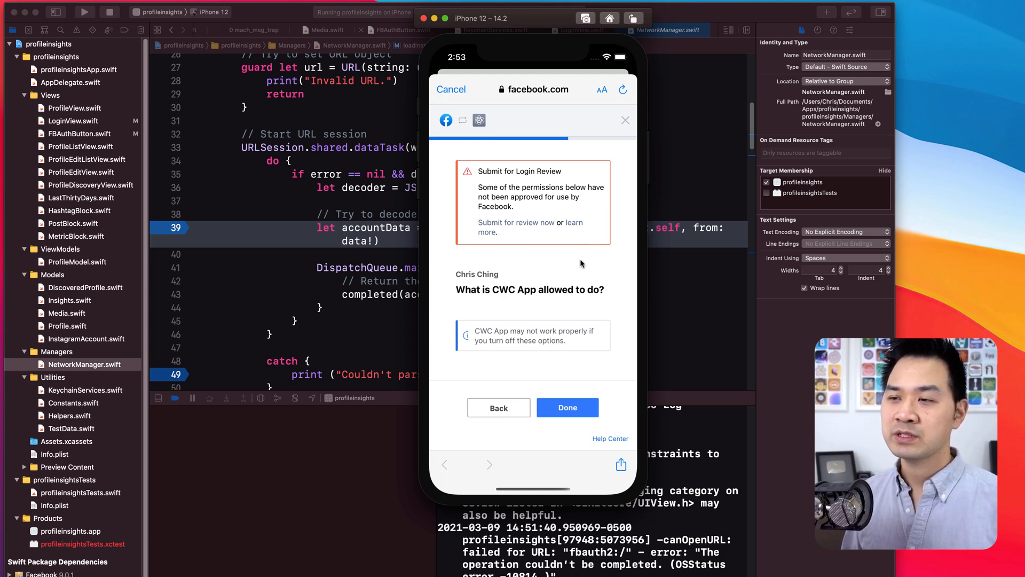
pyautogui.moveTo(555, 269)
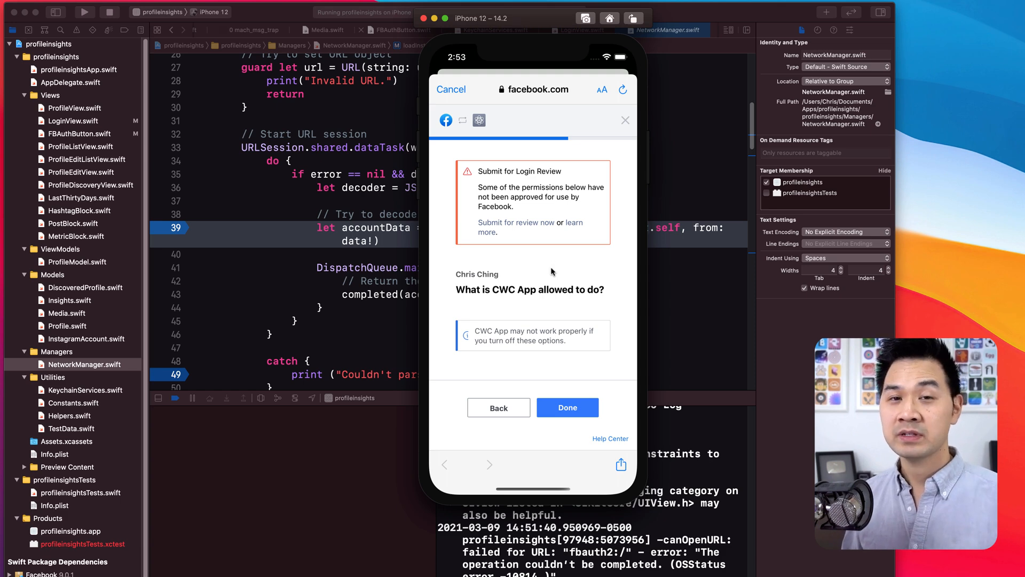
pyautogui.moveTo(511, 119)
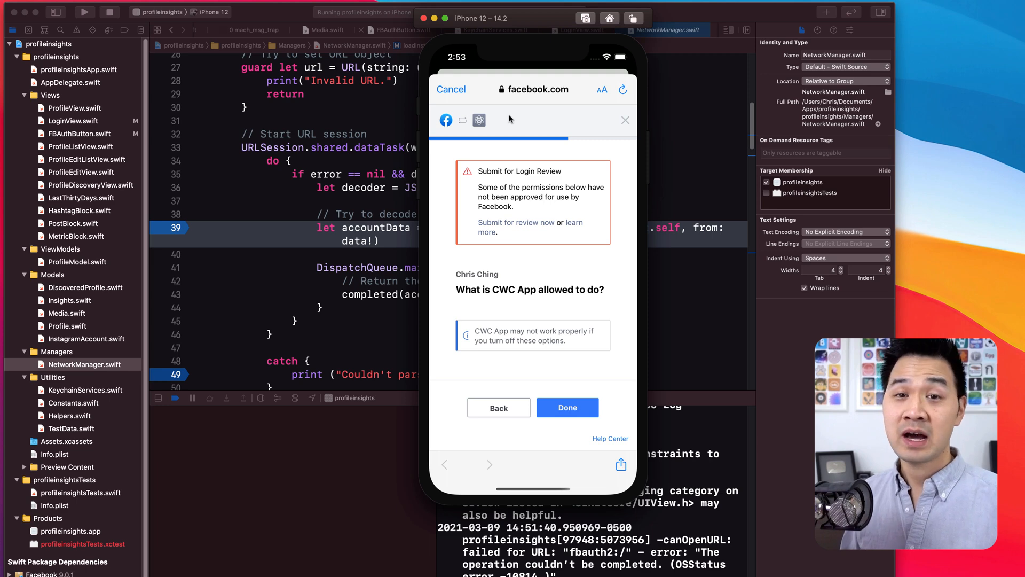
pyautogui.moveTo(526, 172)
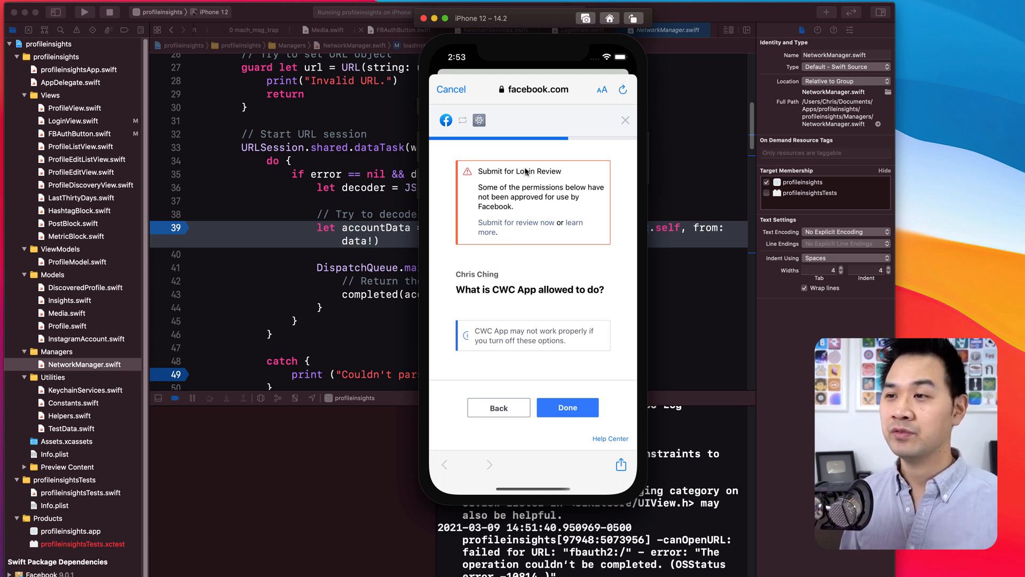
pyautogui.moveTo(546, 202)
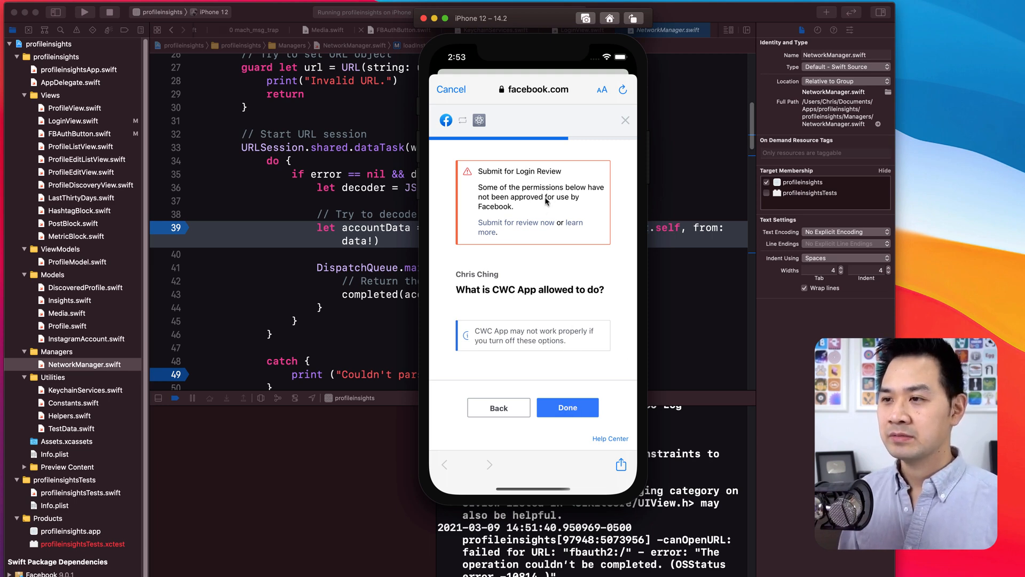
pyautogui.click(567, 407)
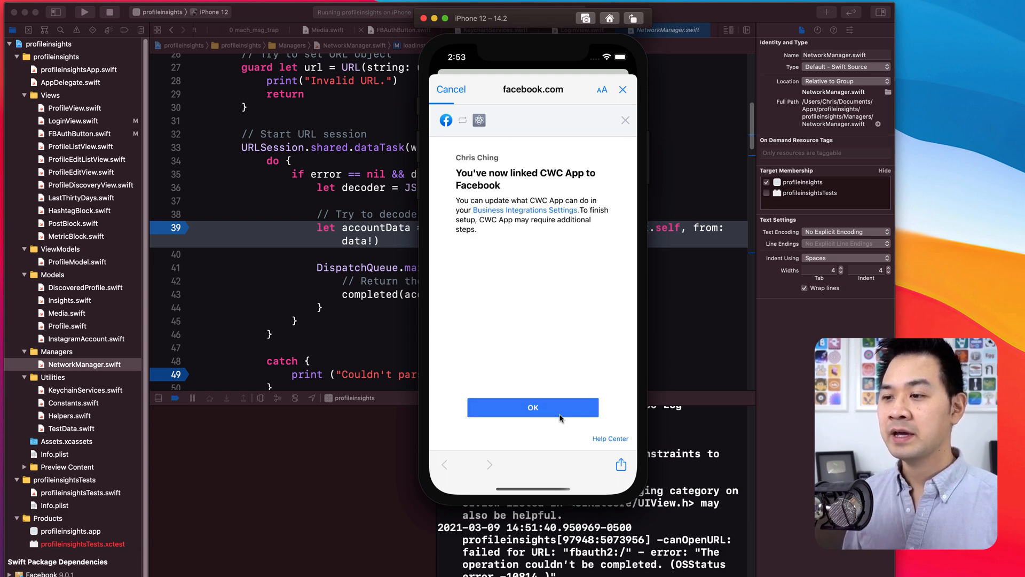
# Dismiss the link confirmation and return to the Profiles list showing Codewithchris
pyautogui.click(531, 407)
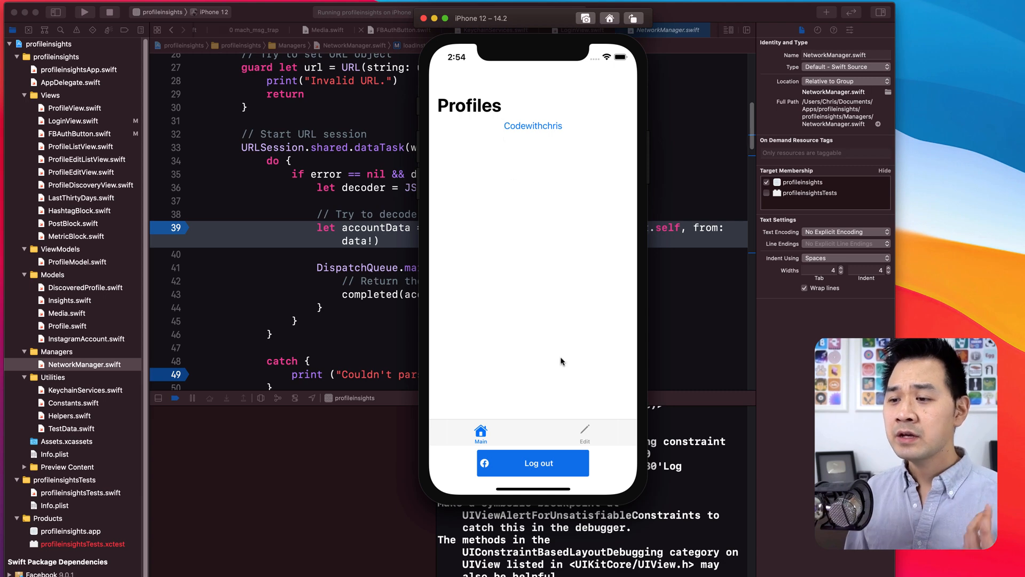
pyautogui.moveTo(541, 430)
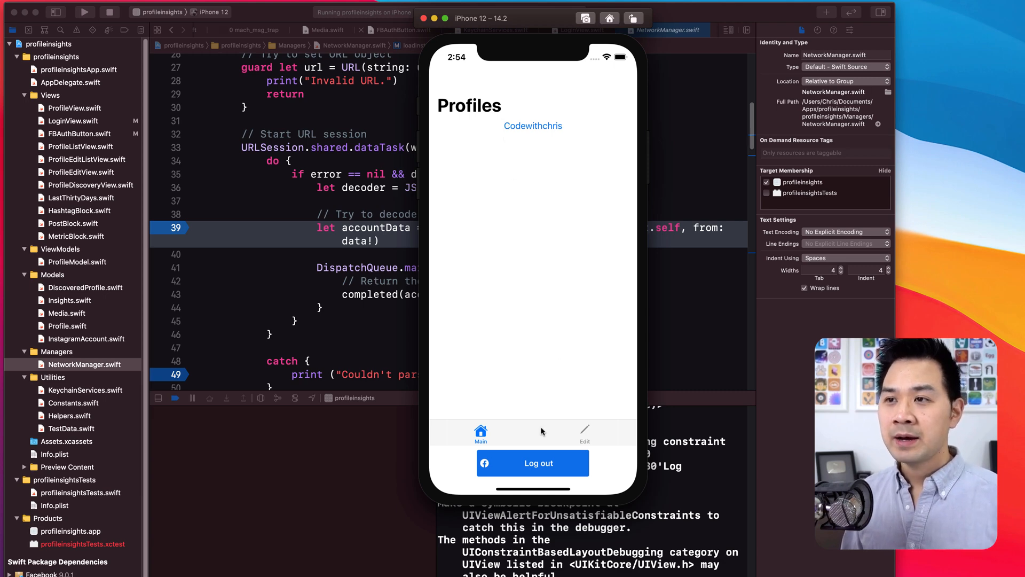
pyautogui.moveTo(527, 422)
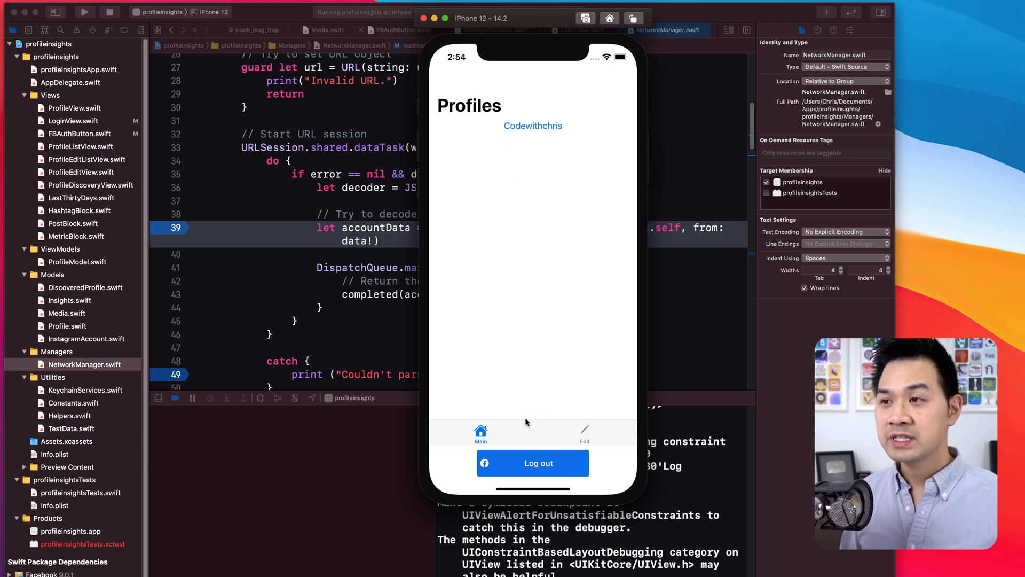
pyautogui.moveTo(472, 325)
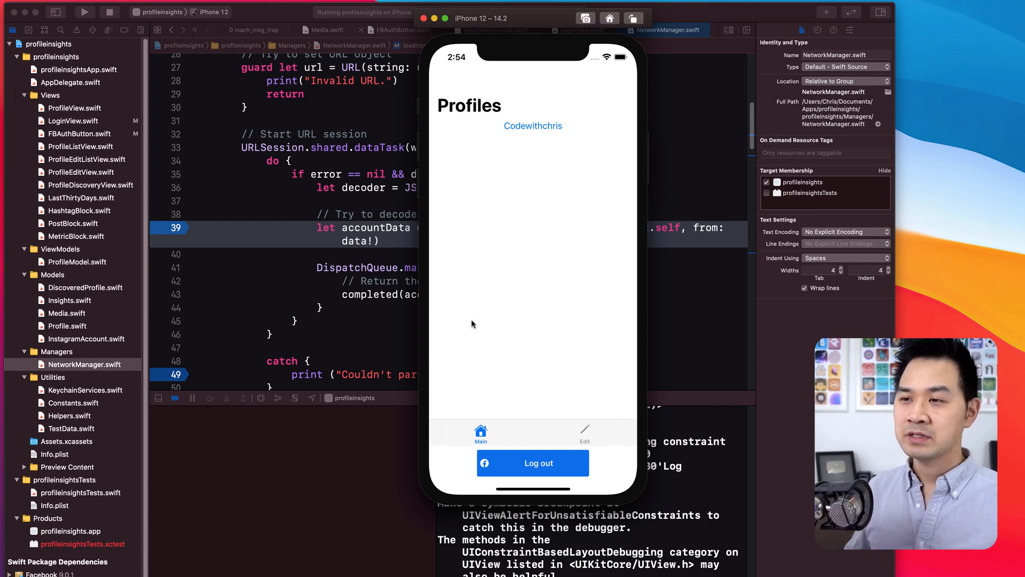
pyautogui.moveTo(502, 186)
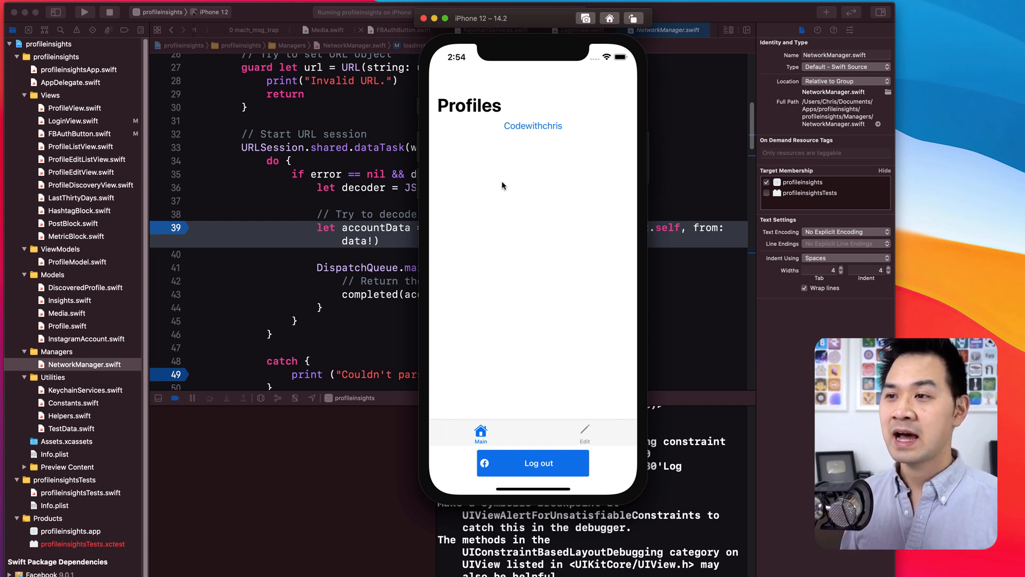
# Open Codewithchris's Profile Analytics and review its stats, hashtags and top posts
pyautogui.click(584, 432)
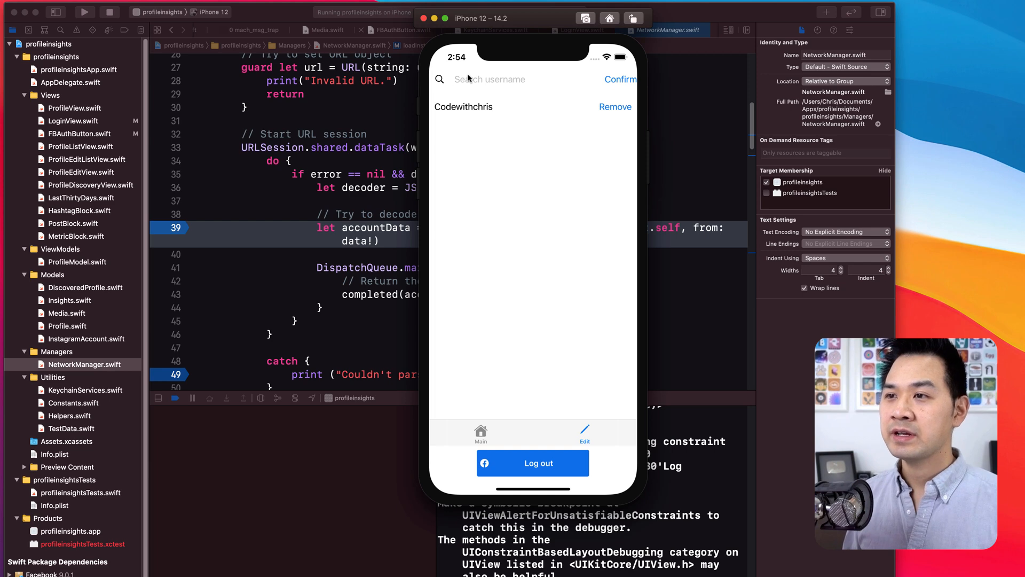
pyautogui.moveTo(622, 113)
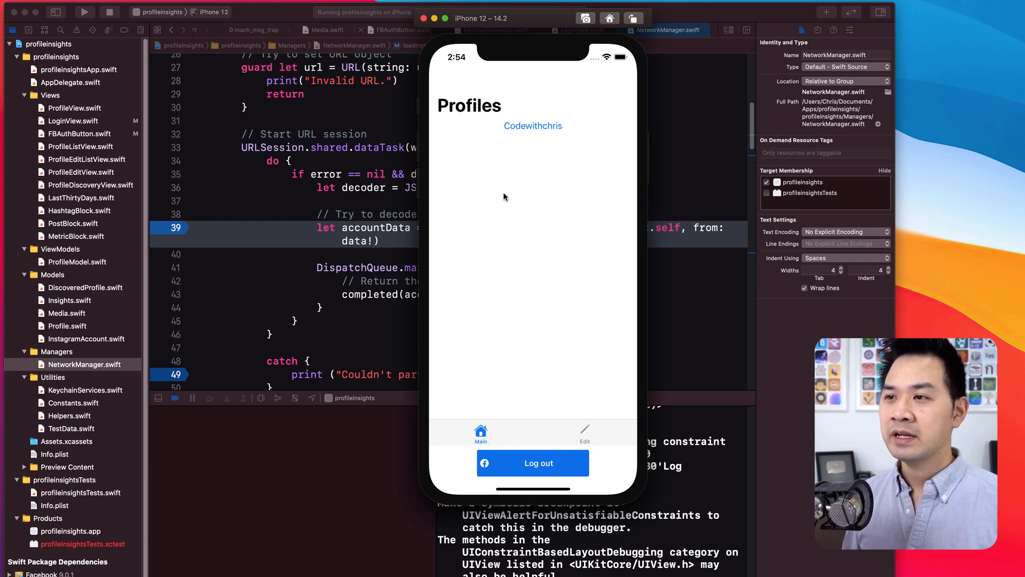
pyautogui.click(532, 126)
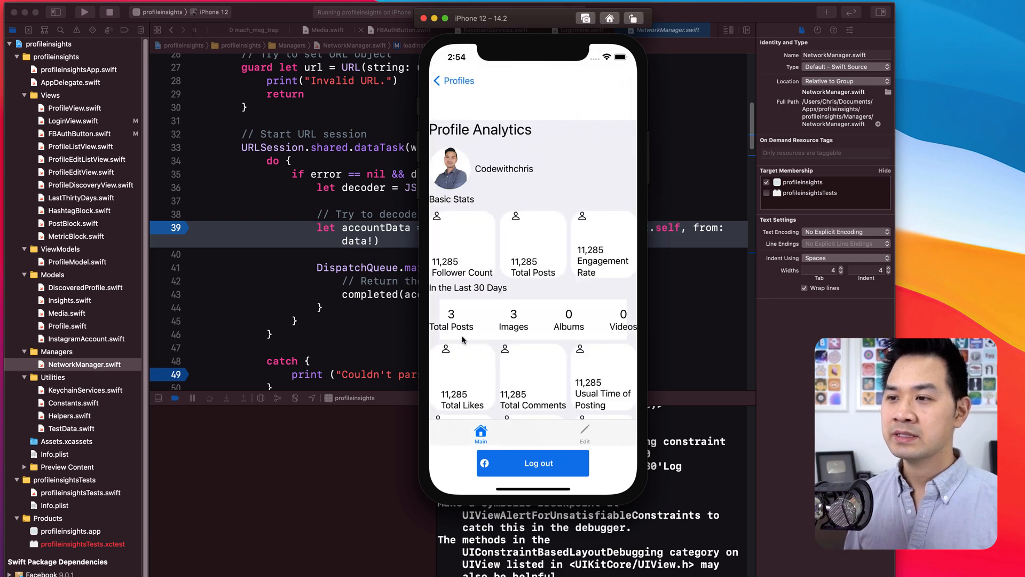
pyautogui.moveTo(567, 299)
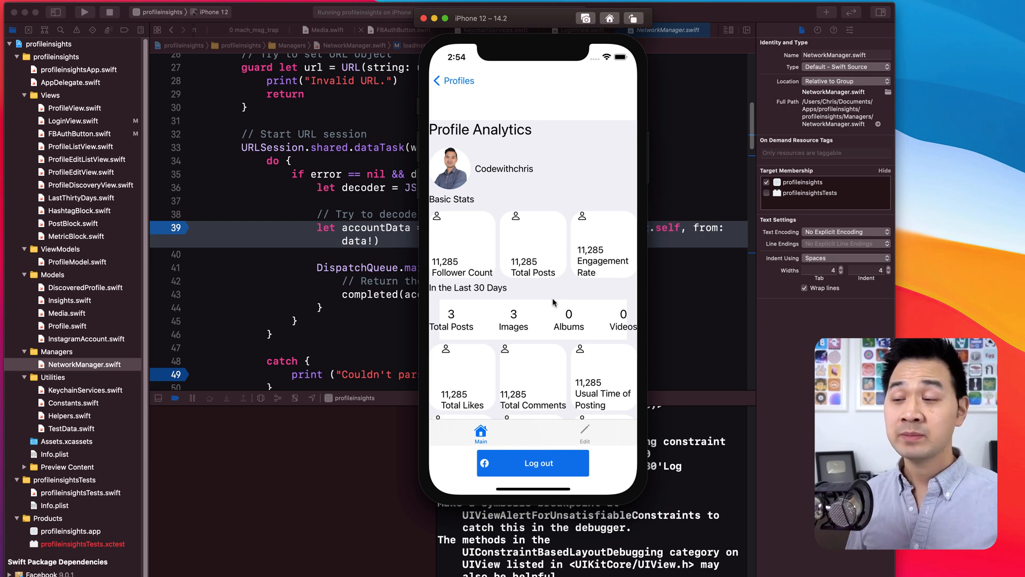
pyautogui.moveTo(570, 292)
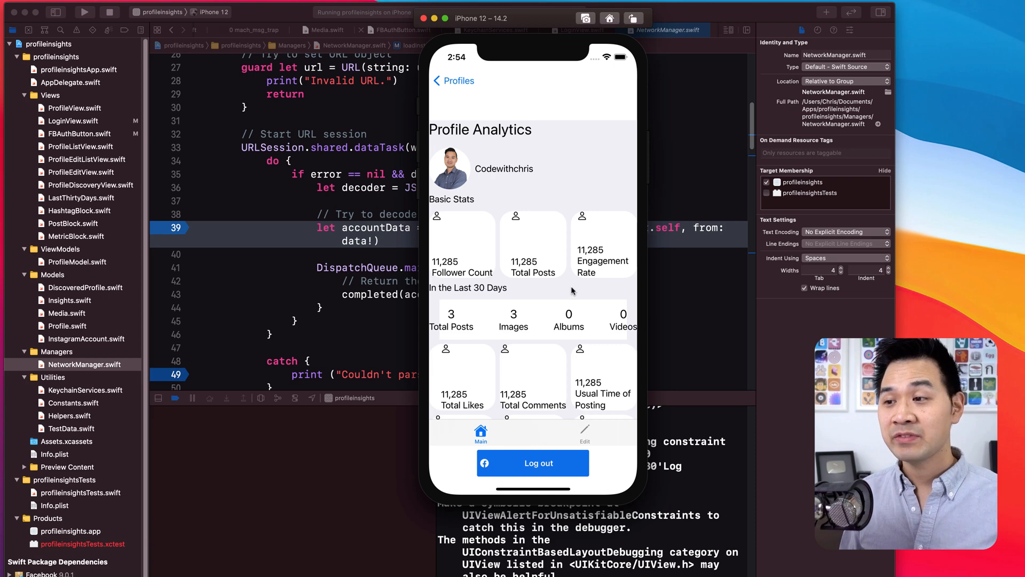
pyautogui.scroll(-3)
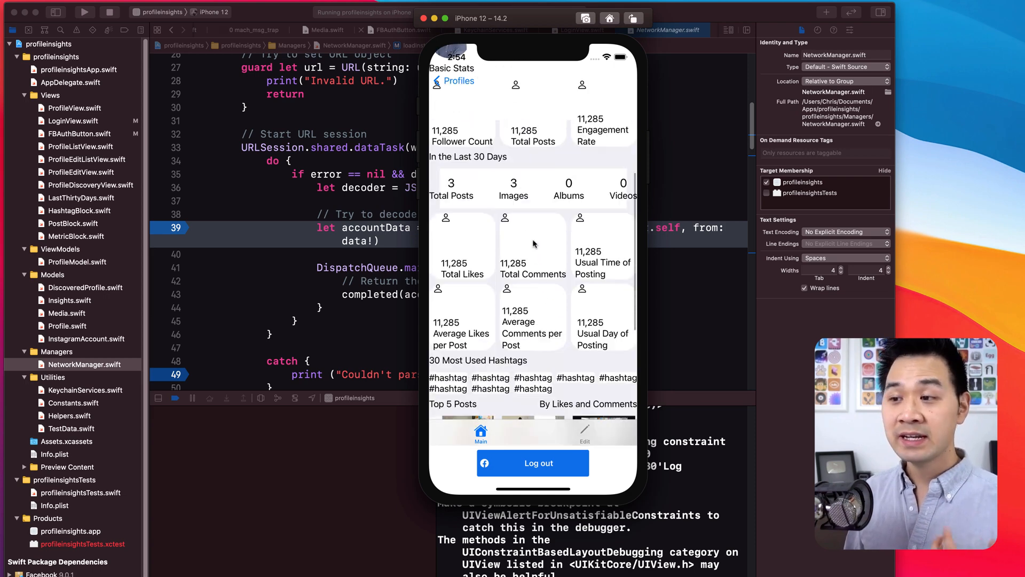
pyautogui.moveTo(566, 339)
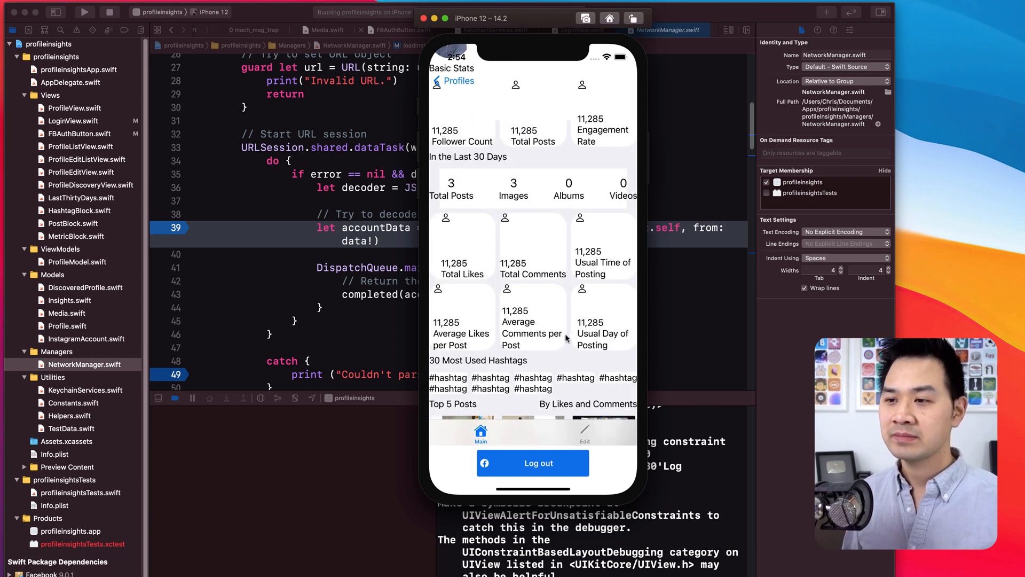
pyautogui.scroll(-3)
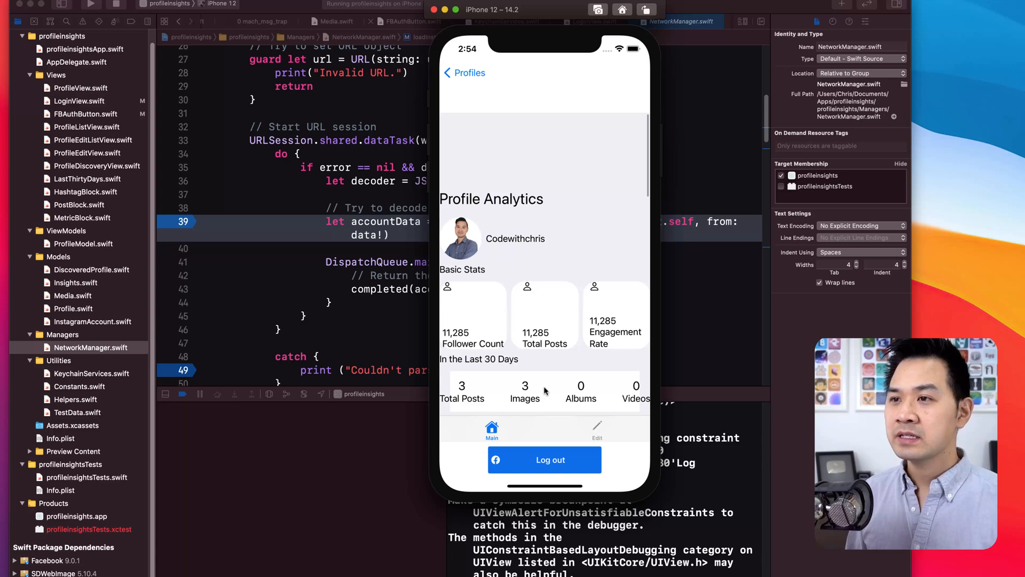
# Return to Profiles and add 'Ariana' as a second tracked profile
pyautogui.click(464, 73)
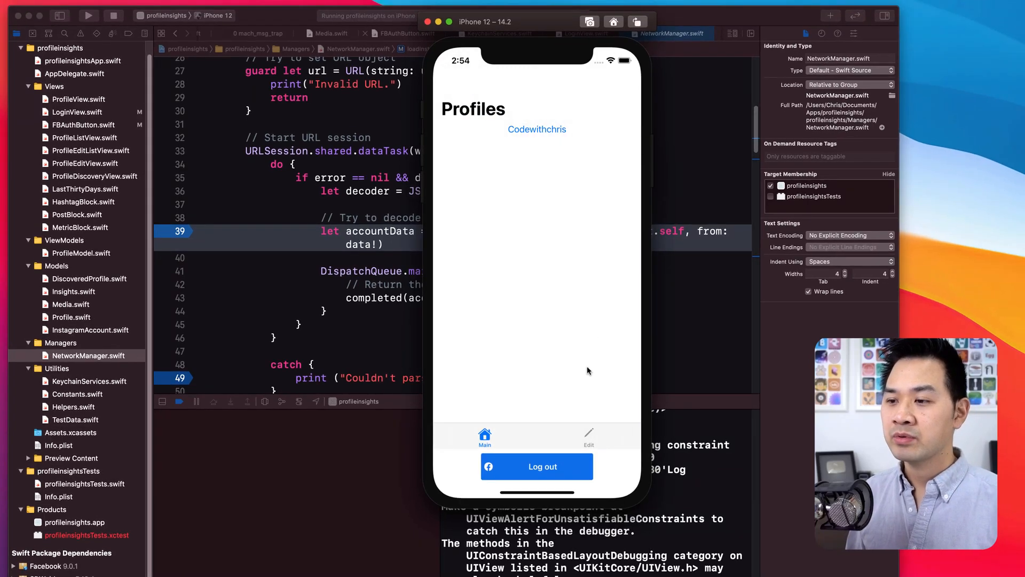
pyautogui.click(587, 436)
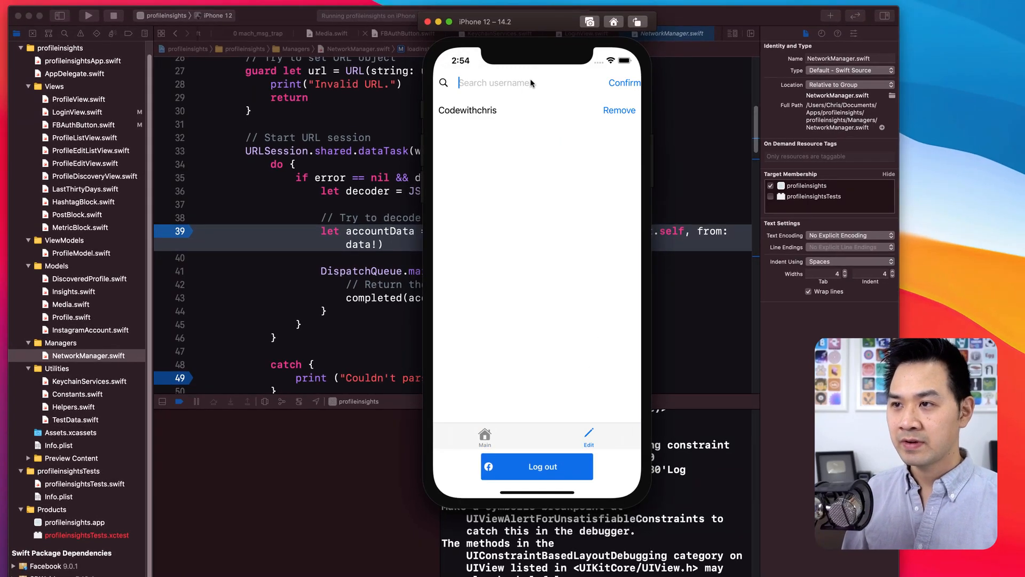
pyautogui.write('Ariana')
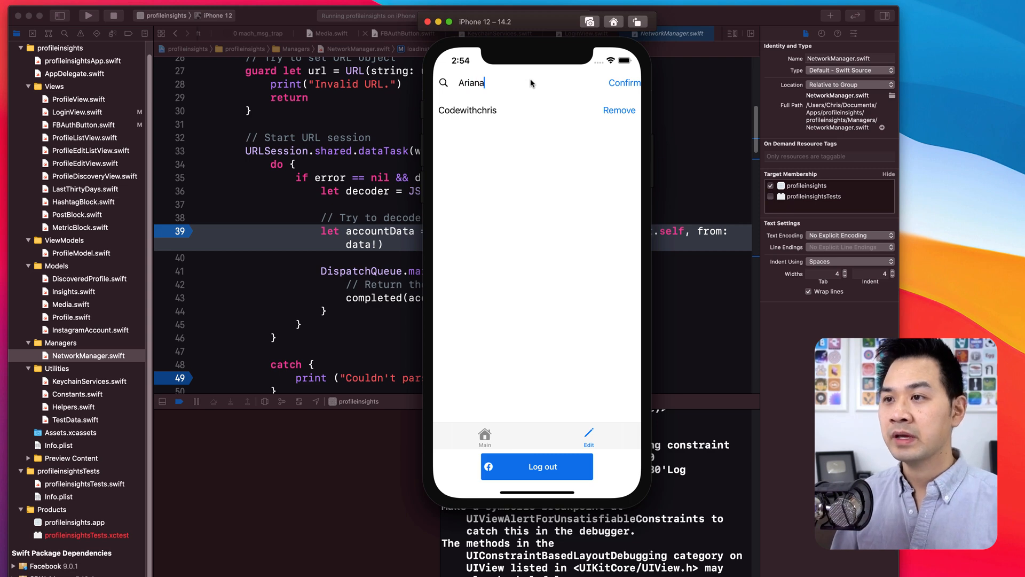
pyautogui.click(622, 83)
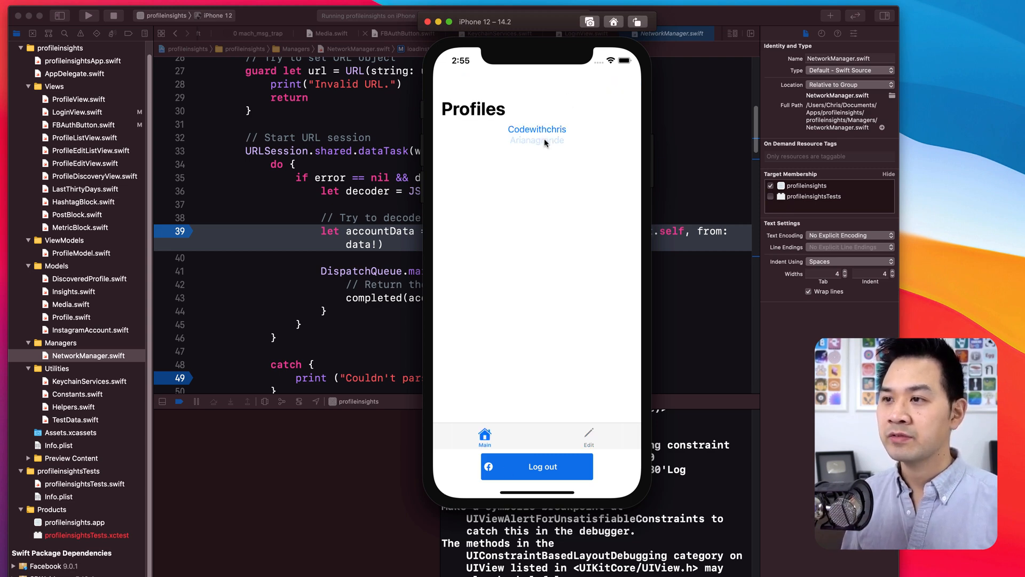
# Open Arianagrande's Profile Analytics and review its stats and top posts
pyautogui.click(536, 140)
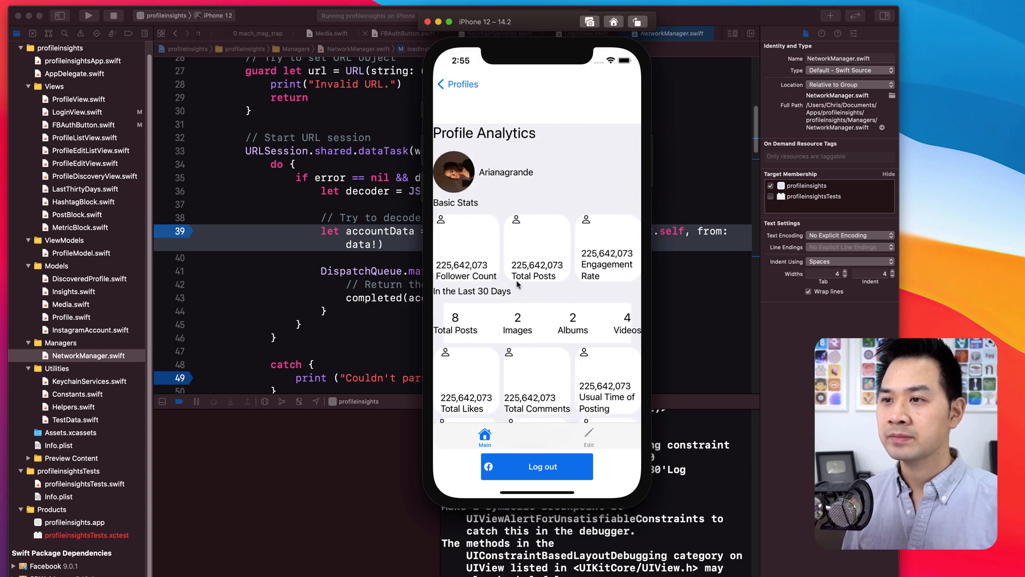
pyautogui.moveTo(574, 289)
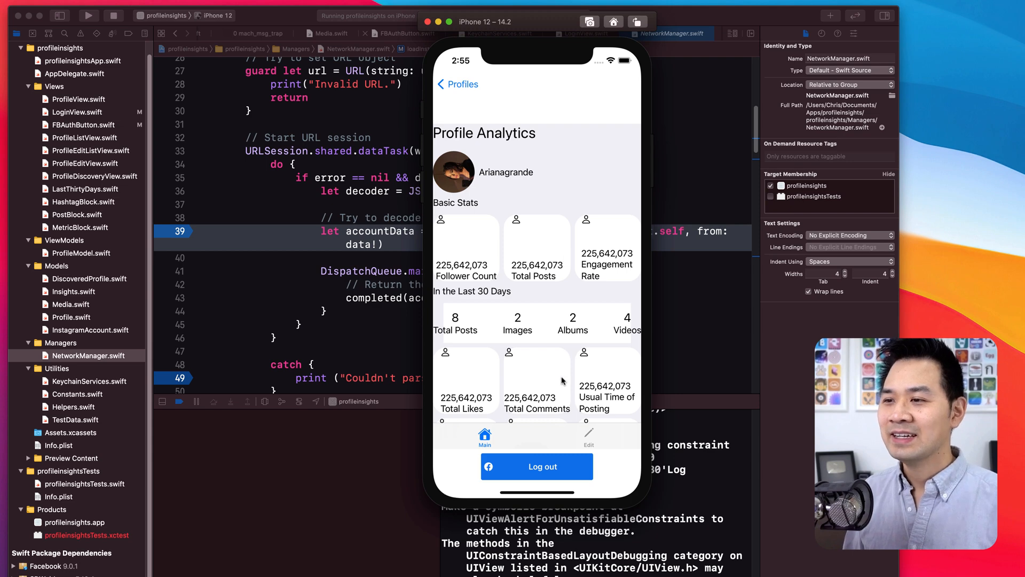
pyautogui.scroll(-3)
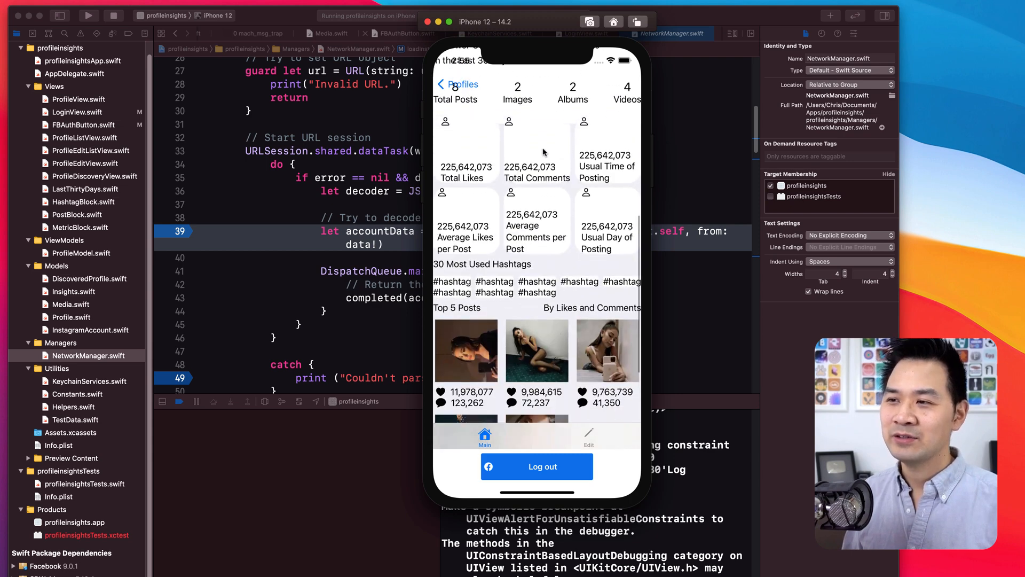
pyautogui.scroll(-3)
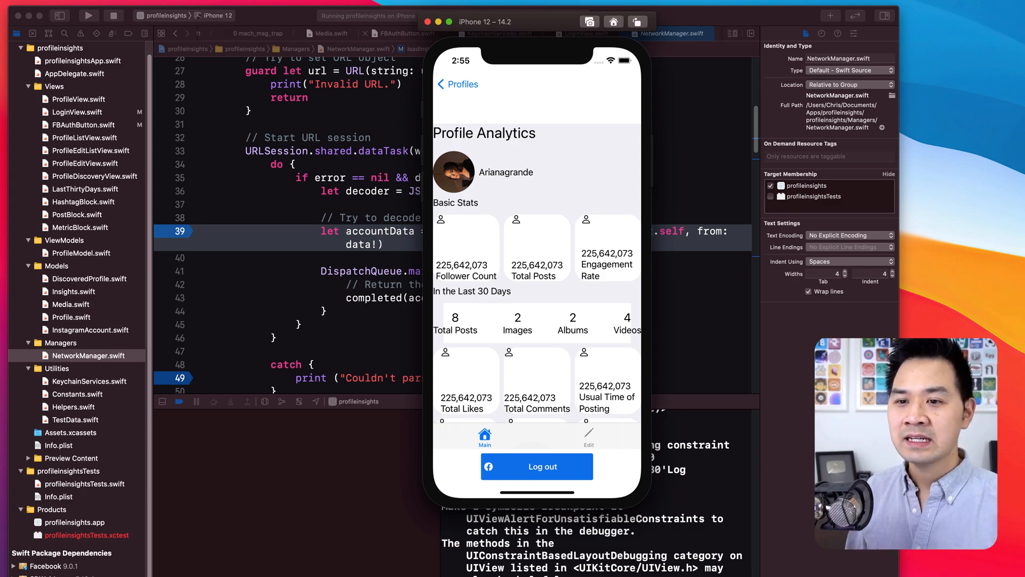
# Switch to Figma and bring the Profile frame with the welcome modal into view
pyautogui.click(130, 28)
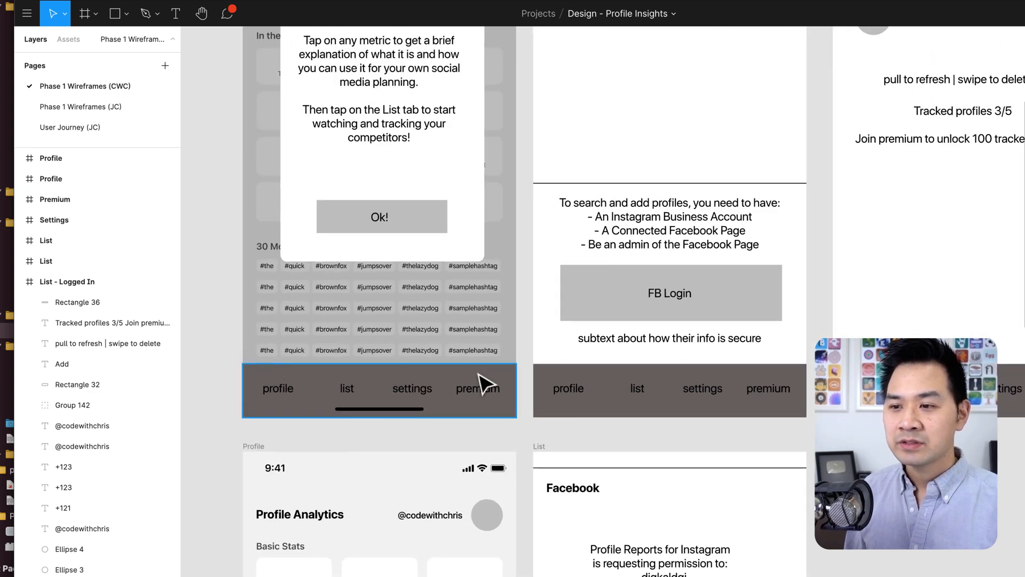
pyautogui.moveTo(278, 407)
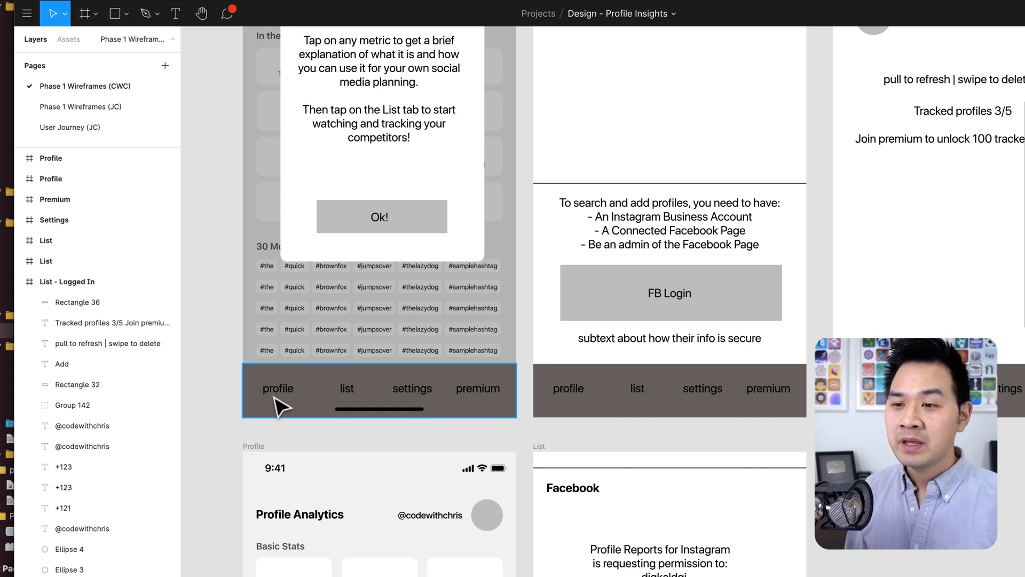
pyautogui.moveTo(273, 409)
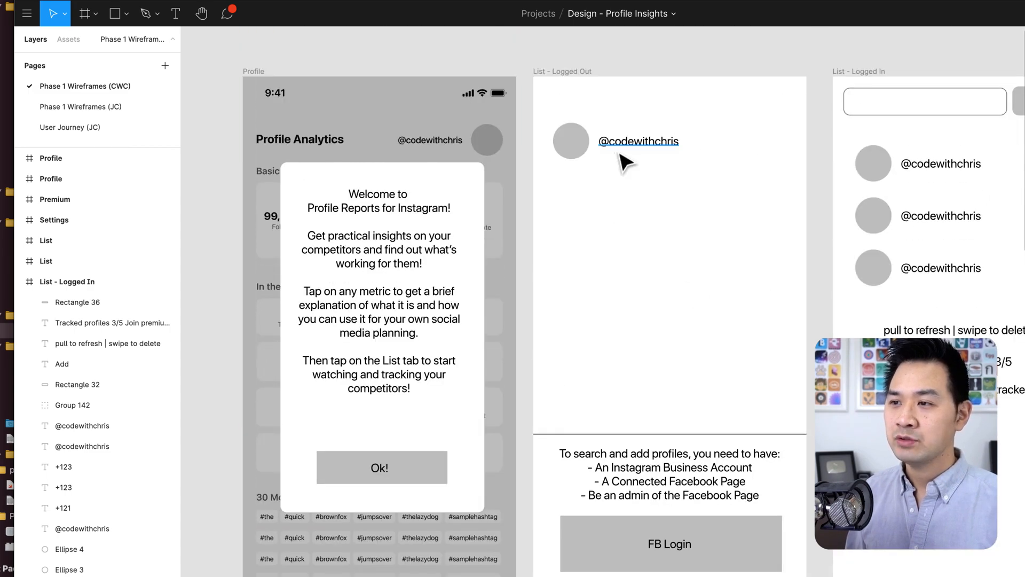
pyautogui.scroll(-3)
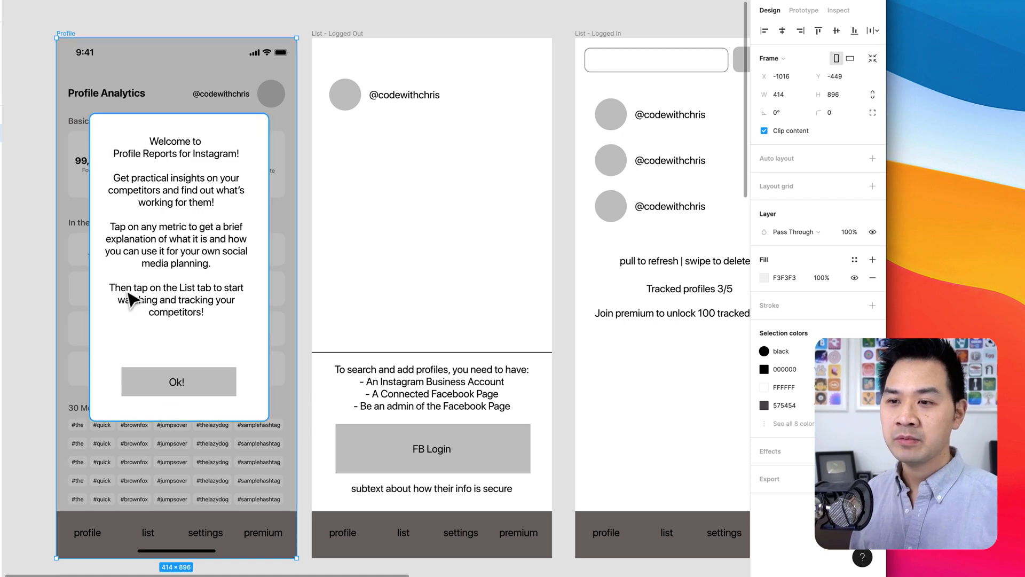
pyautogui.moveTo(295, 139)
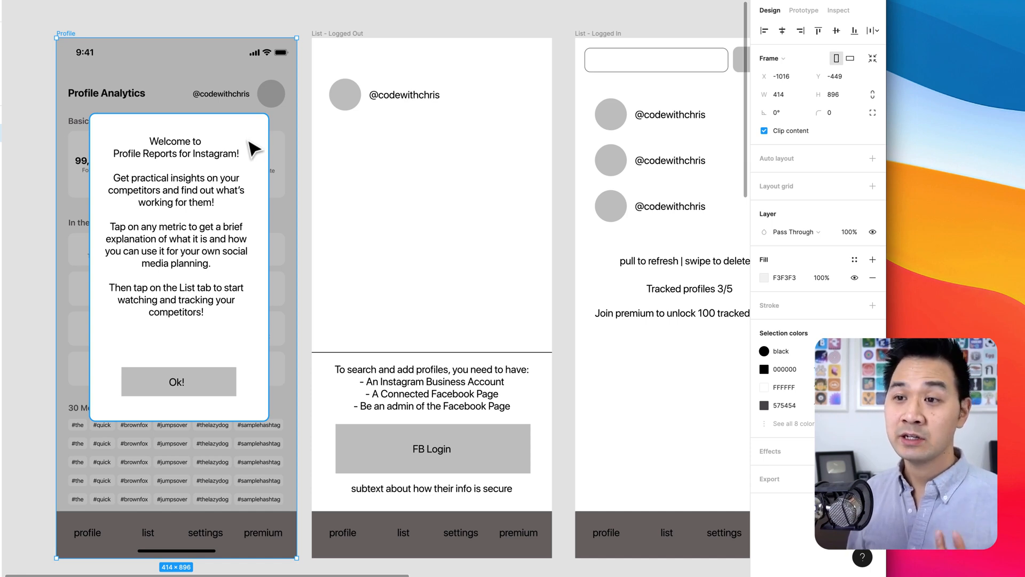
pyautogui.moveTo(231, 333)
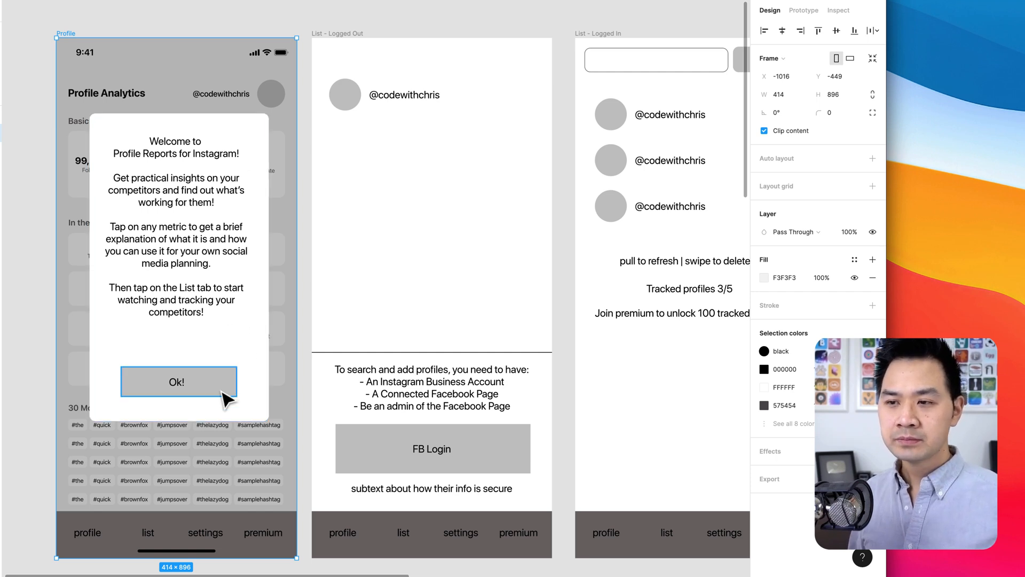
pyautogui.moveTo(223, 339)
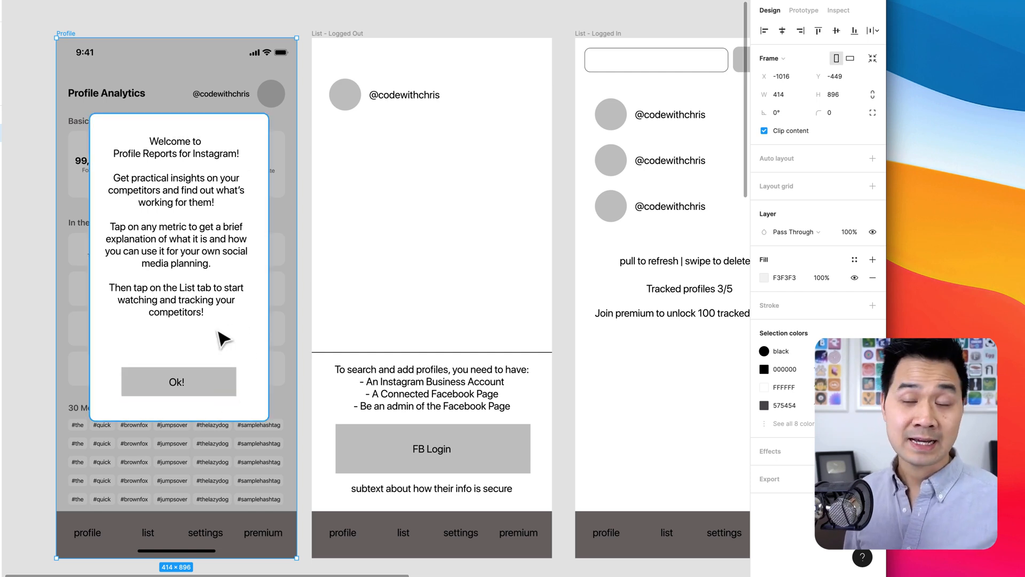
pyautogui.moveTo(254, 136)
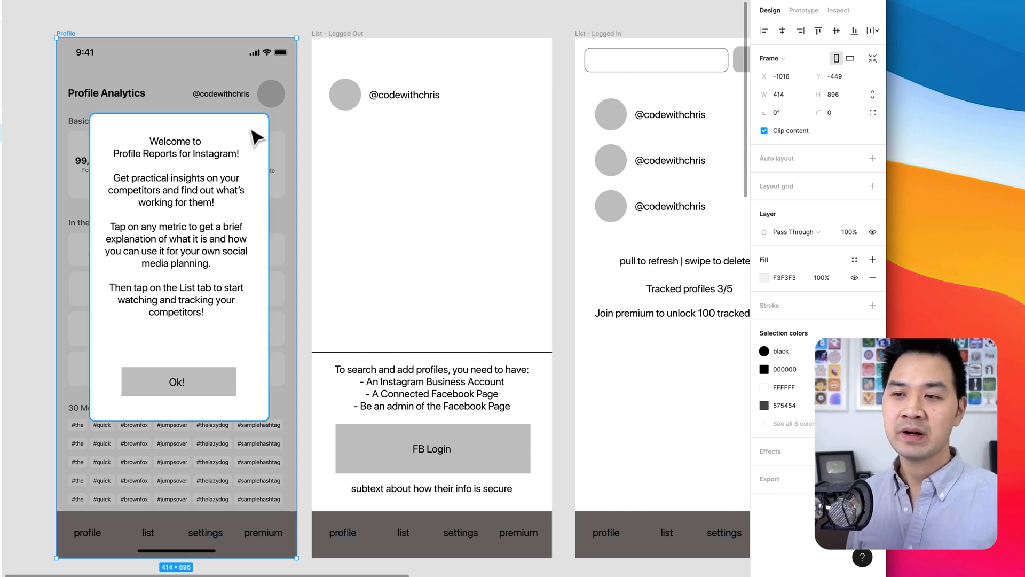
pyautogui.moveTo(121, 101)
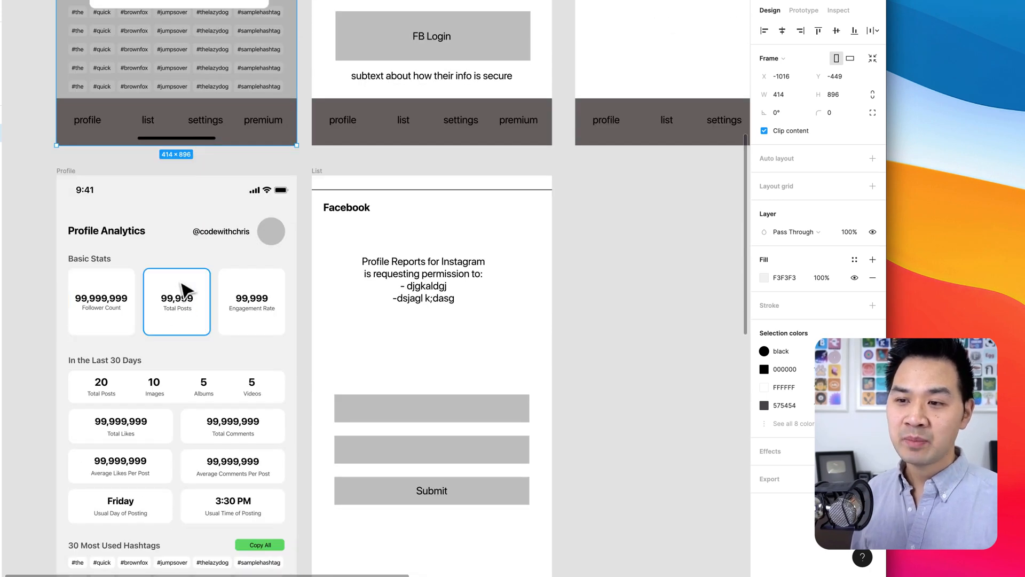
pyautogui.click(252, 301)
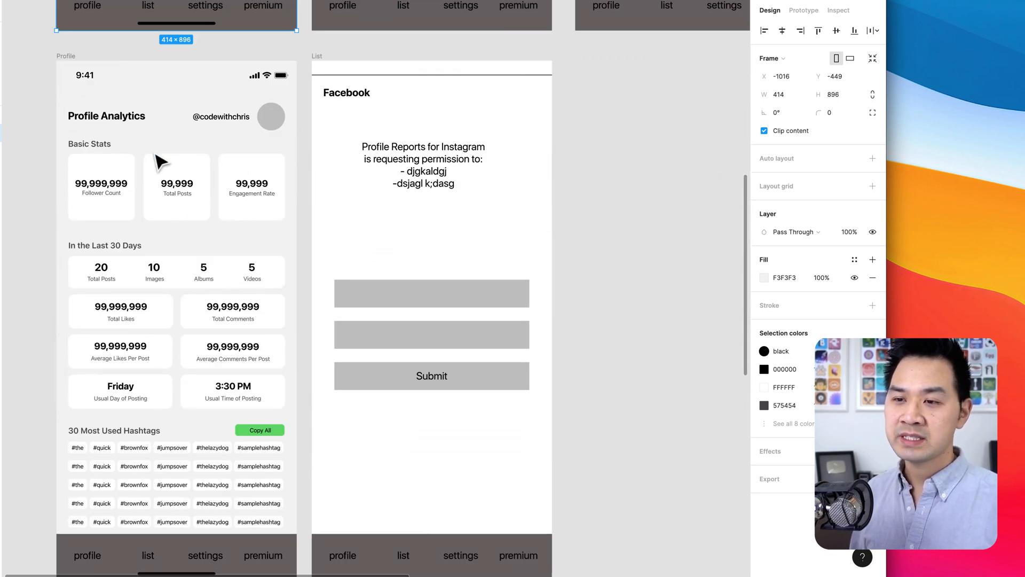
pyautogui.click(121, 351)
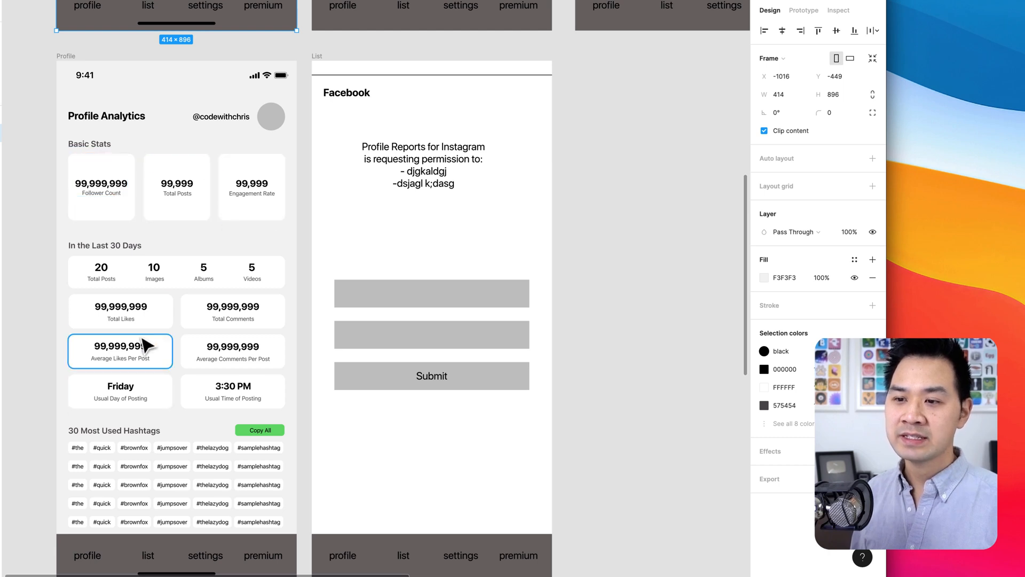
pyautogui.click(176, 186)
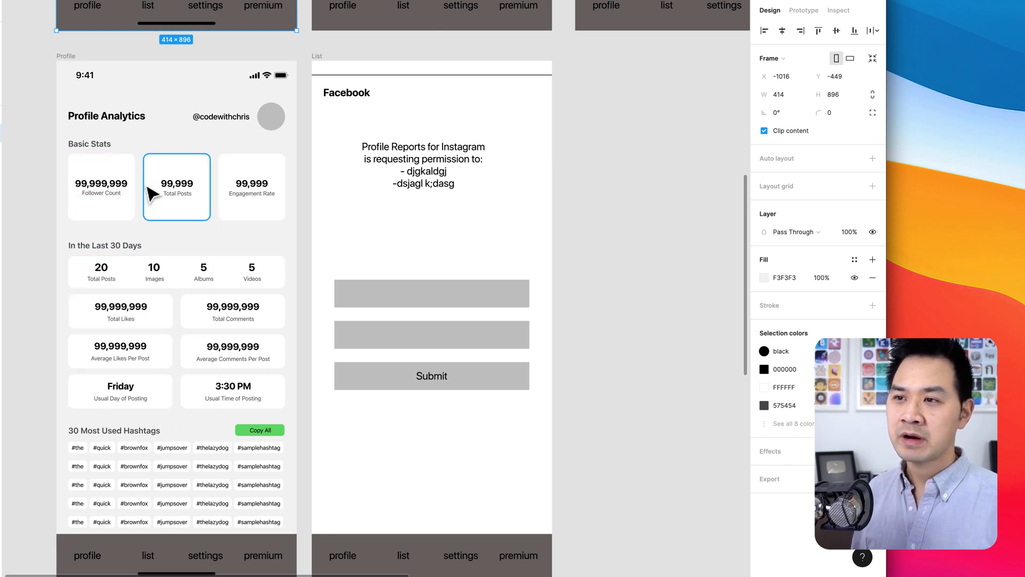
pyautogui.click(153, 271)
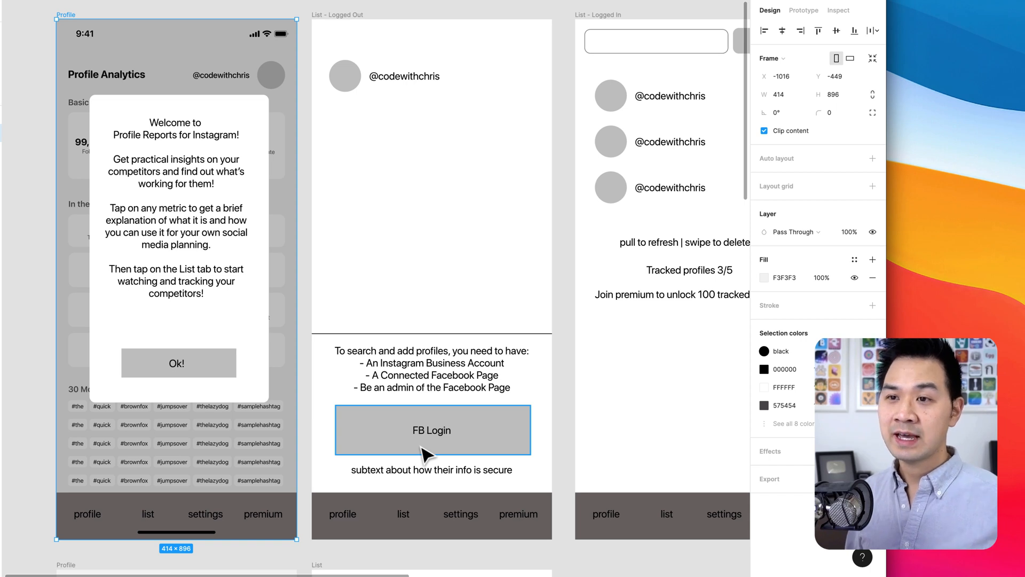
pyautogui.moveTo(462, 291)
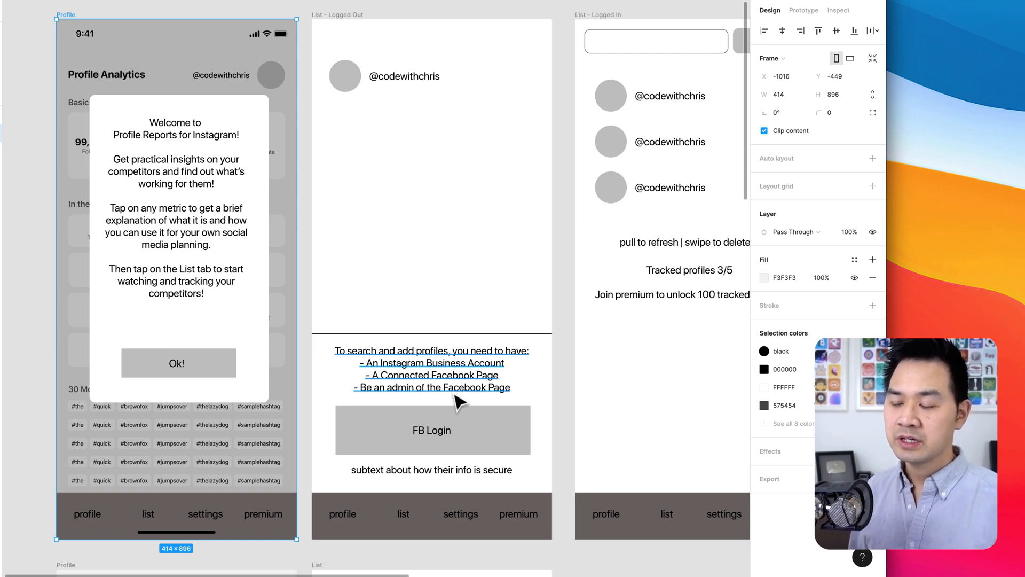
# Scroll the canvas to the List frame showing 'Thanks for logging in!'
pyautogui.scroll(-3)
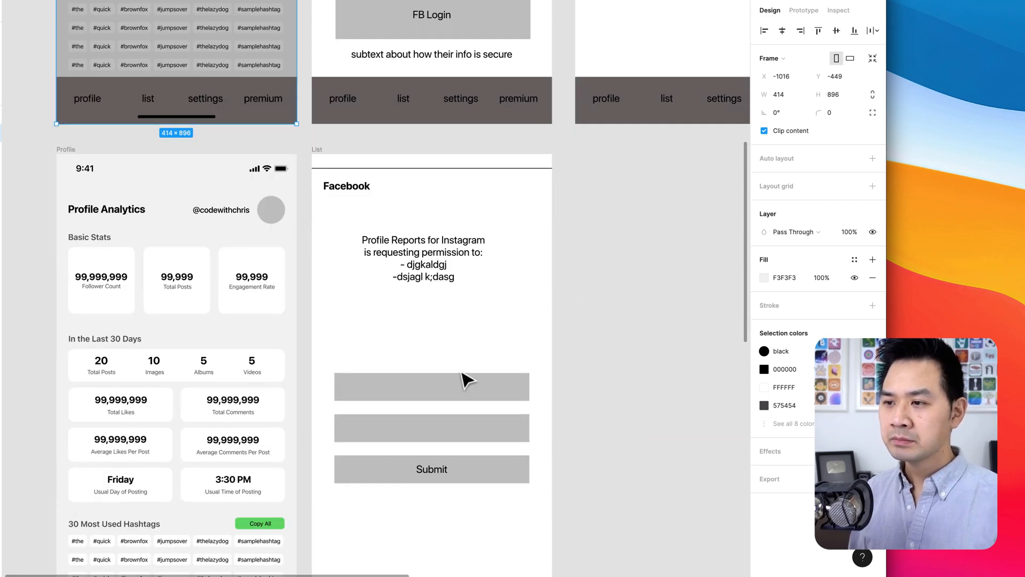
pyautogui.moveTo(458, 183)
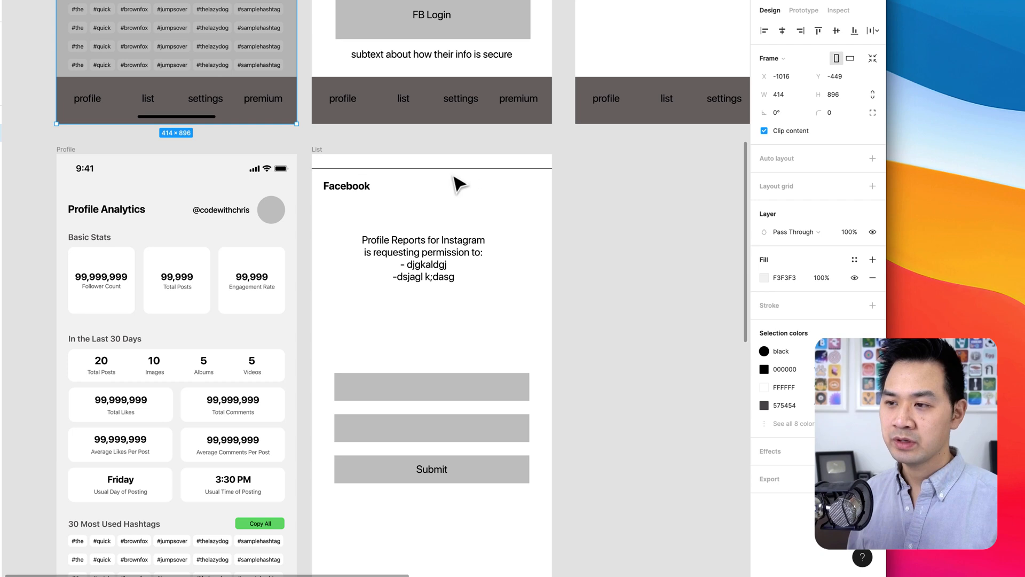
pyautogui.moveTo(458, 362)
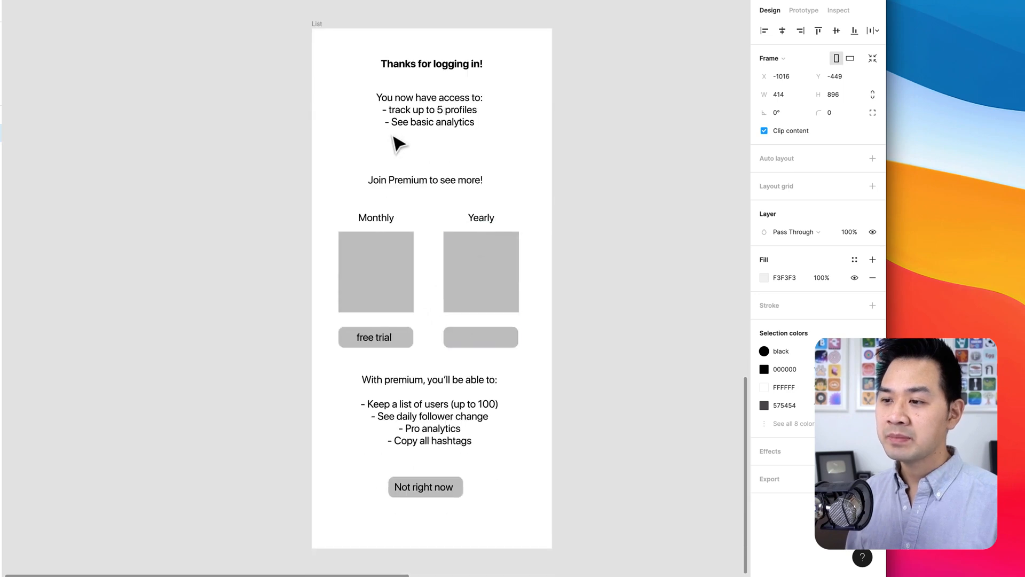
pyautogui.moveTo(523, 529)
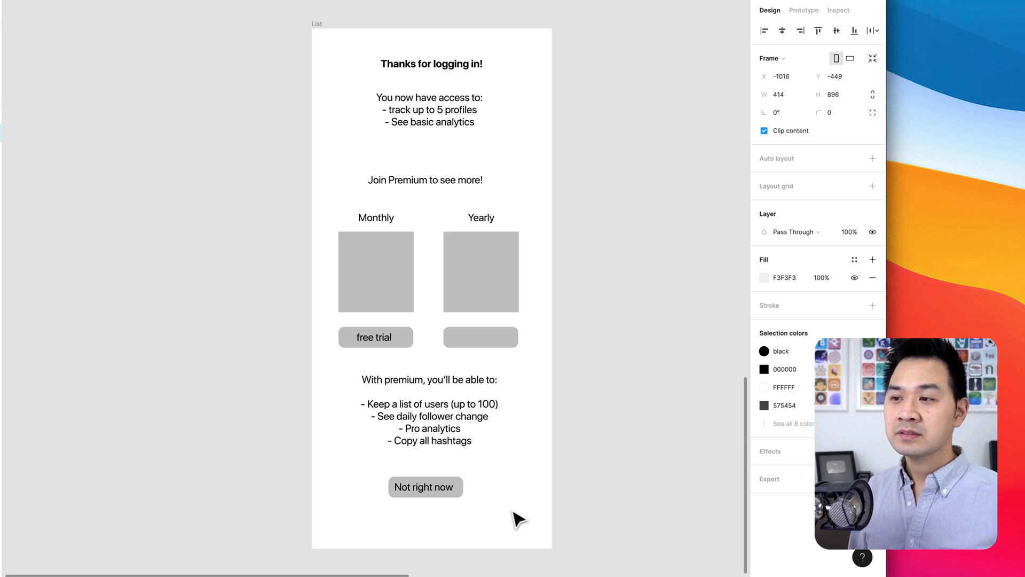
pyautogui.moveTo(469, 159)
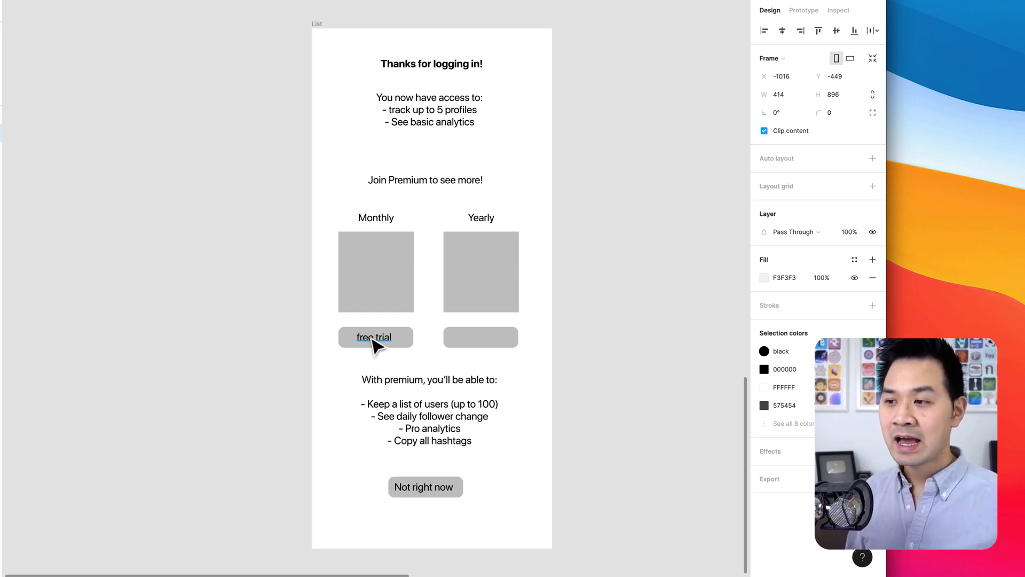
pyautogui.moveTo(517, 480)
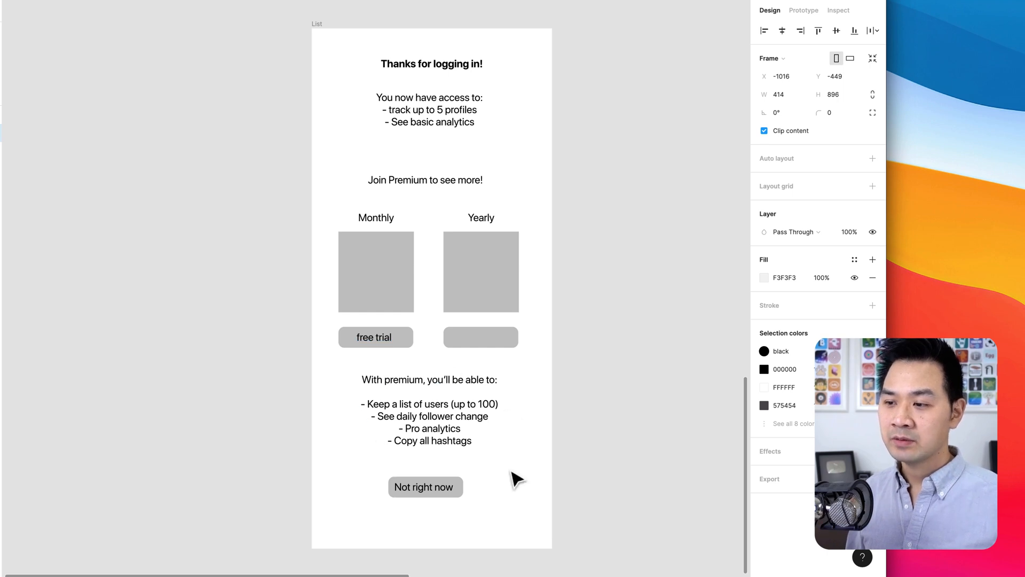
pyautogui.moveTo(510, 414)
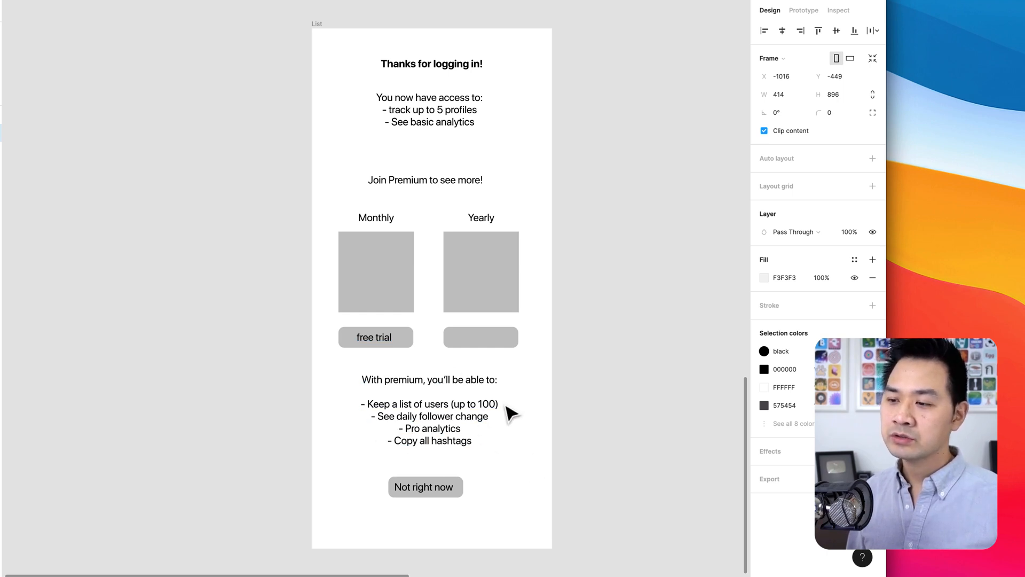
pyautogui.moveTo(483, 462)
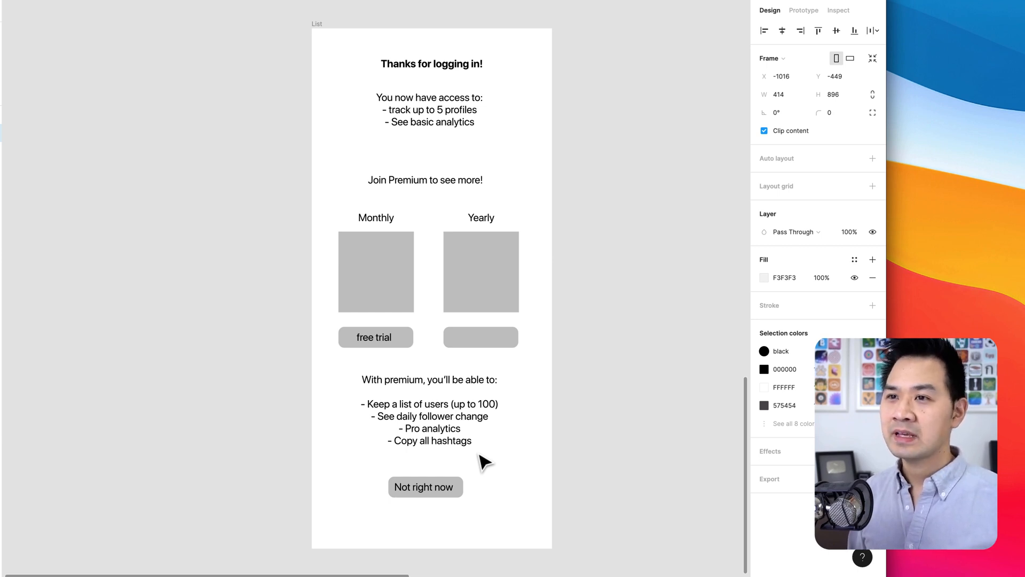
pyautogui.moveTo(510, 446)
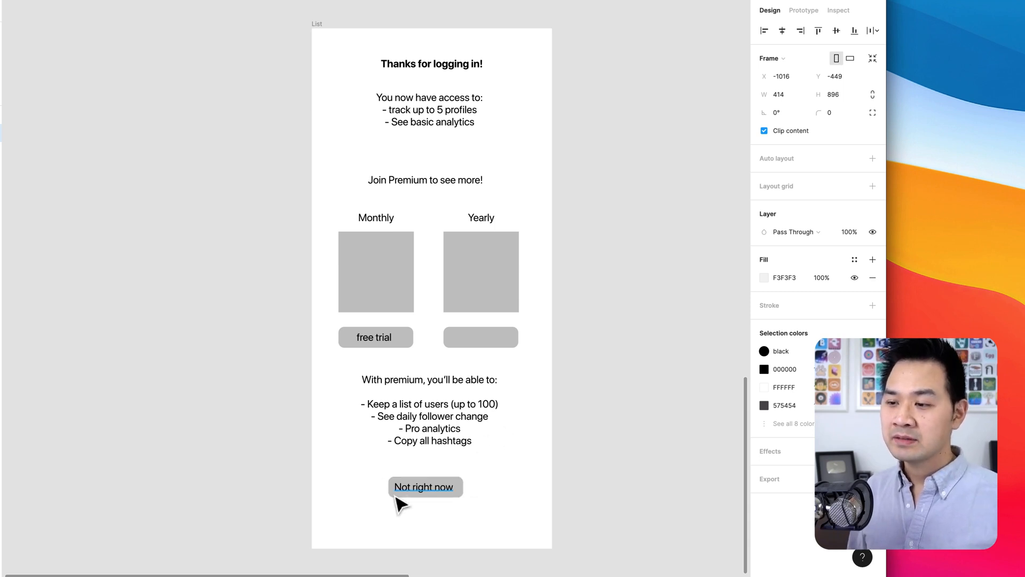
pyautogui.moveTo(431, 63)
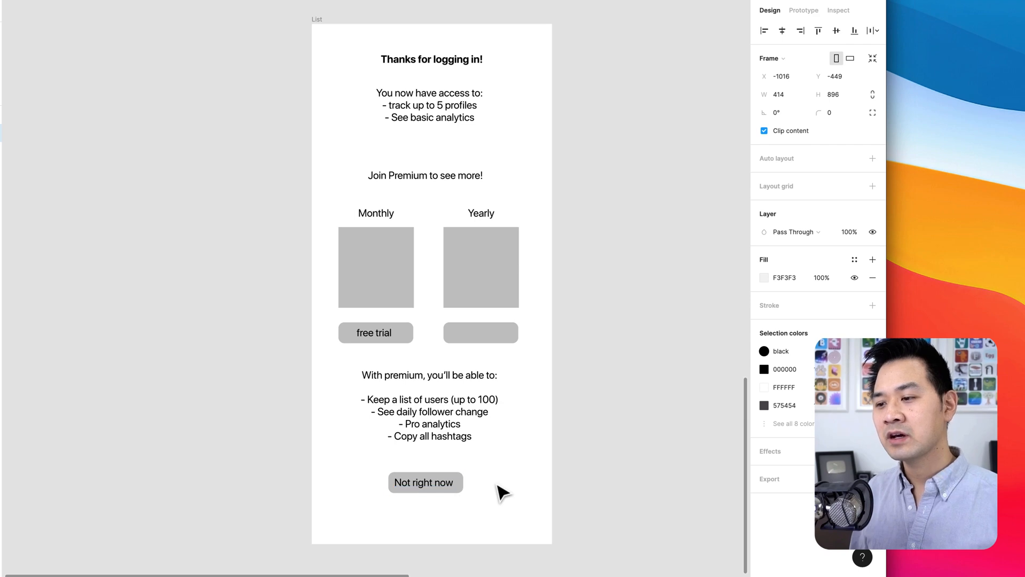
# Move the canvas to the List - Logged Out, List - Logged In and Settings frames
pyautogui.click(375, 332)
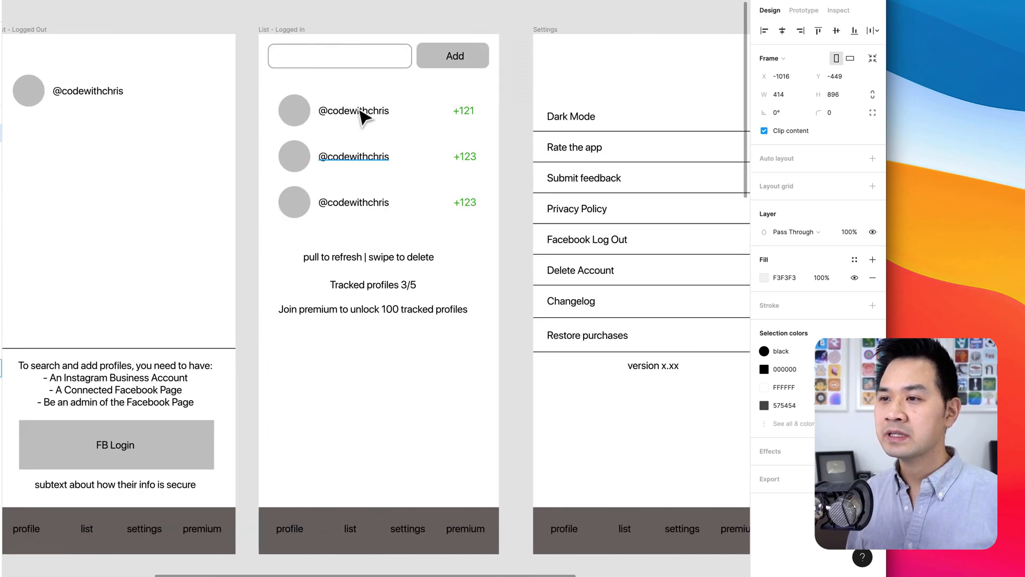
# Move the canvas to the Profile Analytics and Facebook permission request frames
pyautogui.click(378, 529)
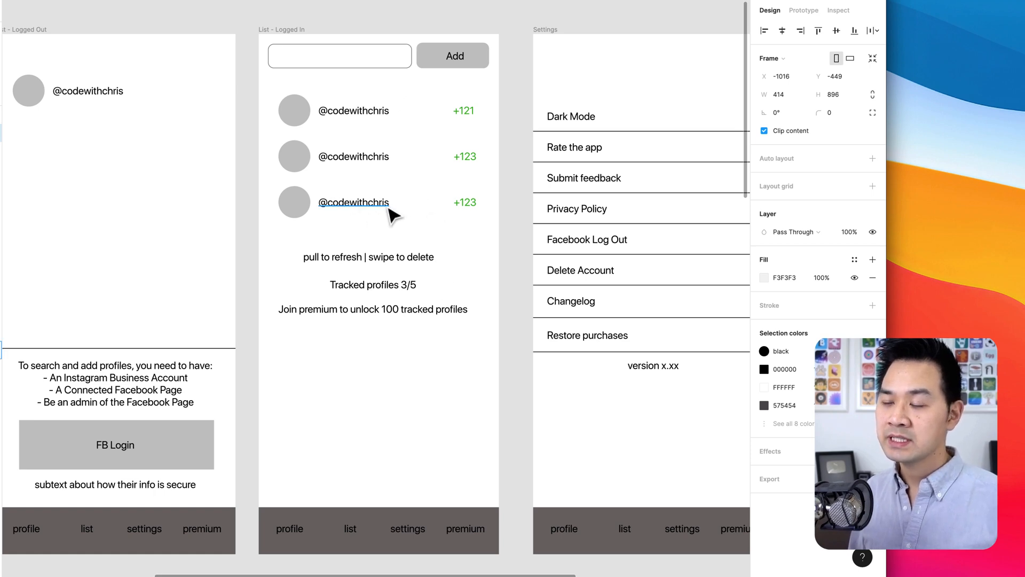
pyautogui.moveTo(373, 110)
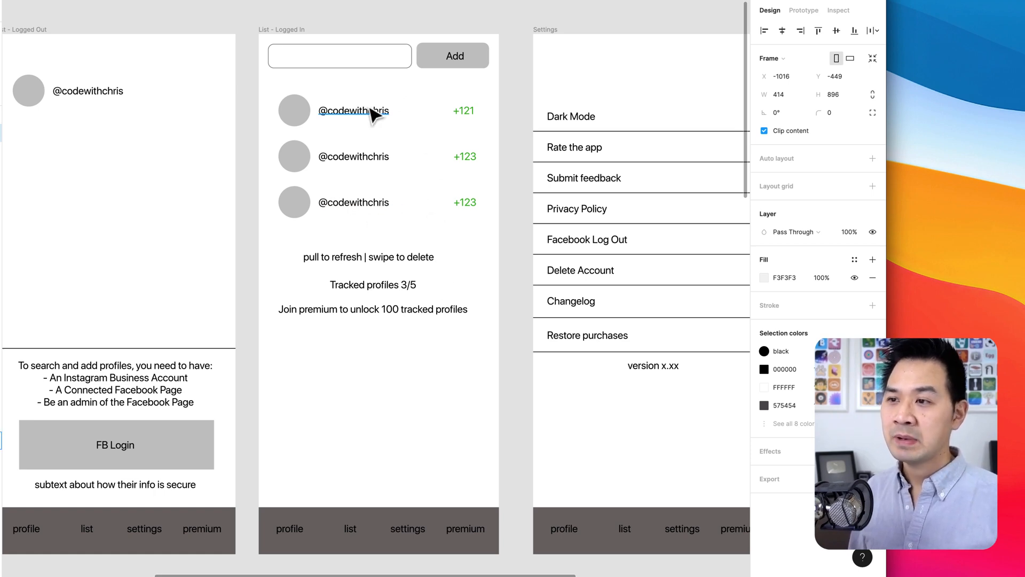
pyautogui.moveTo(366, 116)
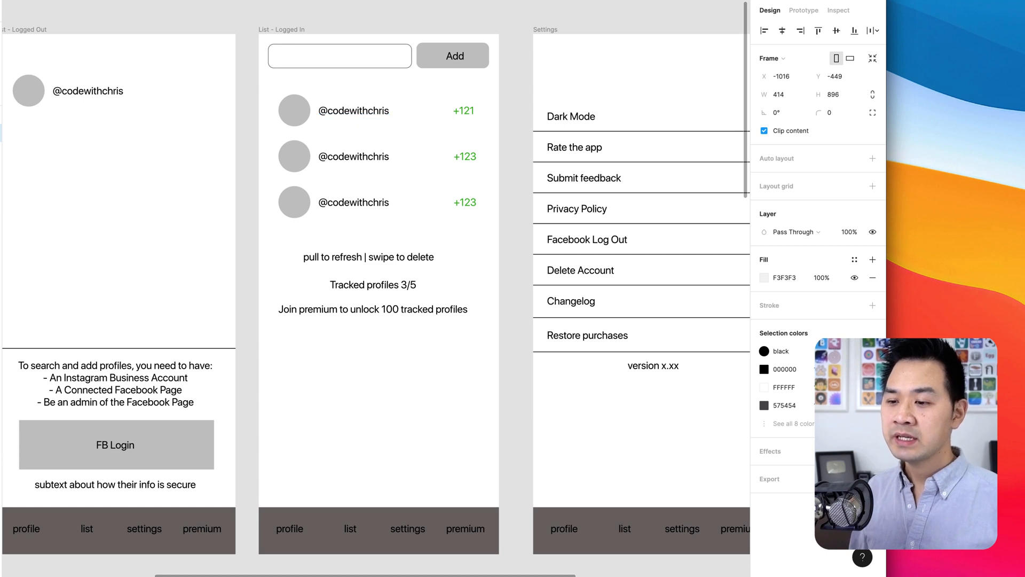
pyautogui.click(287, 528)
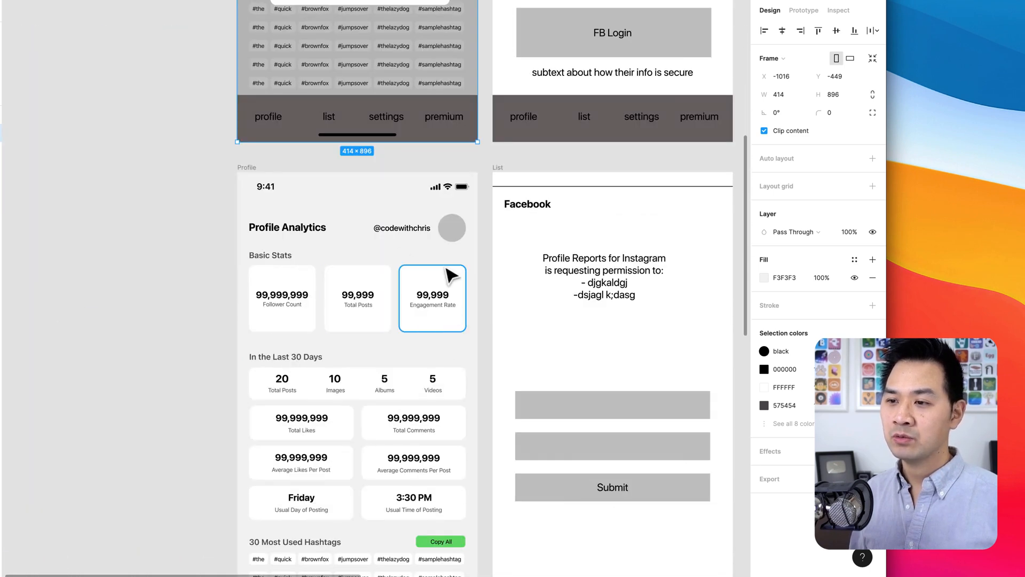
# Scroll the Settings wireframe and select its Rate the app and Submit feedback labels
pyautogui.scroll(-3)
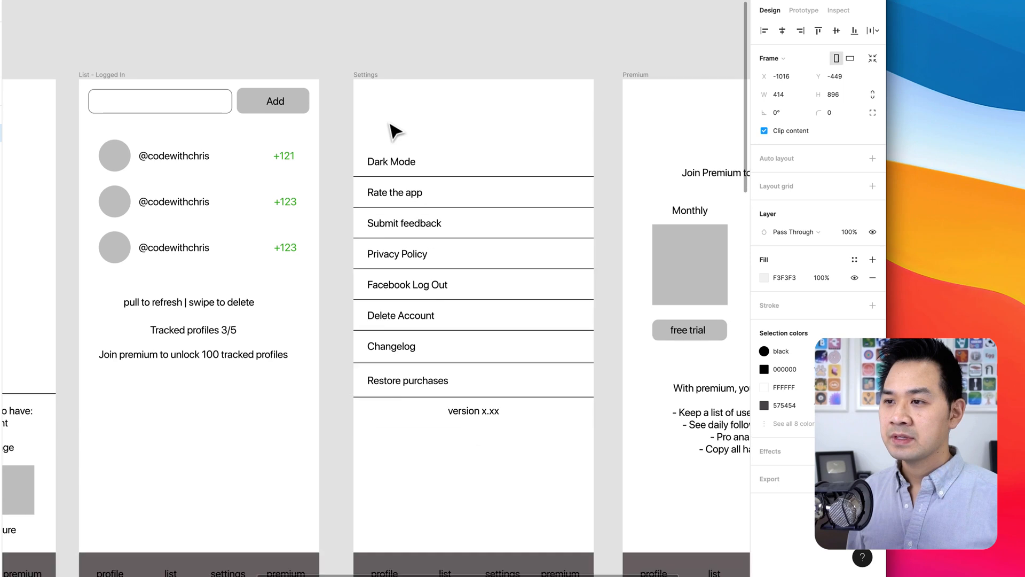
pyautogui.scroll(-3)
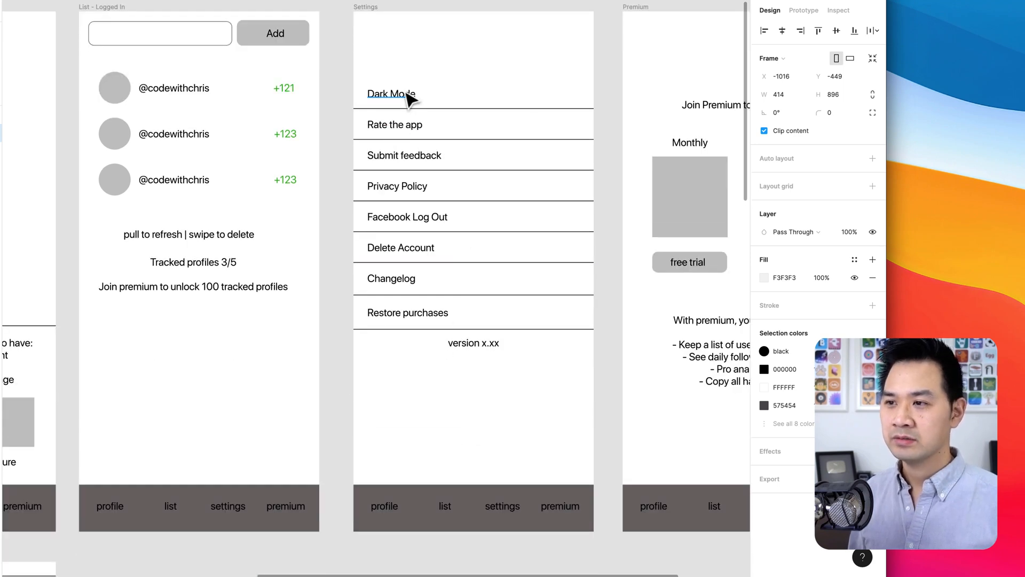
pyautogui.click(394, 124)
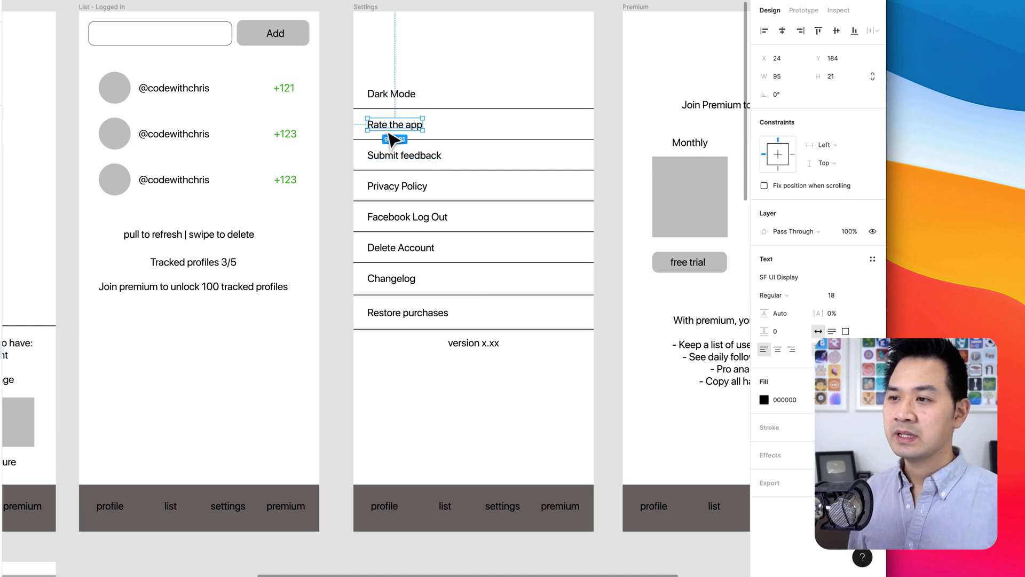
pyautogui.click(403, 155)
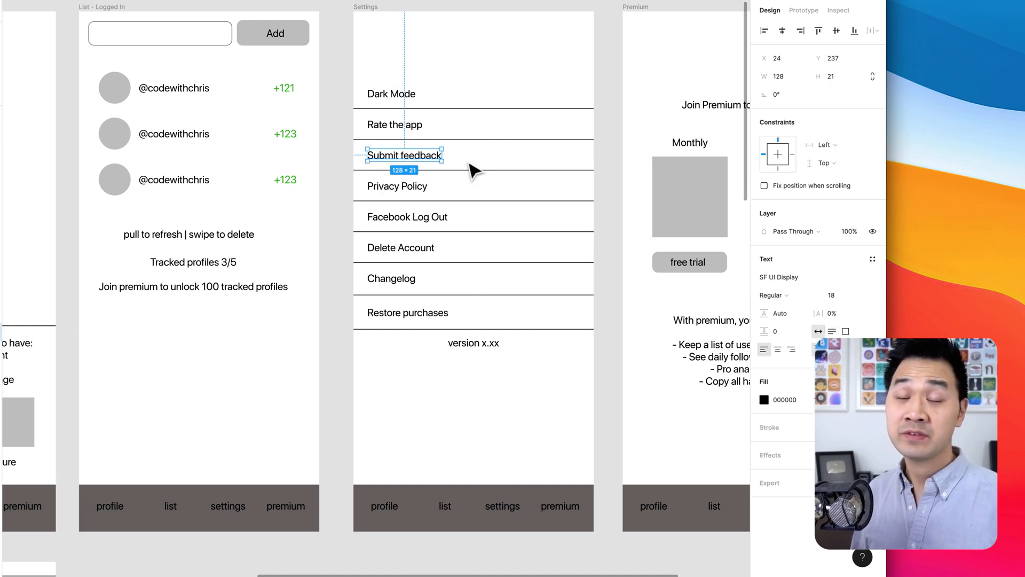
# Select the Privacy Policy, Delete Account and Restore purchases labels, then pan to the Premium frame
pyautogui.click(397, 186)
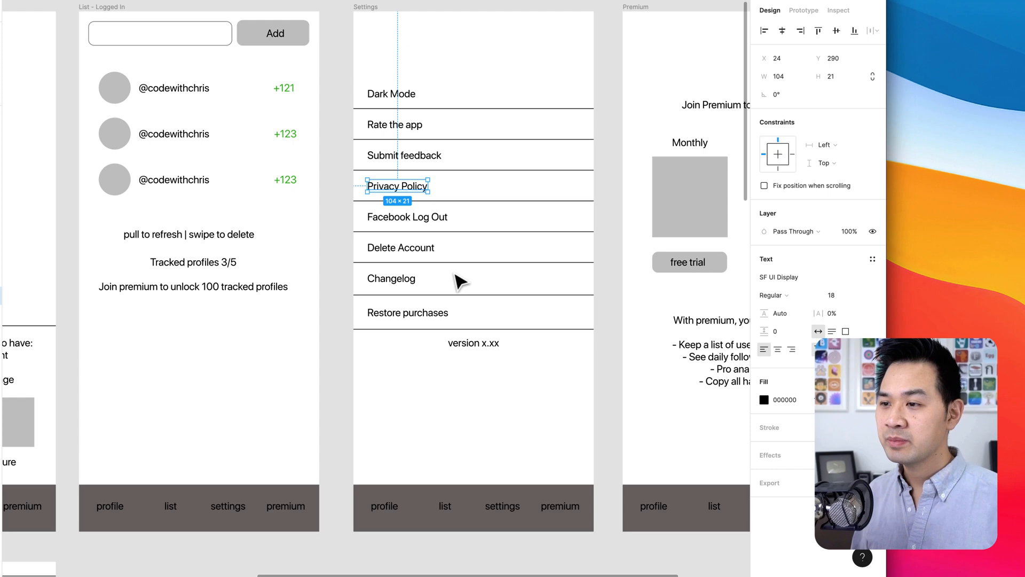
pyautogui.click(400, 247)
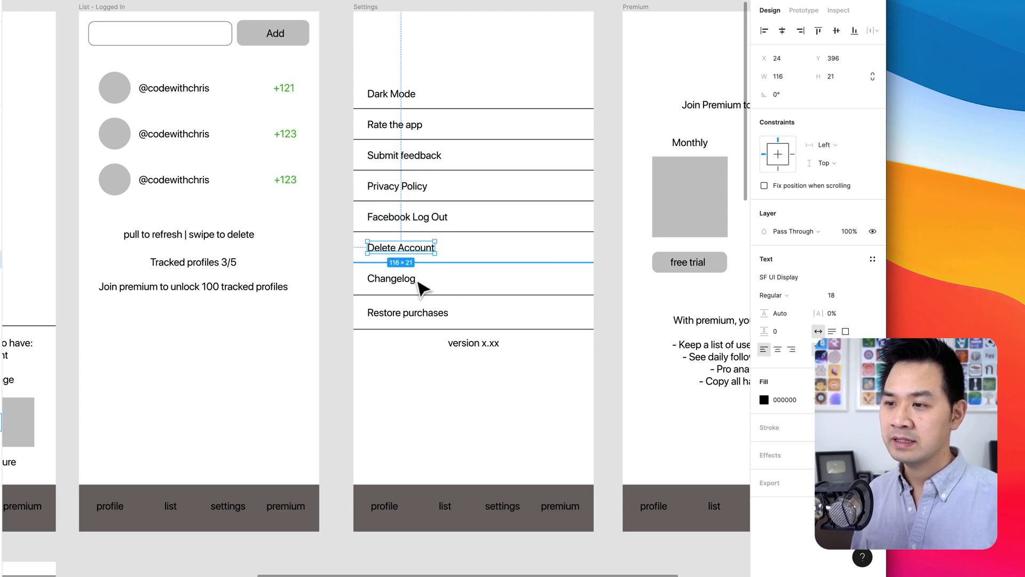
pyautogui.click(406, 313)
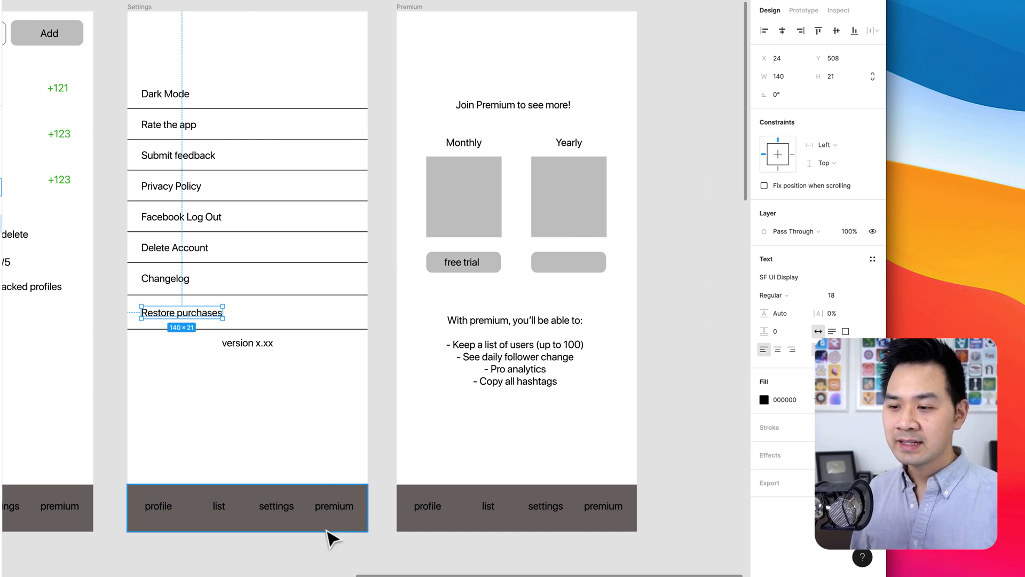
pyautogui.click(463, 196)
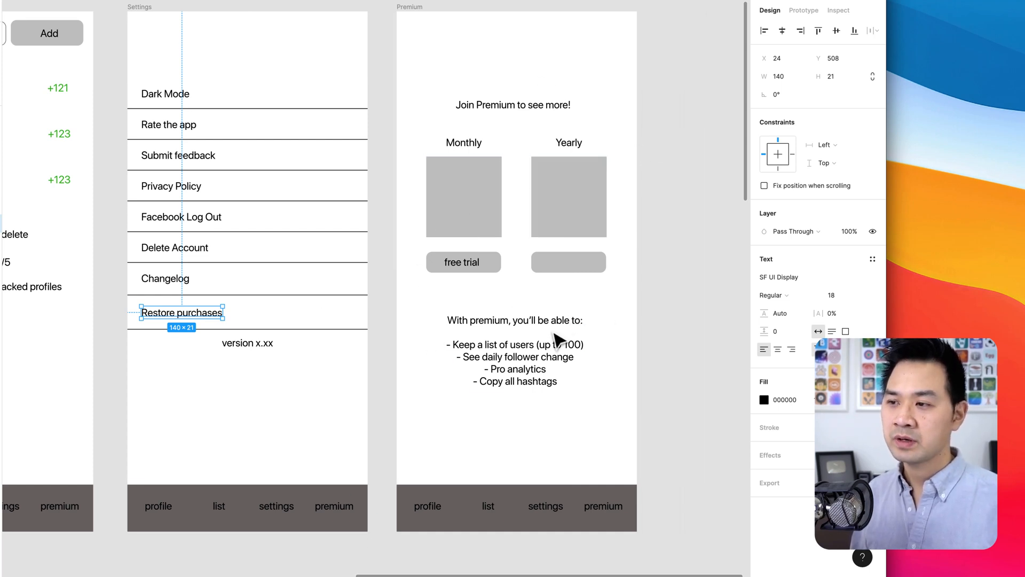
pyautogui.moveTo(591, 437)
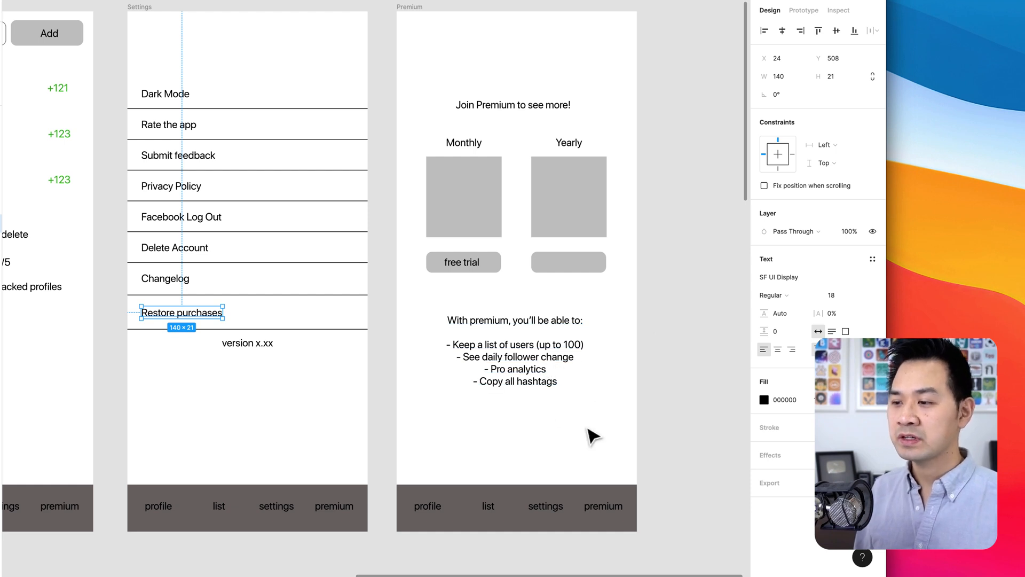
pyautogui.moveTo(601, 479)
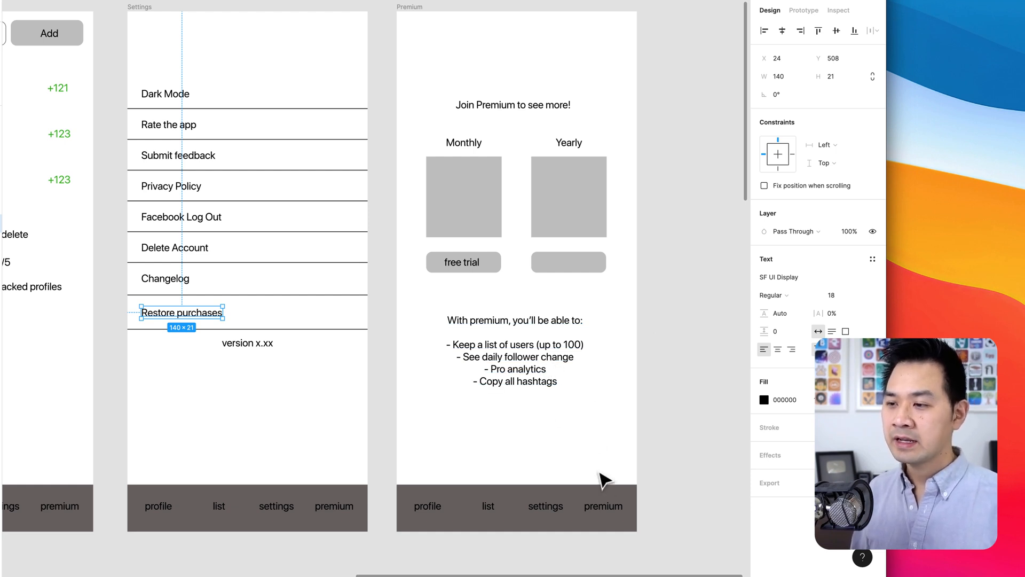
pyautogui.moveTo(441, 155)
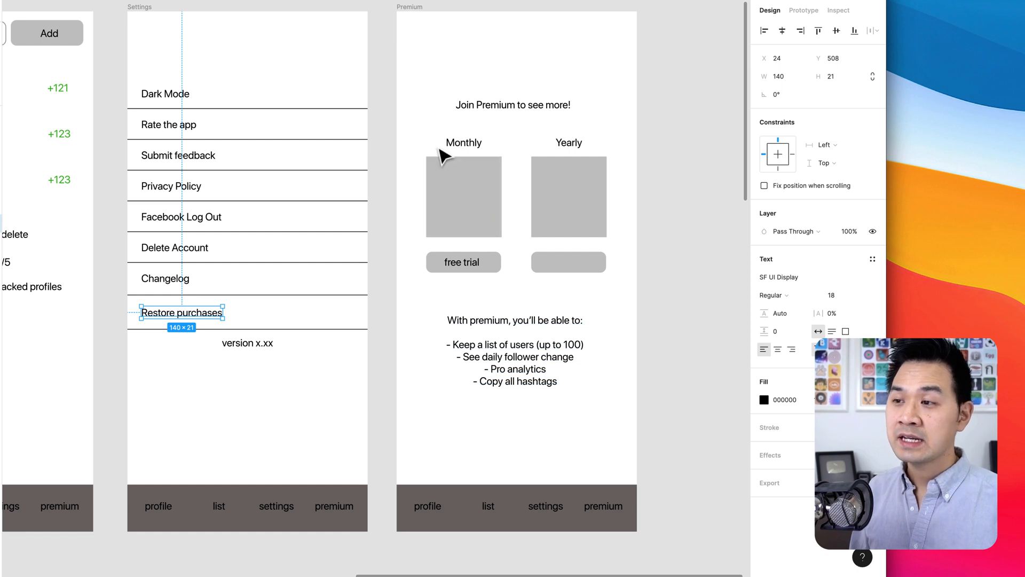
pyautogui.moveTo(580, 456)
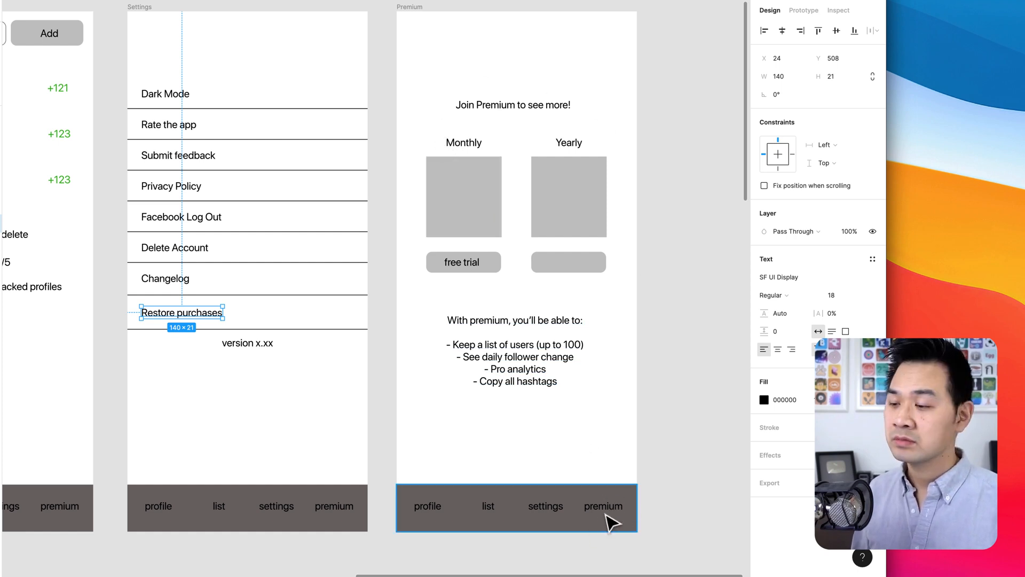
pyautogui.moveTo(559, 527)
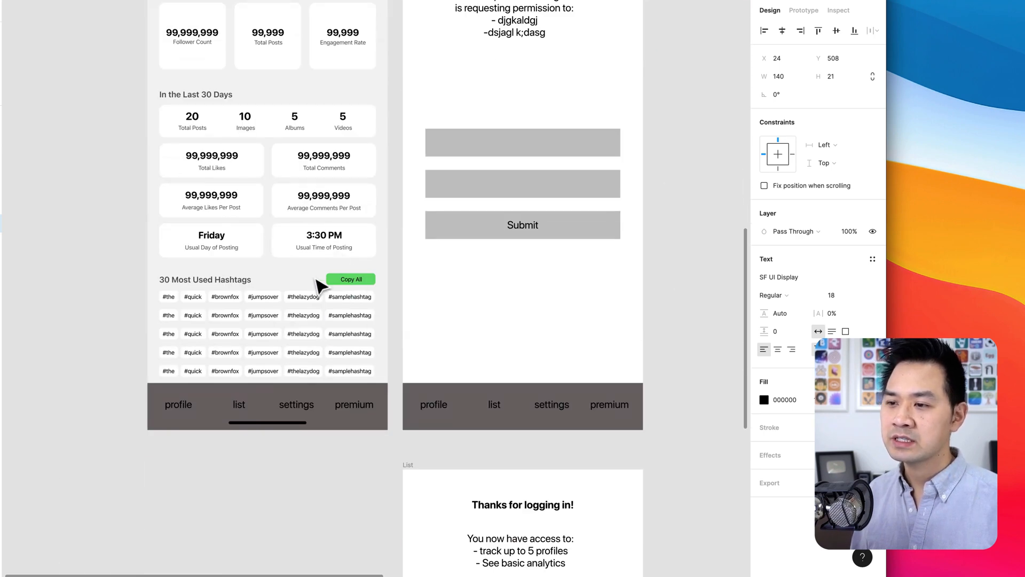
pyautogui.moveTo(302, 290)
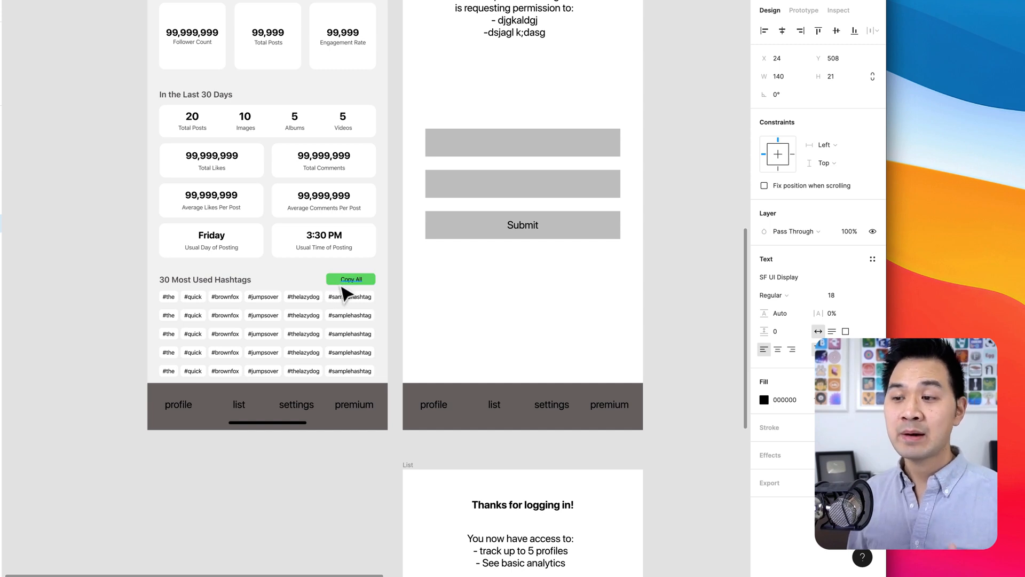
pyautogui.moveTo(404, 272)
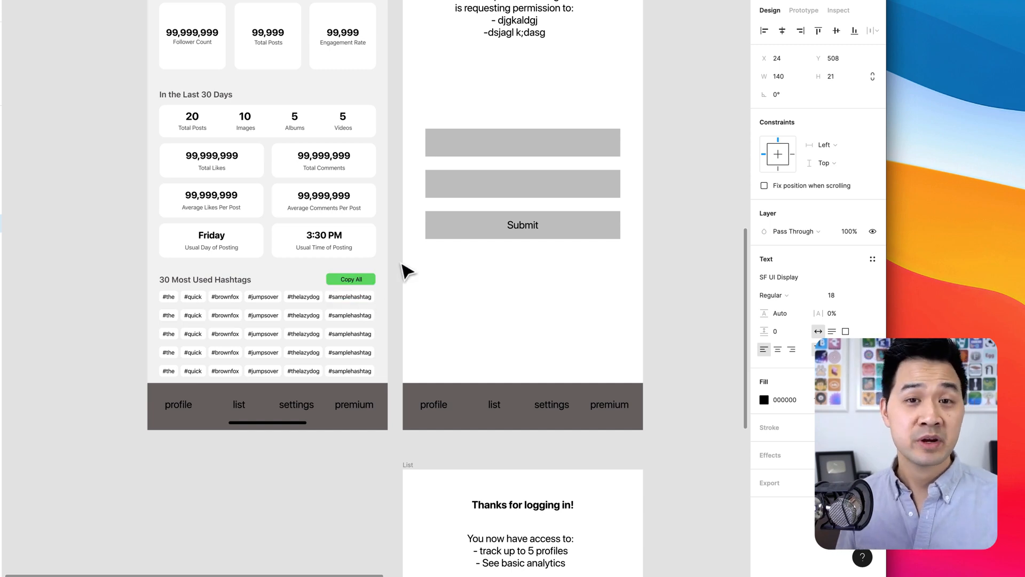
# Pan the canvas to the Profile Analytics and Facebook permission frames
pyautogui.click(522, 225)
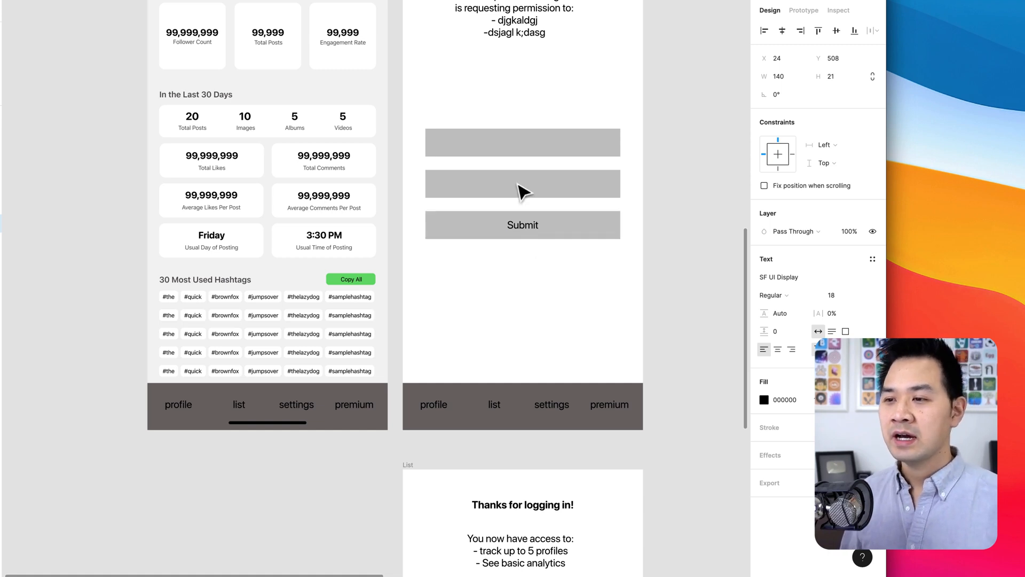
pyautogui.moveTo(406, 320)
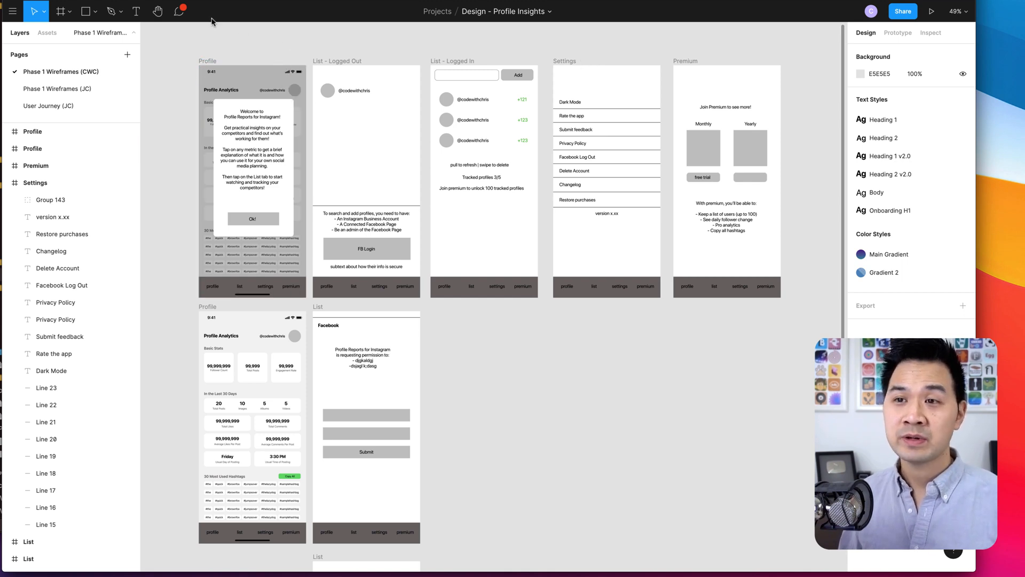
# Show comment pins, review the onboarding comment thread on the Profile screen, then go to the User Journey (JC) page
pyautogui.click(177, 10)
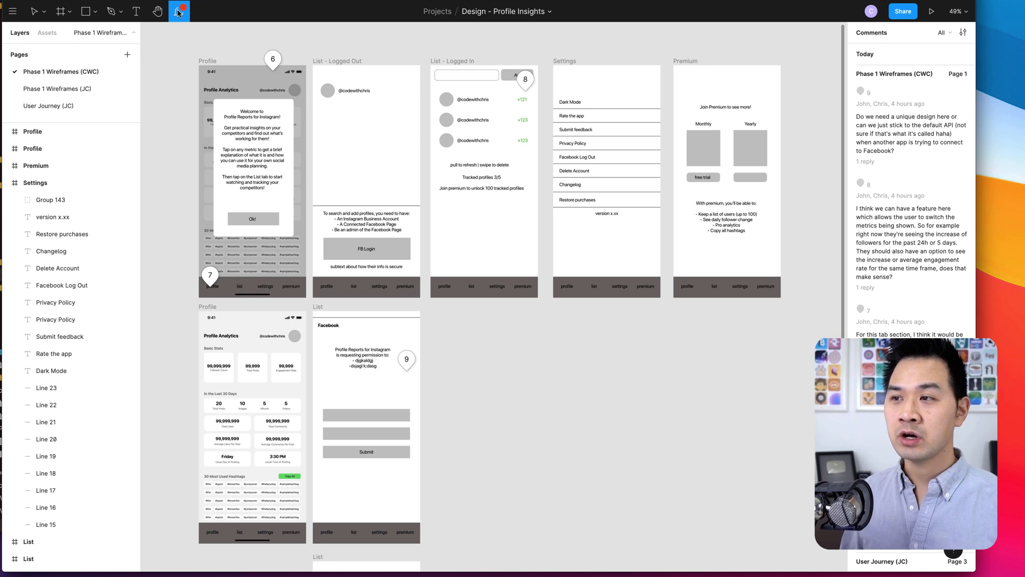
pyautogui.moveTo(178, 11)
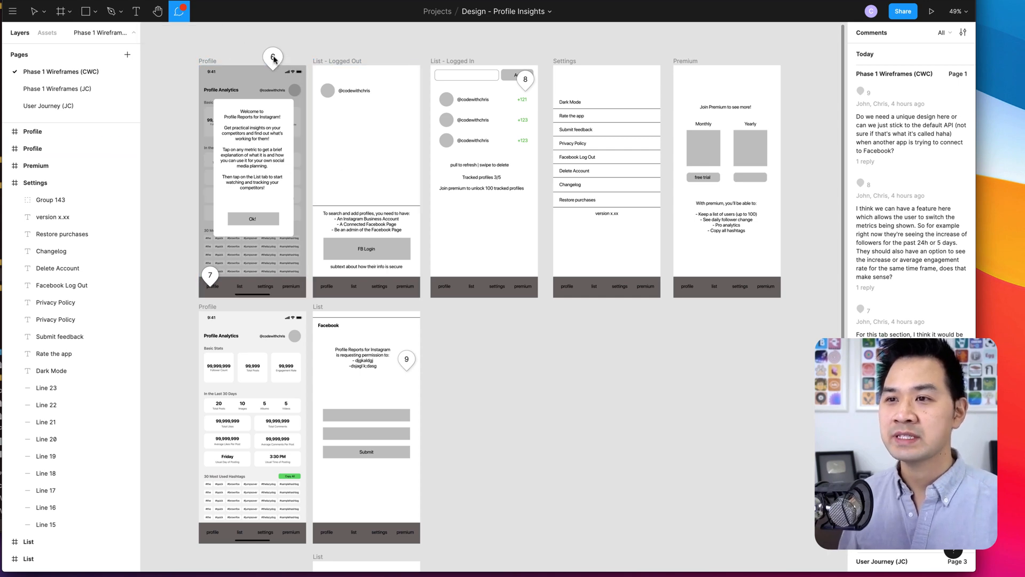
pyautogui.click(494, 284)
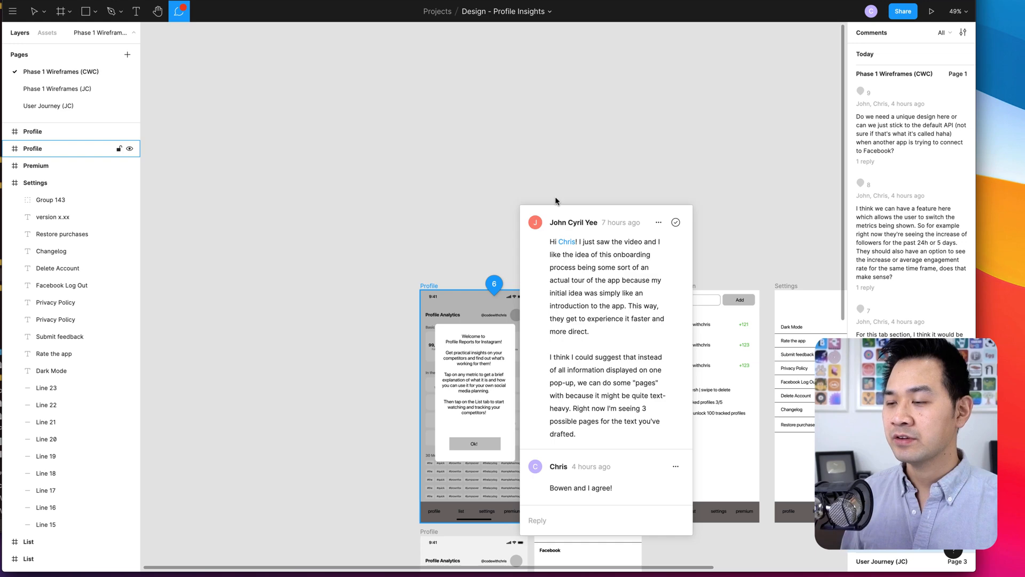
pyautogui.moveTo(436, 187)
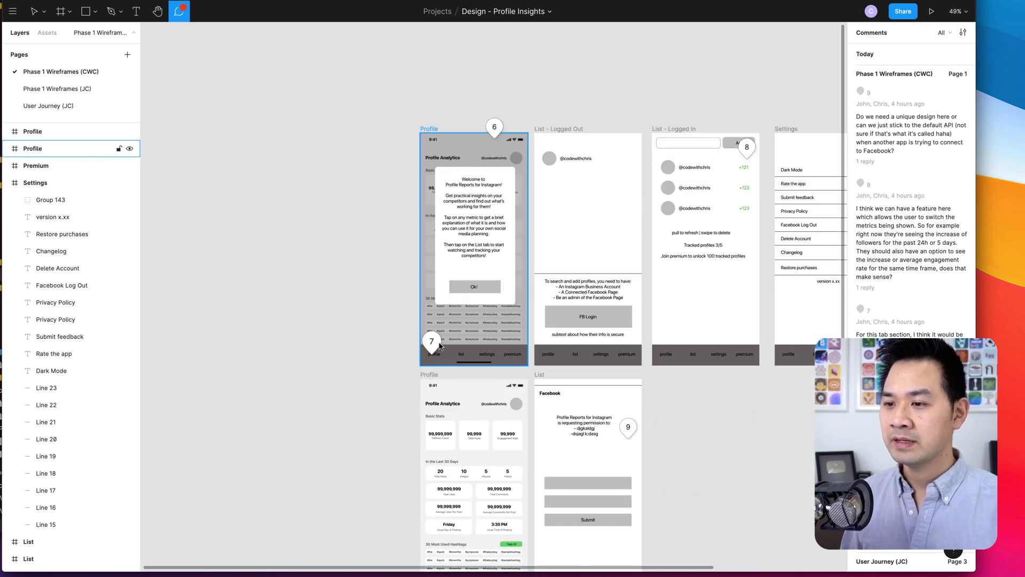
pyautogui.click(431, 343)
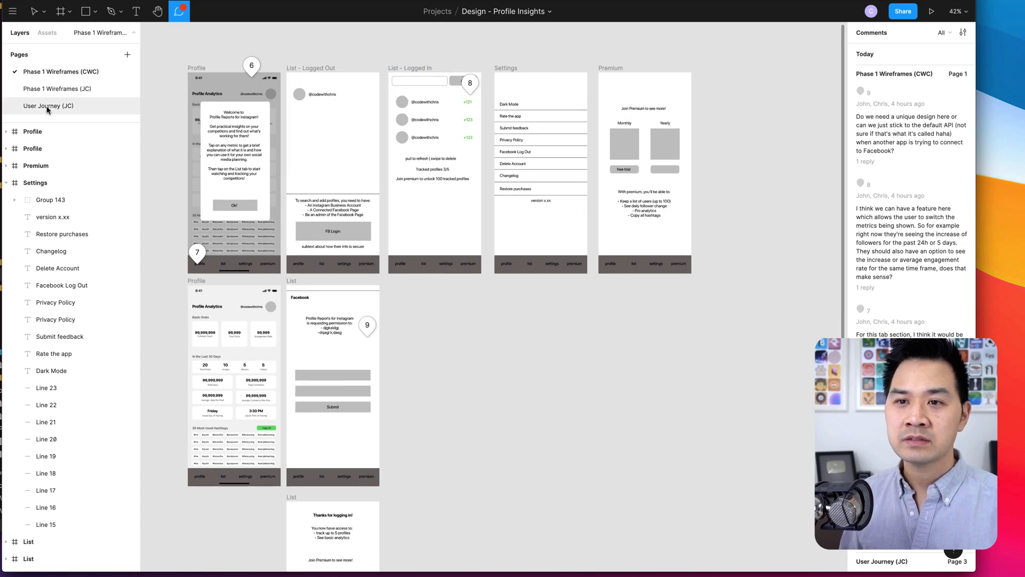
pyautogui.click(48, 106)
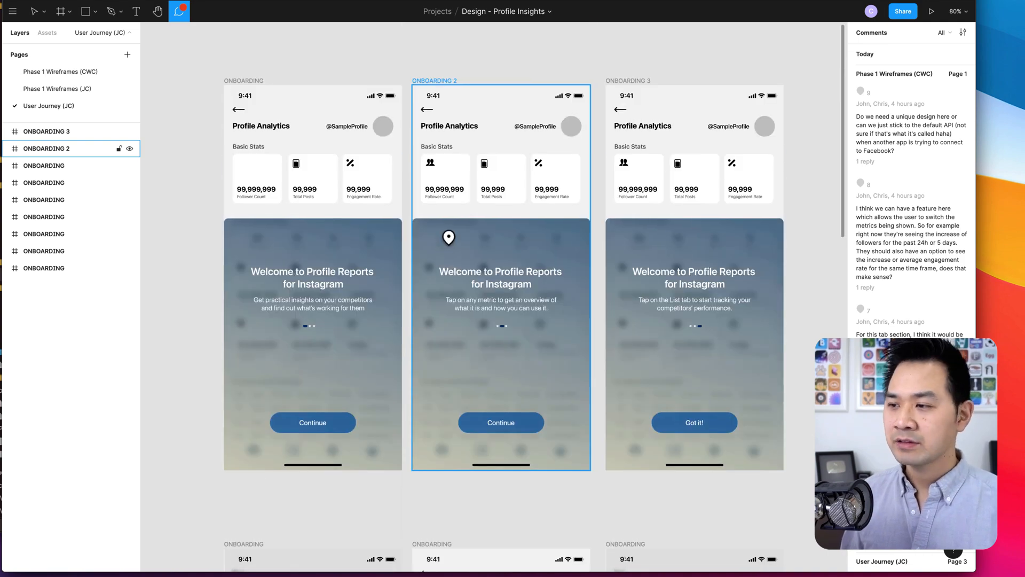
pyautogui.scroll(-3)
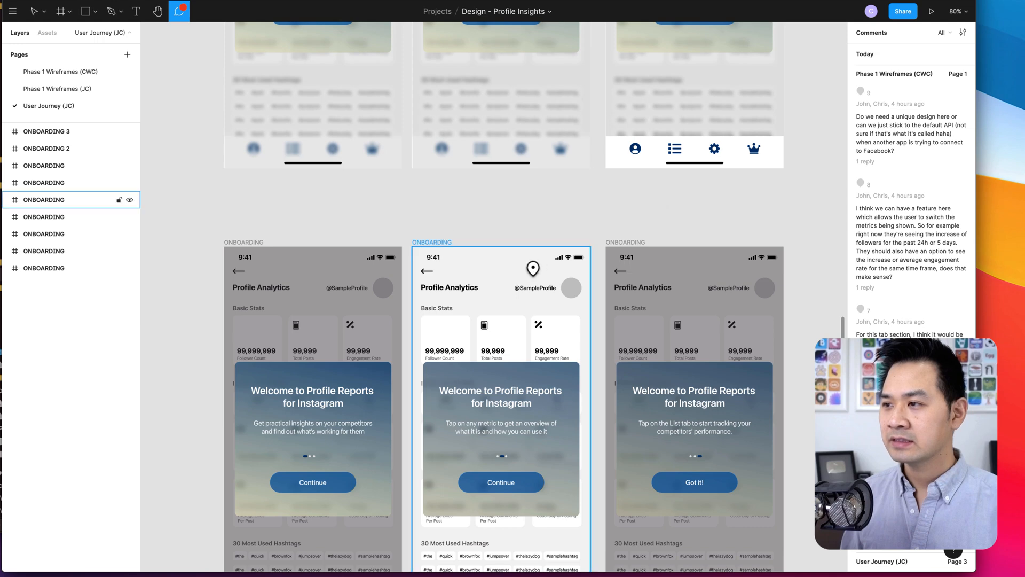
pyautogui.scroll(-3)
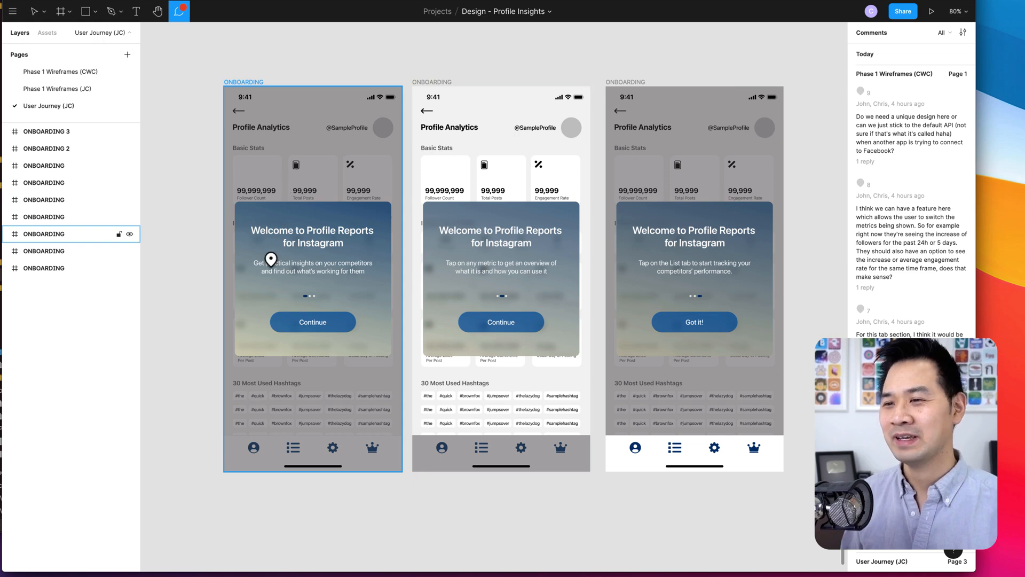
pyautogui.moveTo(250, 277)
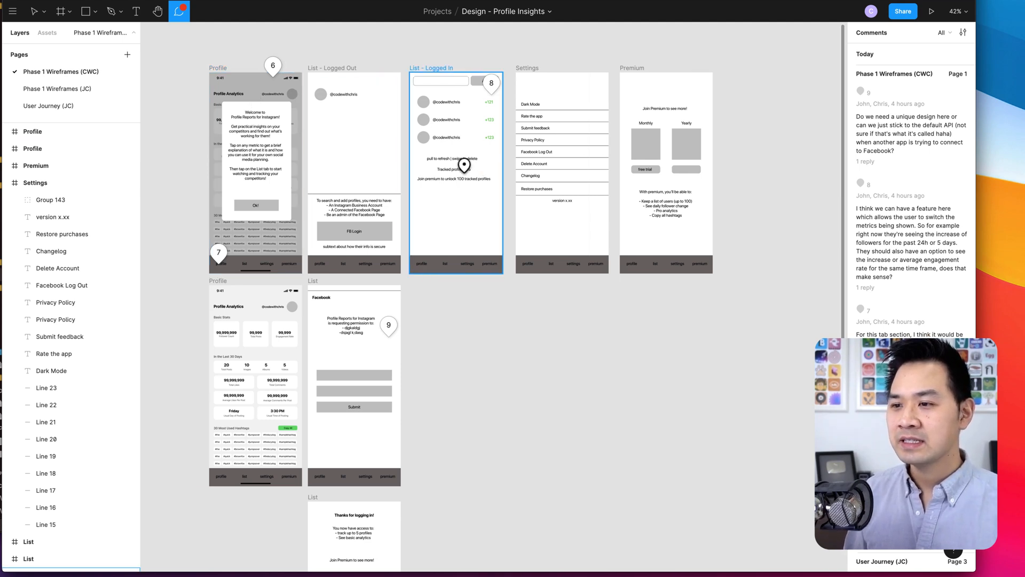
pyautogui.scroll(3)
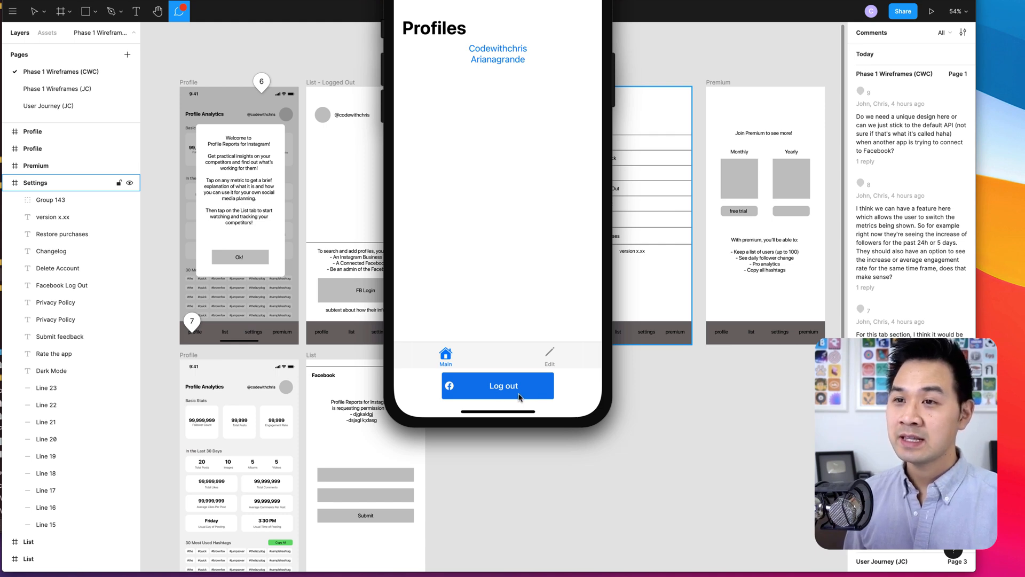
pyautogui.moveTo(505, 146)
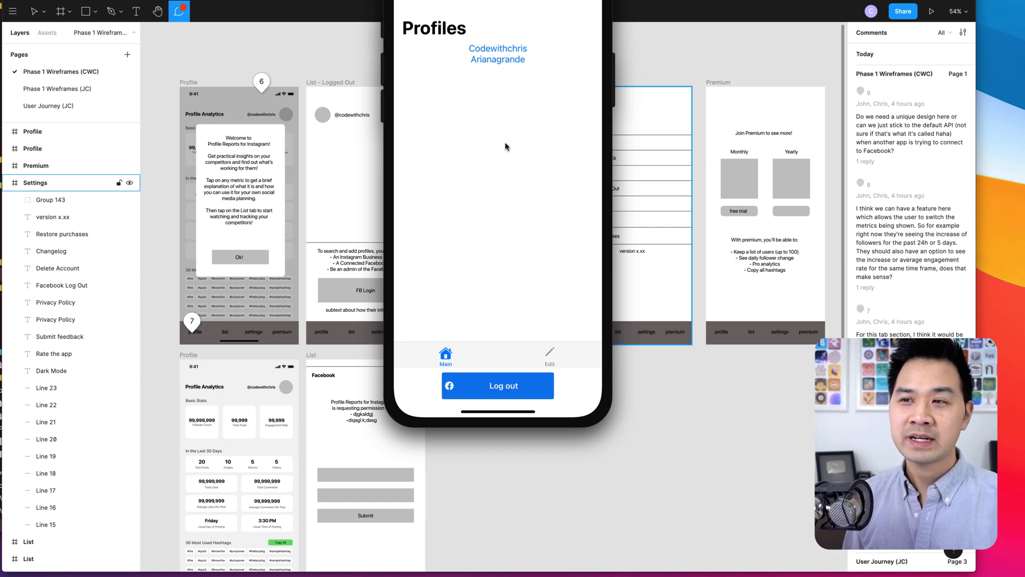
pyautogui.moveTo(512, 101)
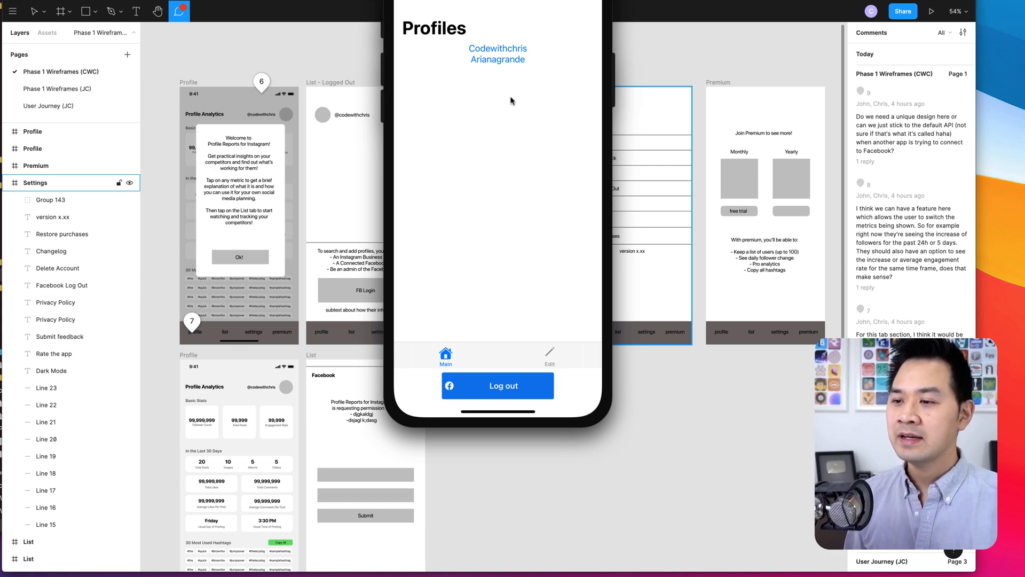
pyautogui.moveTo(478, 407)
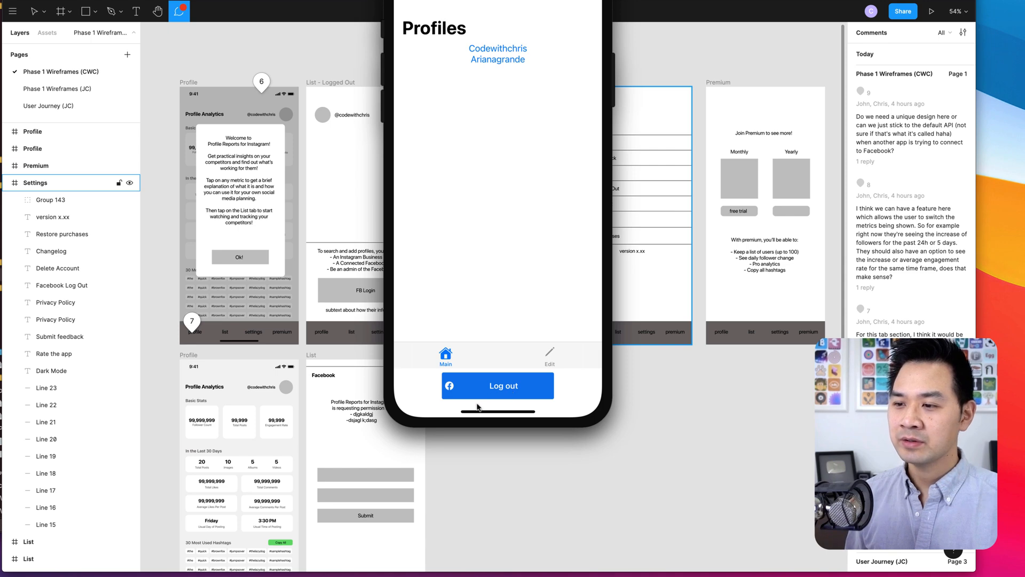
pyautogui.moveTo(526, 92)
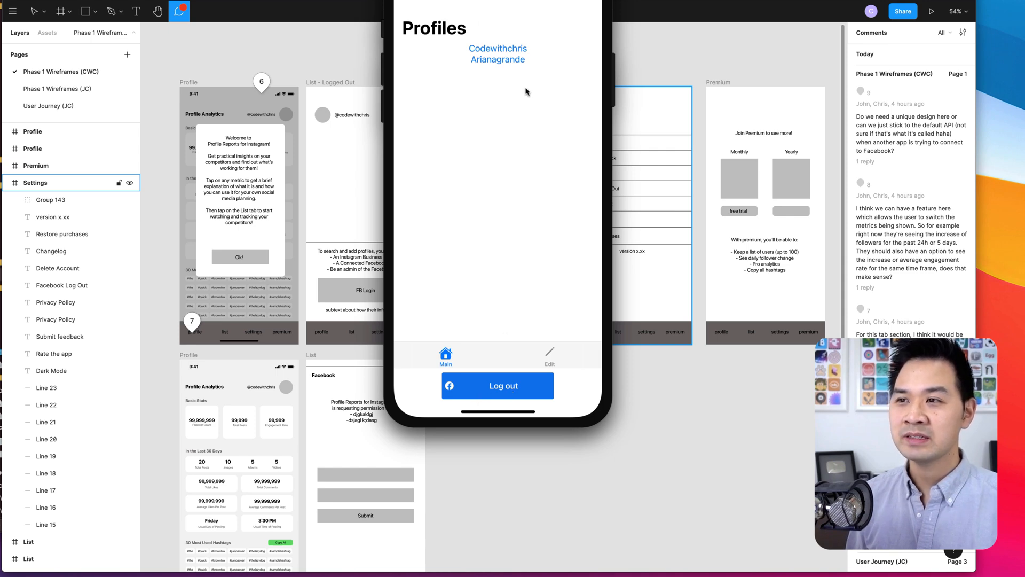
pyautogui.moveTo(463, 93)
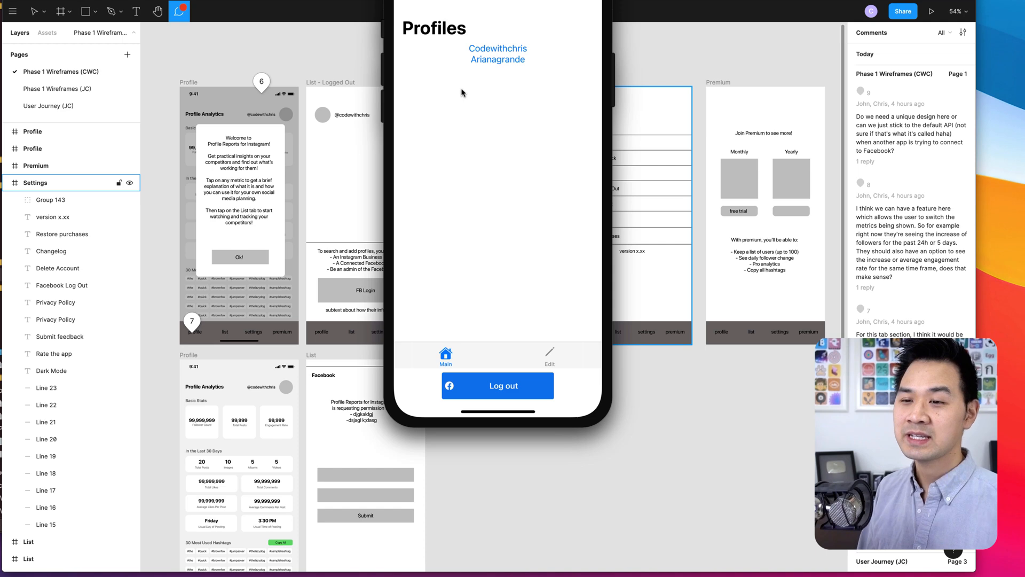